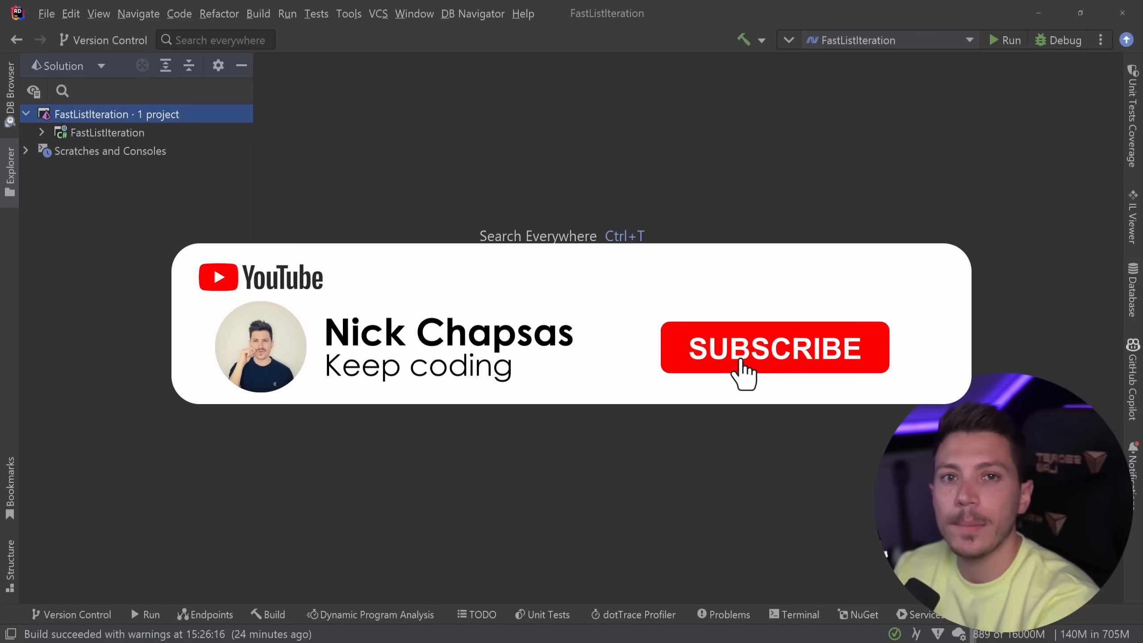
Expand the FastListIteration project and open its Program.cs in the editor
{"action": "left_click", "coordinate": [775, 348]}
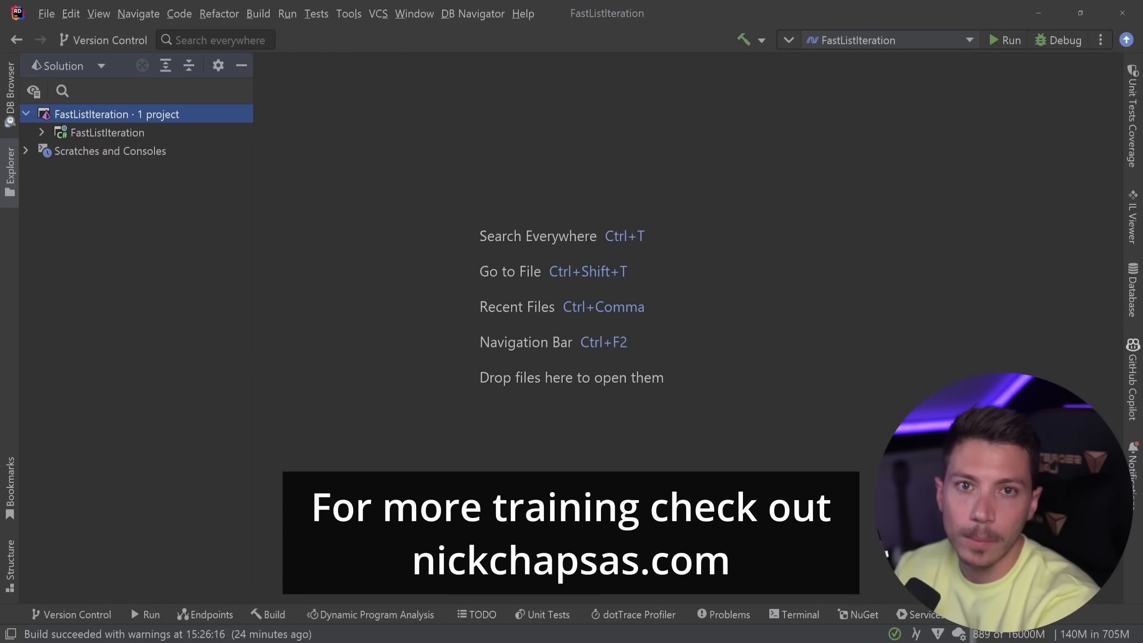
{"action": "left_click", "coordinate": [42, 132]}
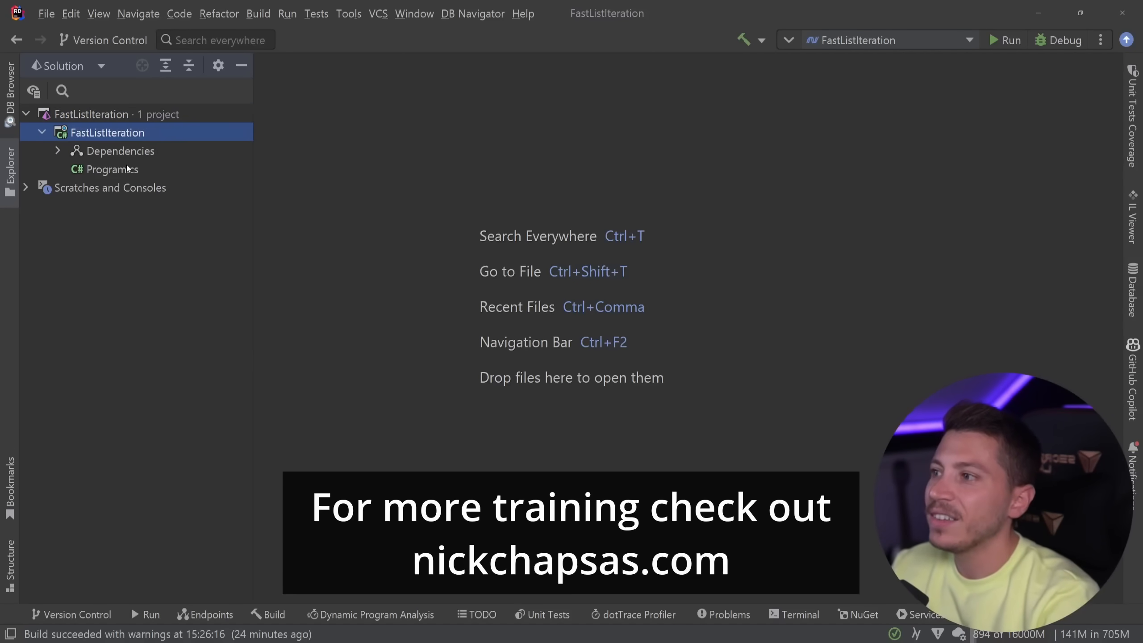
{"action": "double_click", "coordinate": [112, 169]}
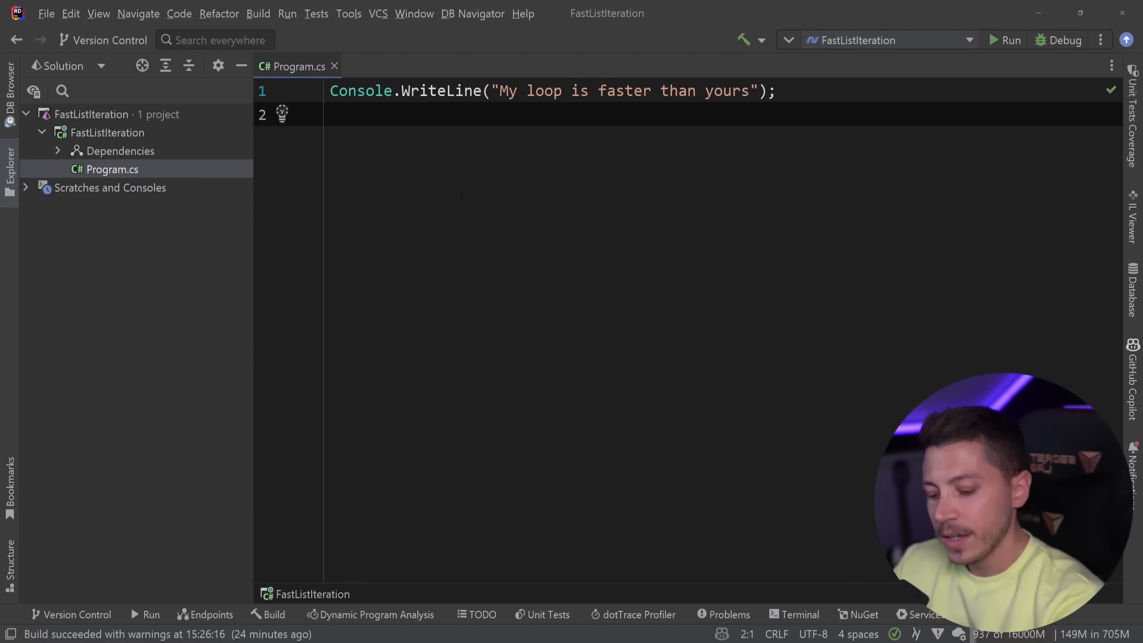
View the installed BenchmarkDotNet 0.13.2 NuGet package and begin adding a new class
{"action": "right_click", "coordinate": [119, 151]}
{"action": "type", "text": "BenchmarkDotnet"}
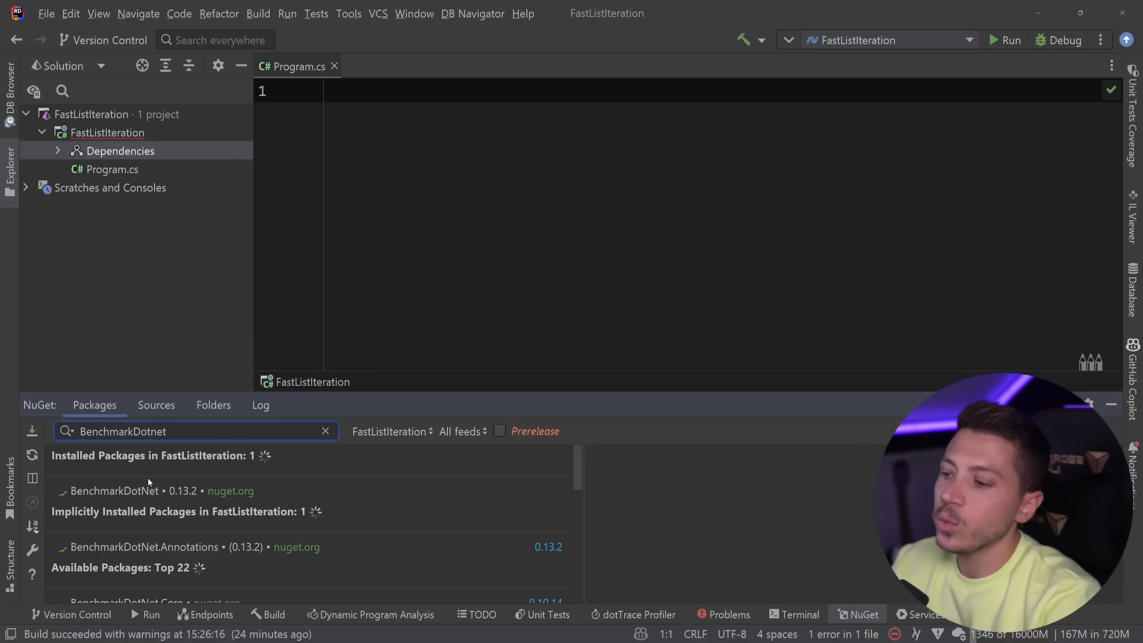
{"action": "left_click", "coordinate": [114, 491]}
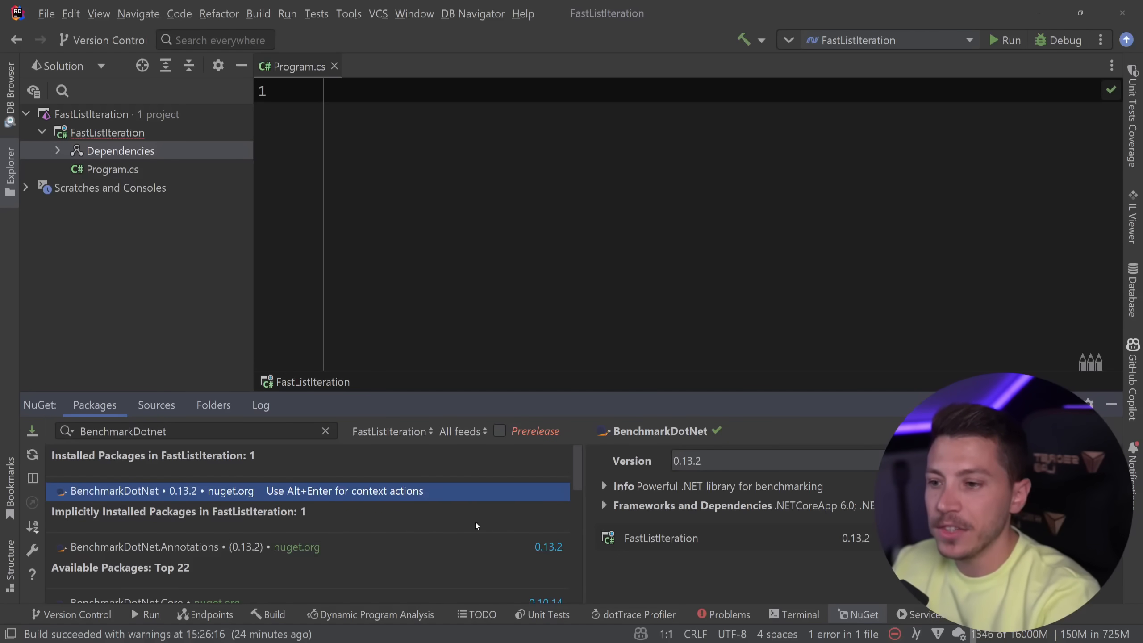
{"action": "mouse_move", "coordinate": [335, 494]}
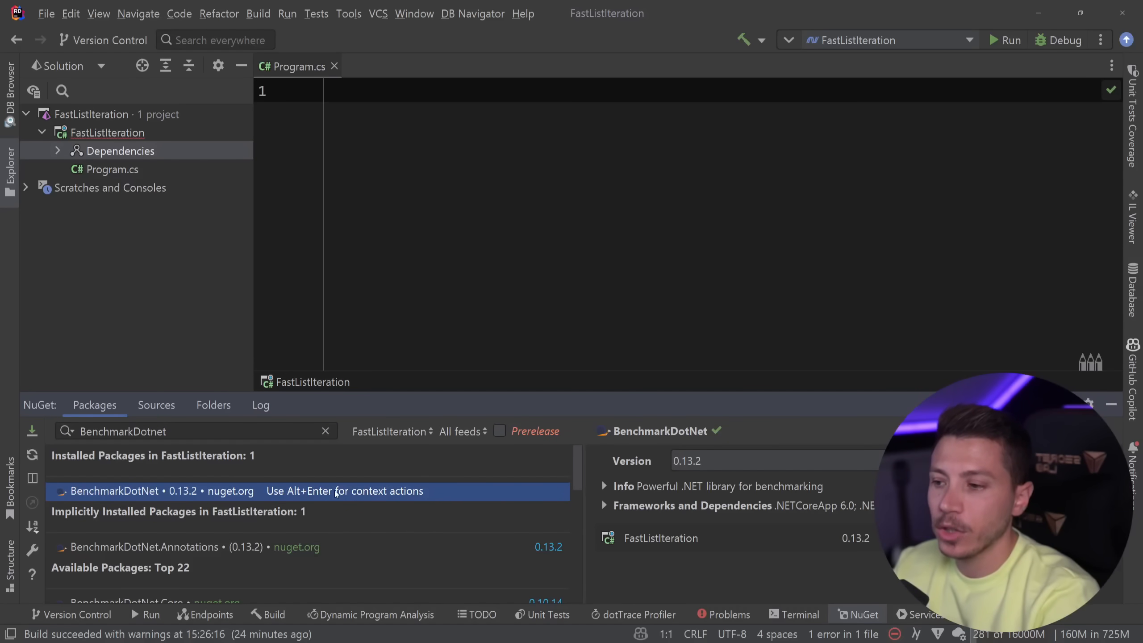
{"action": "right_click", "coordinate": [114, 151]}
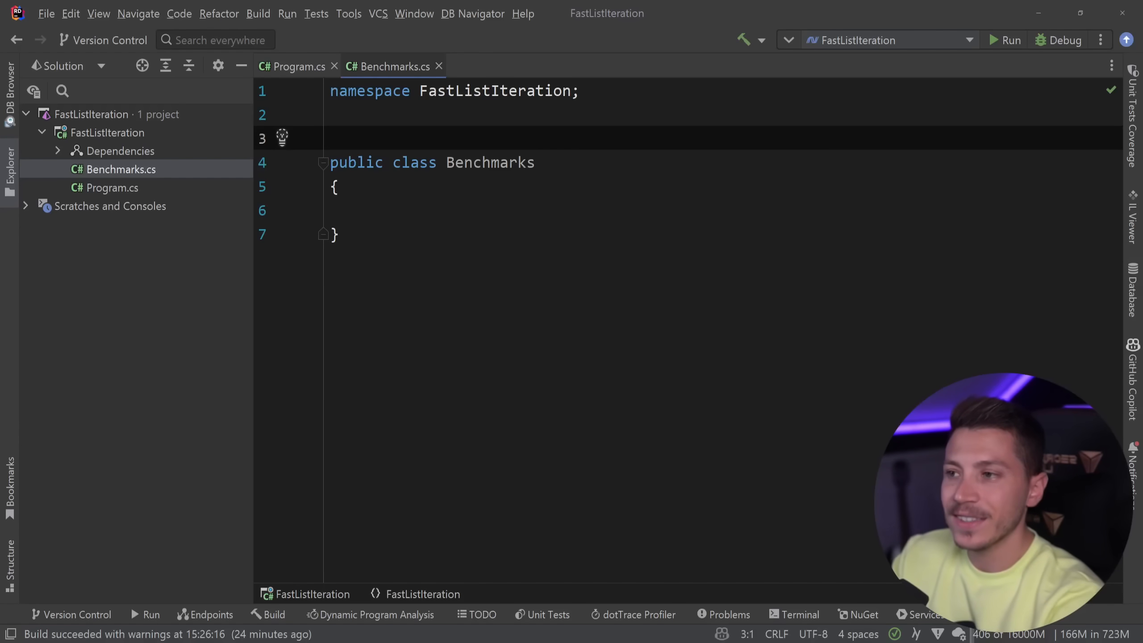
Add [MemoryDiagnoser(false)], a static readonly Random Rng, and a Size property of 100
{"action": "type", "text": "[MemoryDiagnoser(false)]"}
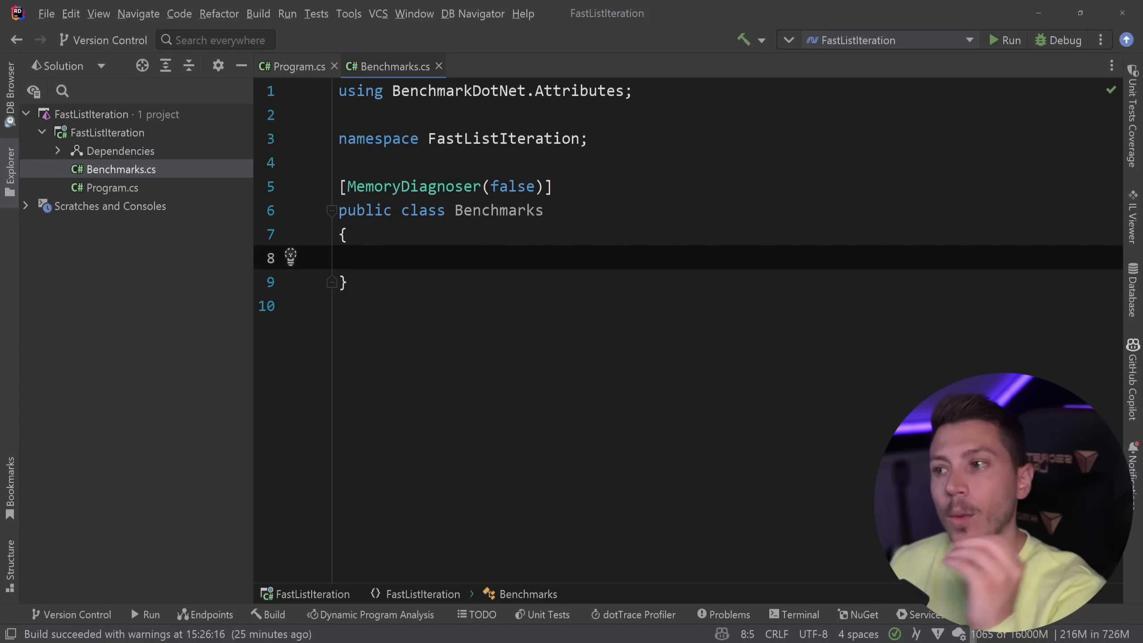
{"action": "type", "text": "private static readonly Random Rng = new();"}
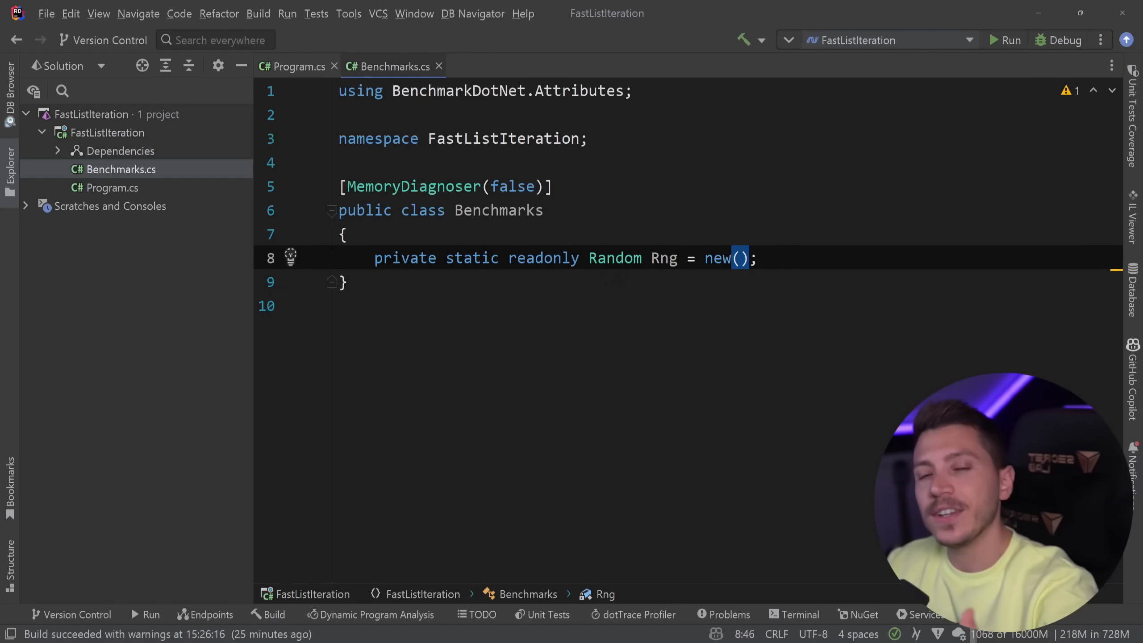
{"action": "type", "text": "80085"}
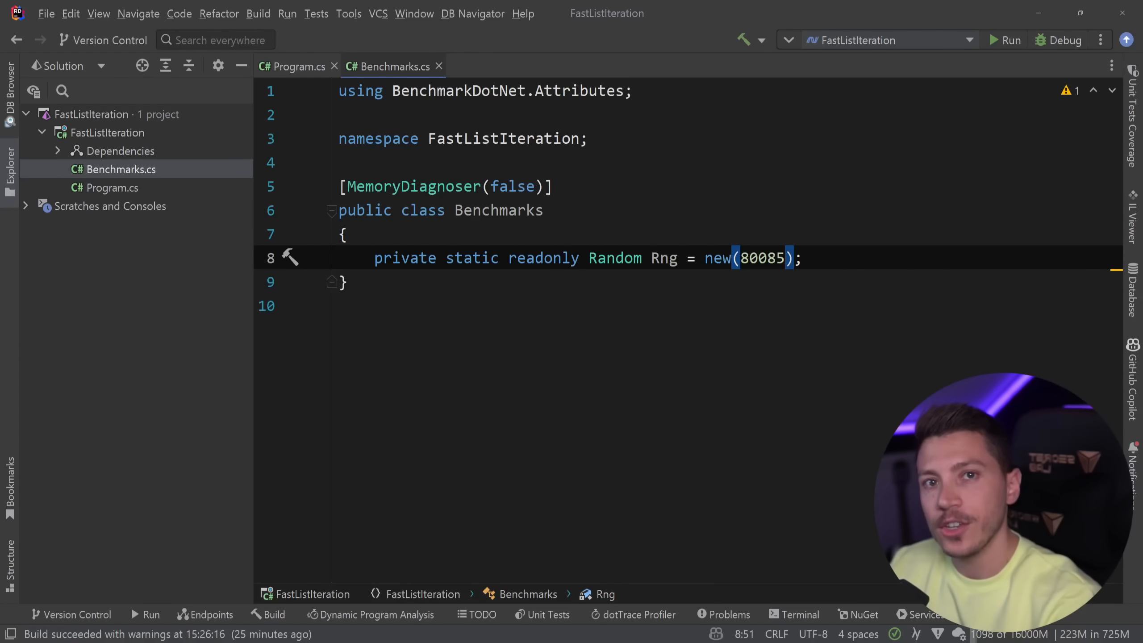
{"action": "key", "text": "Enter"}
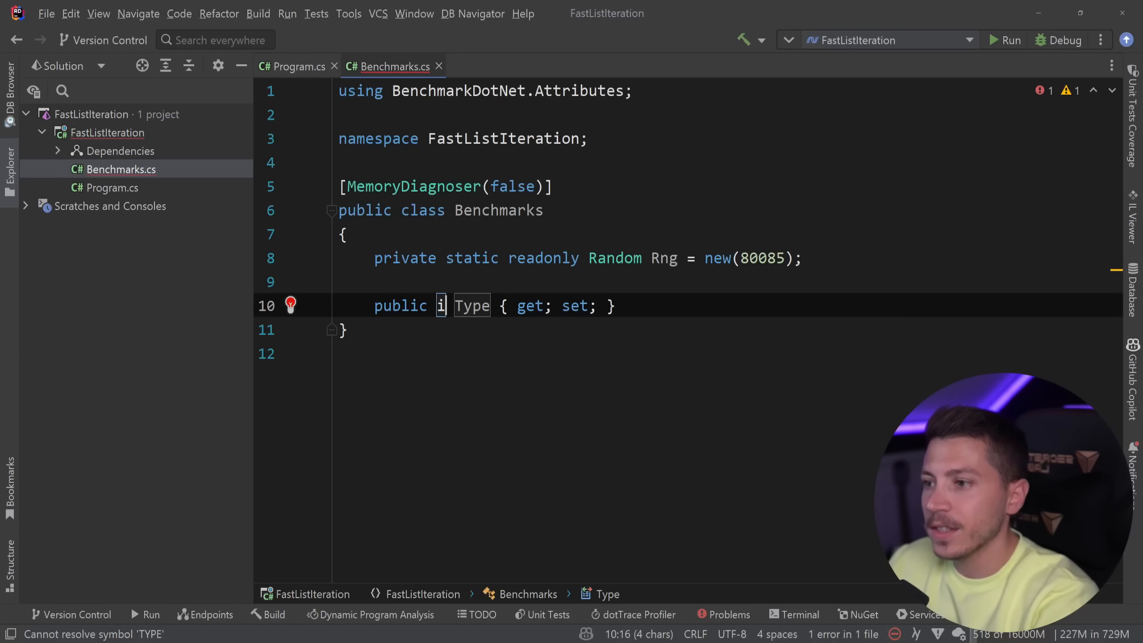
{"action": "type", "text": "nt Size"}
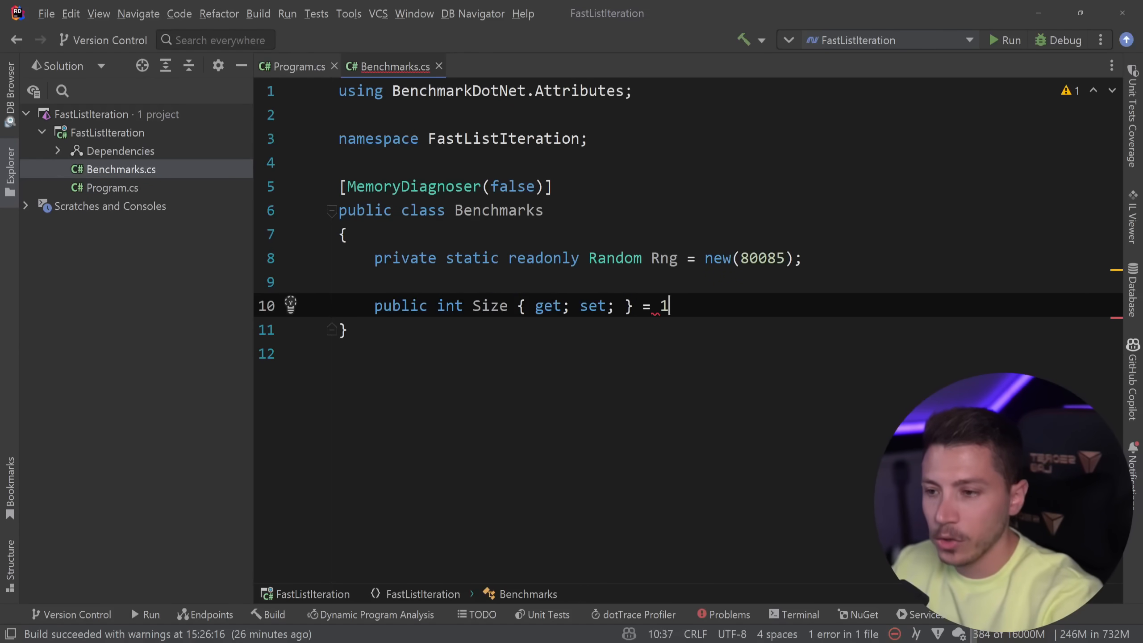
{"action": "type", "text": "00;"}
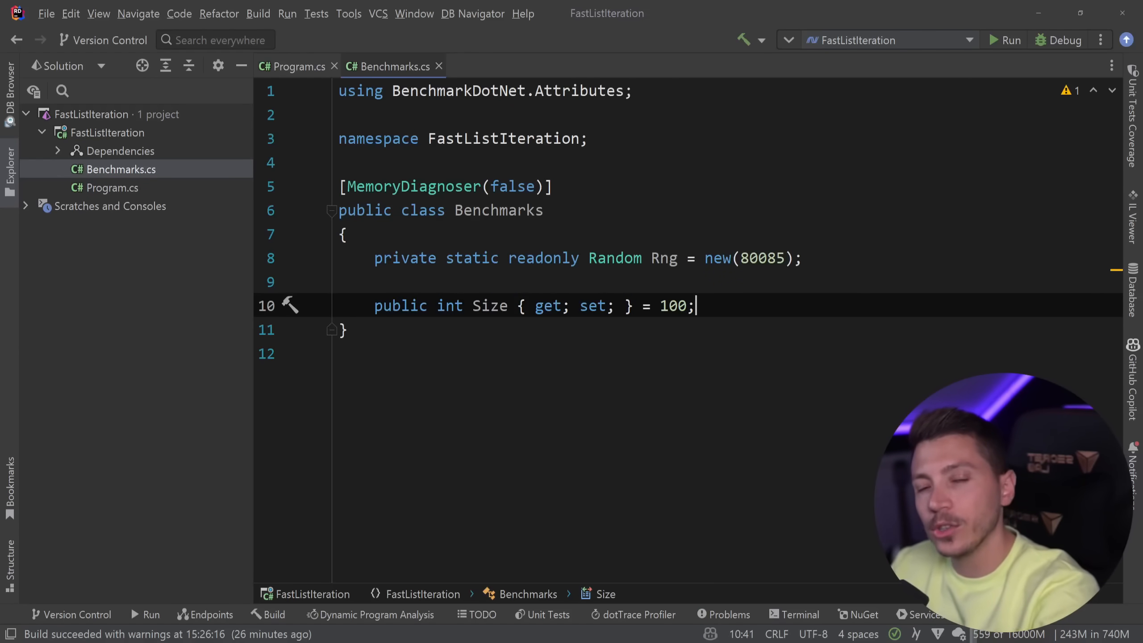
Declare a private List<int> _items field
{"action": "type", "text": "private readonly List"}
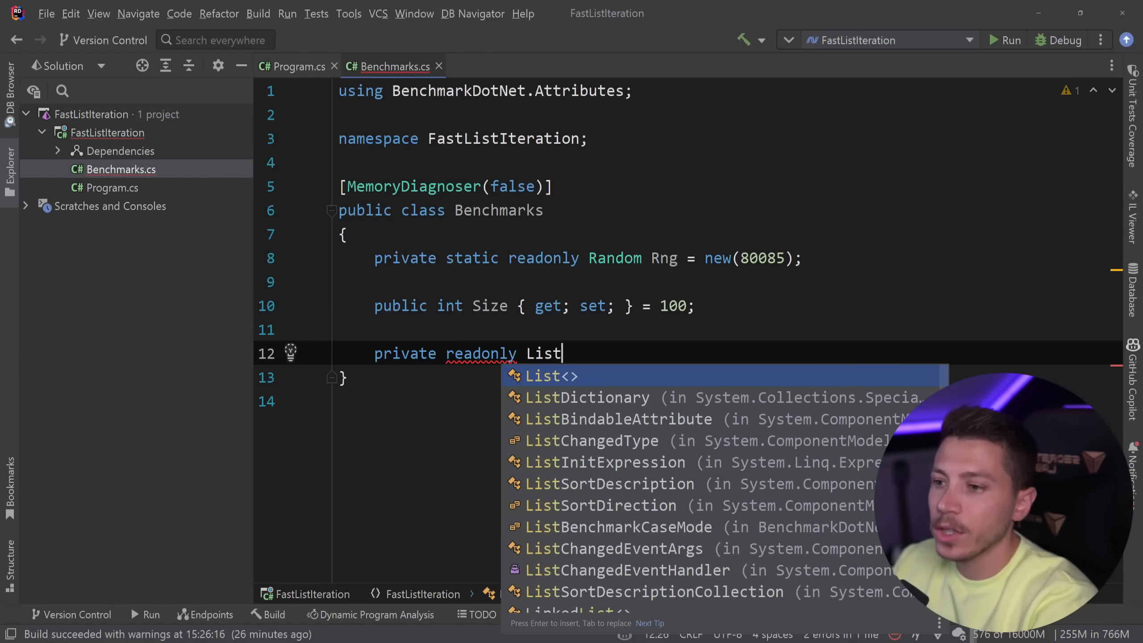
{"action": "type", "text": "<int>"}
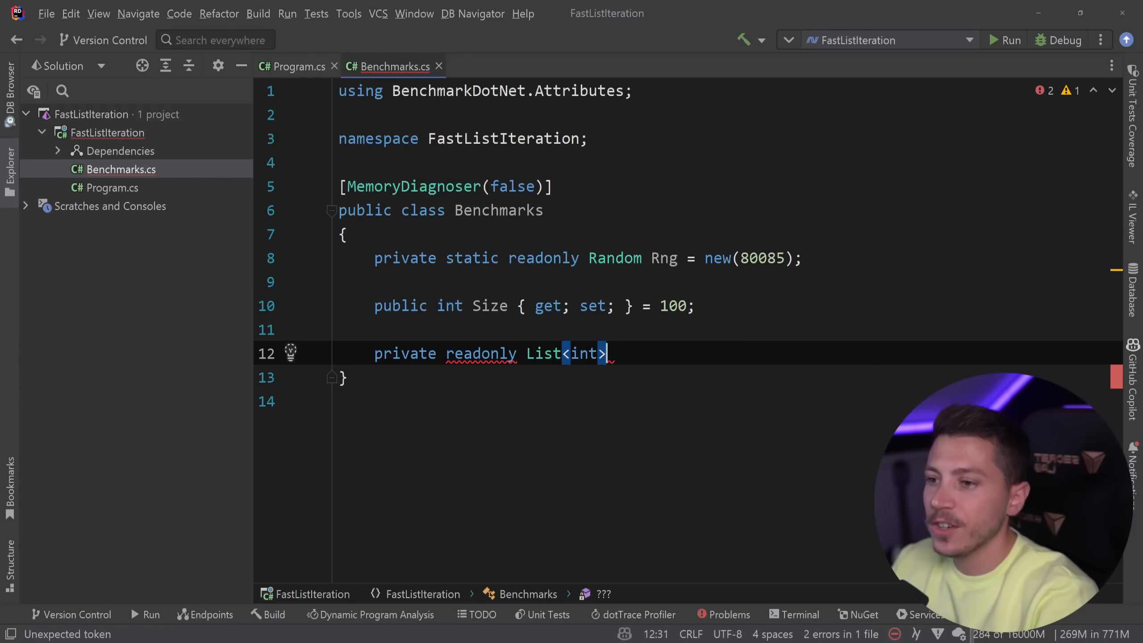
{"action": "type", "text": "_inte"}
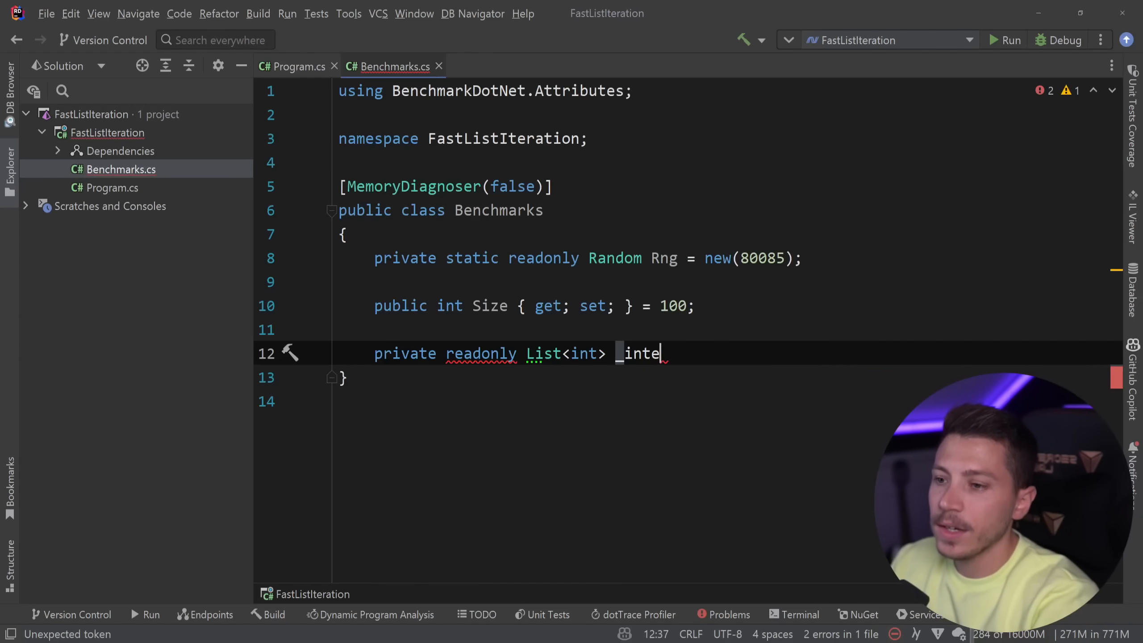
{"action": "type", "text": "ms;"}
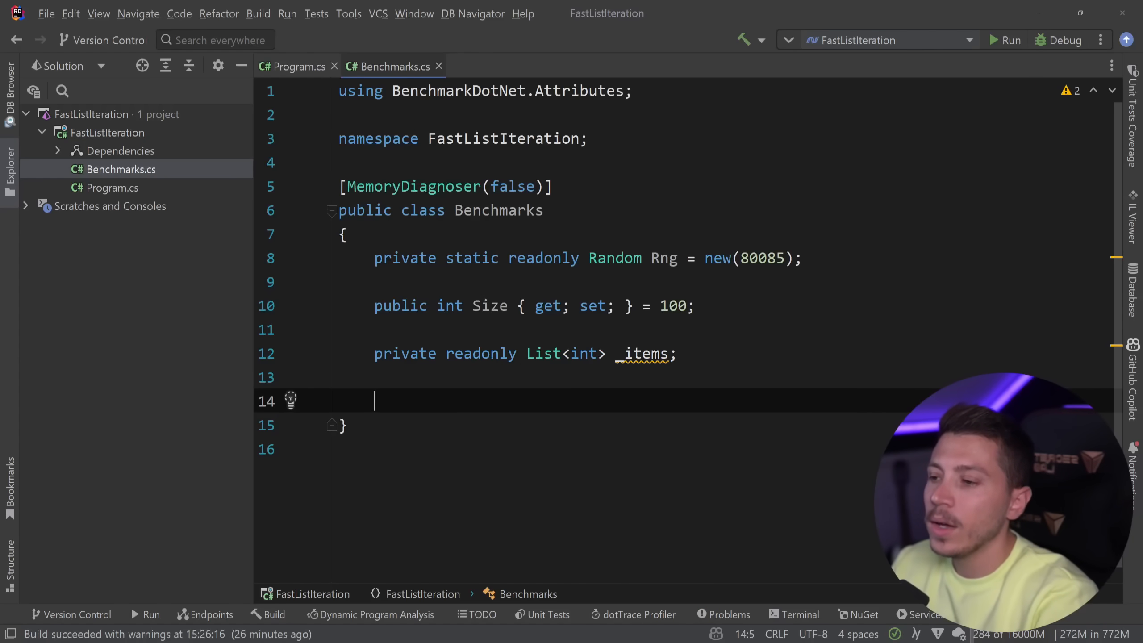
Add a [GlobalSetup] Setup method filling _items with Size random integers
{"action": "type", "text": "[GlobalSetup"}
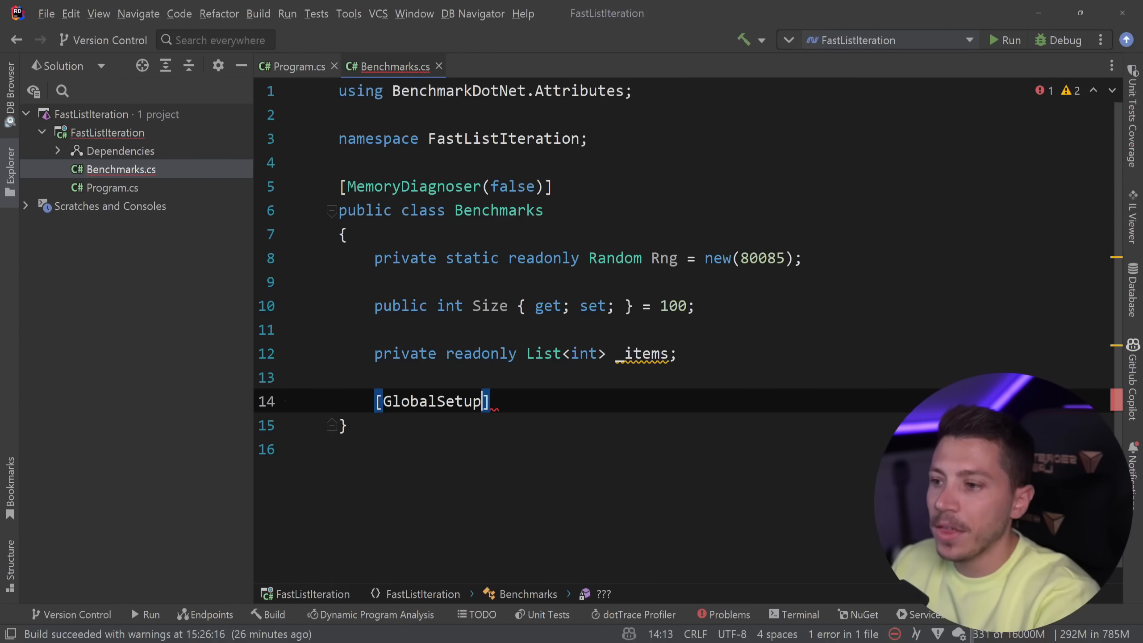
{"action": "type", "text": "public void"}
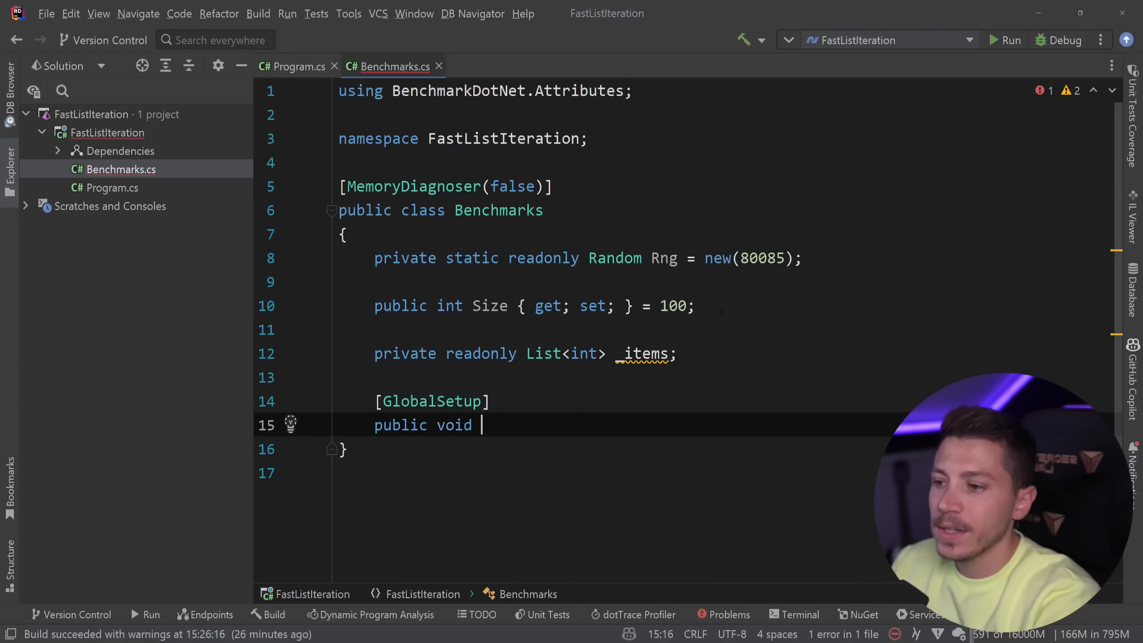
{"action": "type", "text": "Sup"}
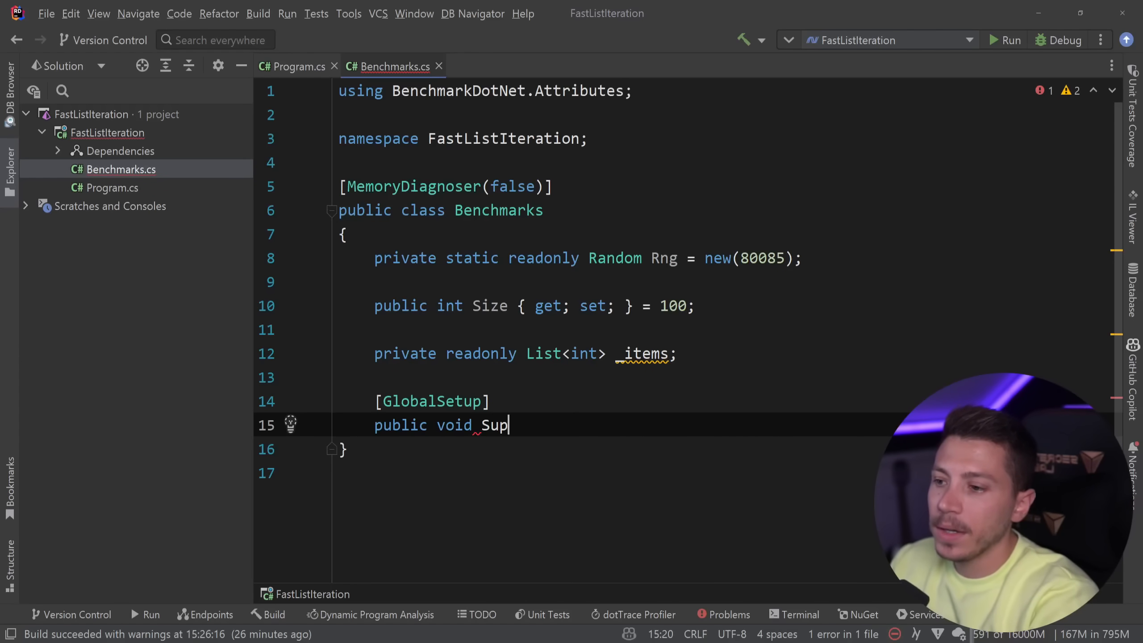
{"action": "type", "text": "etup()"}
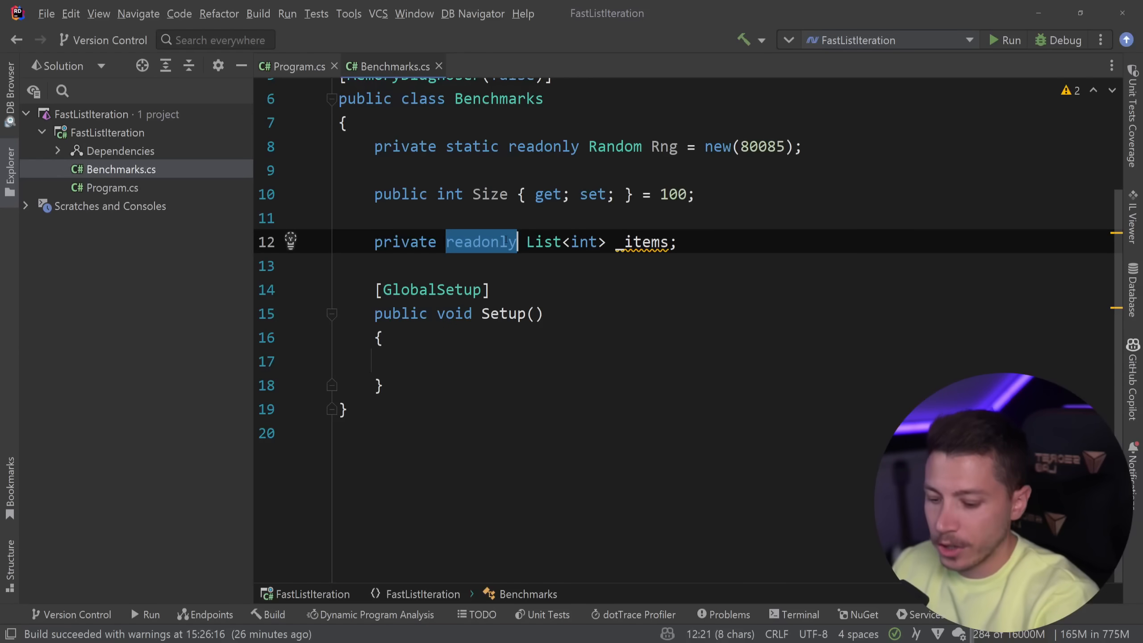
{"action": "type", "text": "_items = Enumerable.Range(1, Size).Select(x => Rng.Next()).ToList();"}
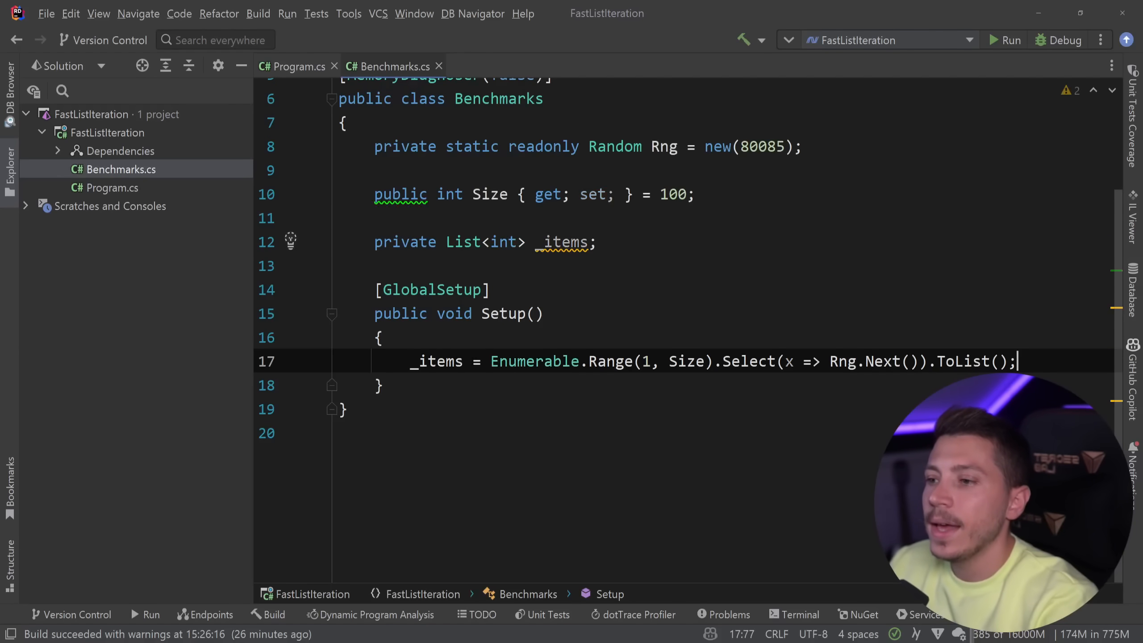
{"action": "double_click", "coordinate": [438, 362]}
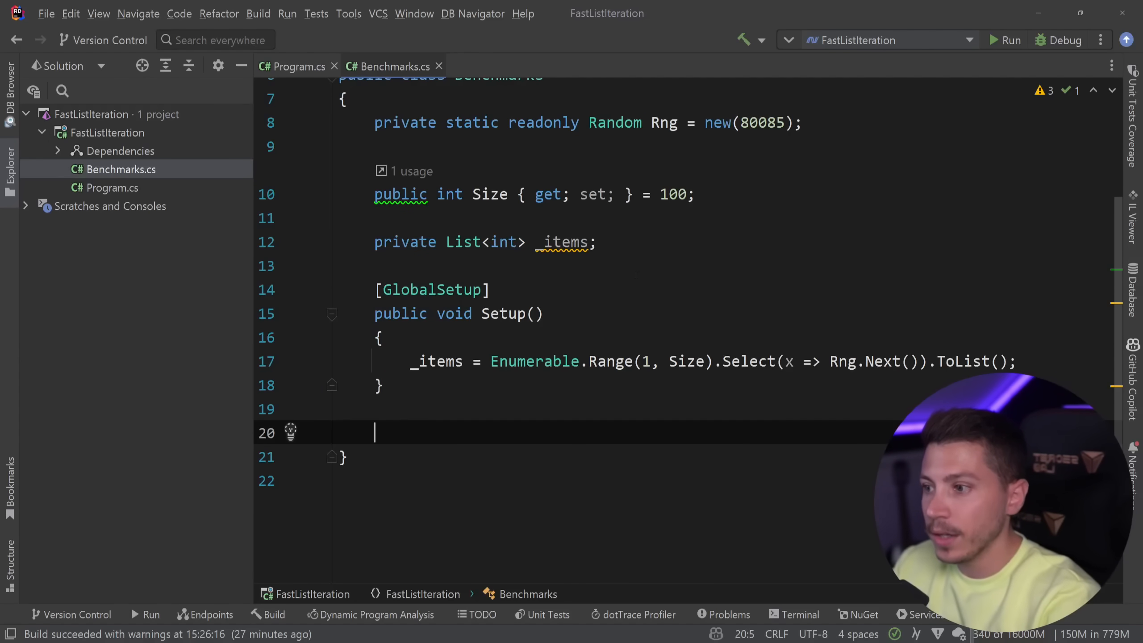
Review the For and Foreach benchmarks and switch the build configuration to Release
{"action": "scroll", "scroll_direction": "down", "scroll_amount": 3}
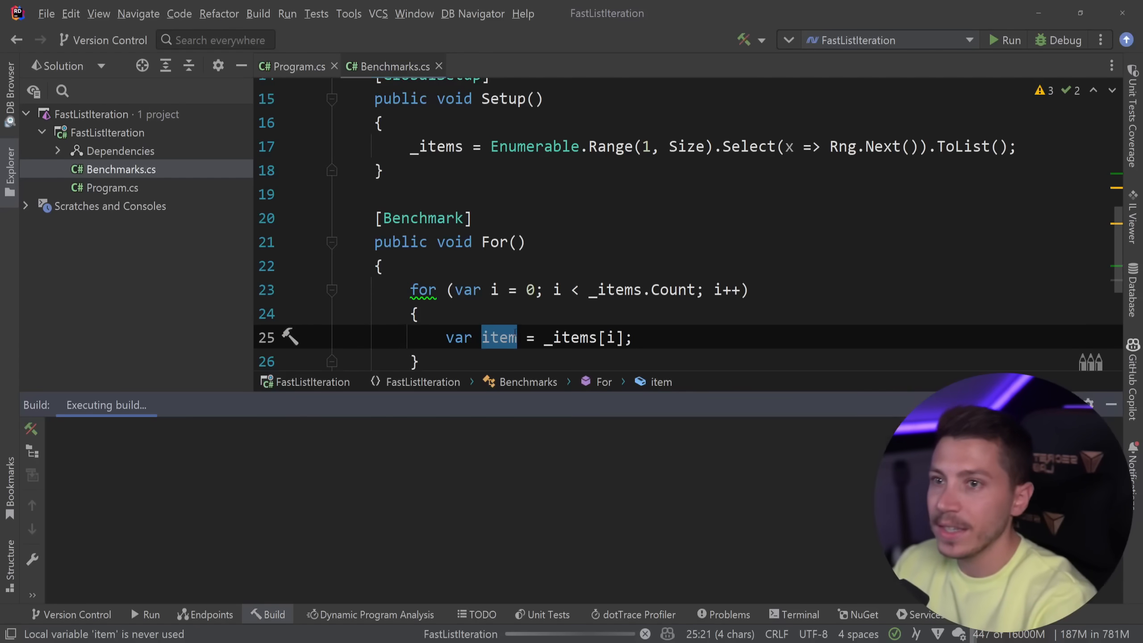
{"action": "left_click", "coordinate": [761, 40]}
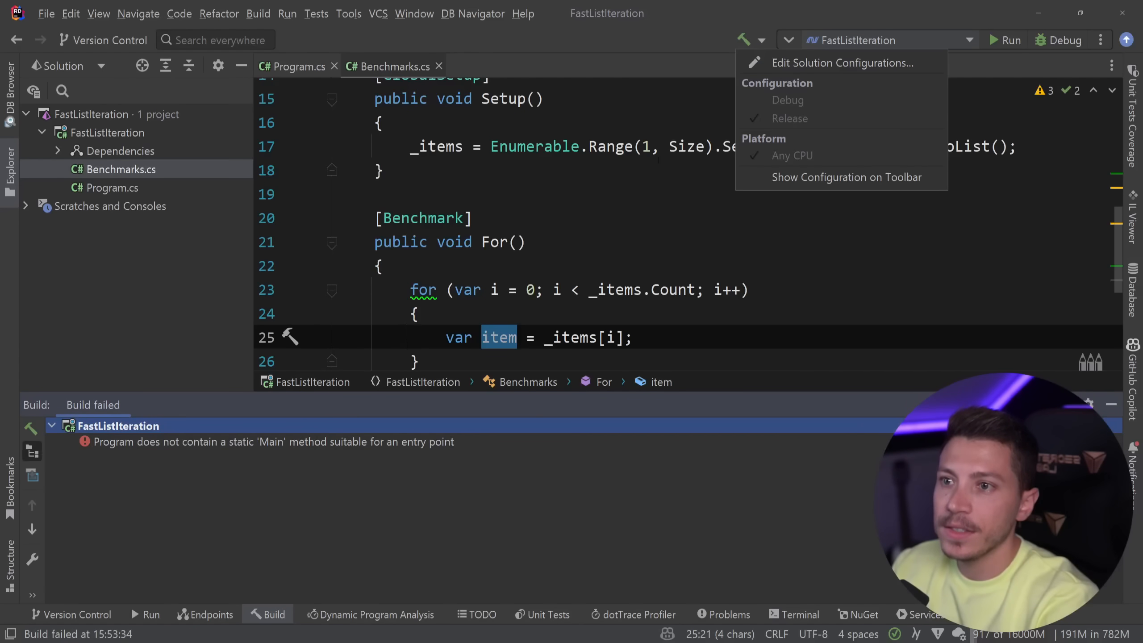
{"action": "left_click", "coordinate": [569, 338]}
{"action": "type", "text": "foreach (var item in _items)"}
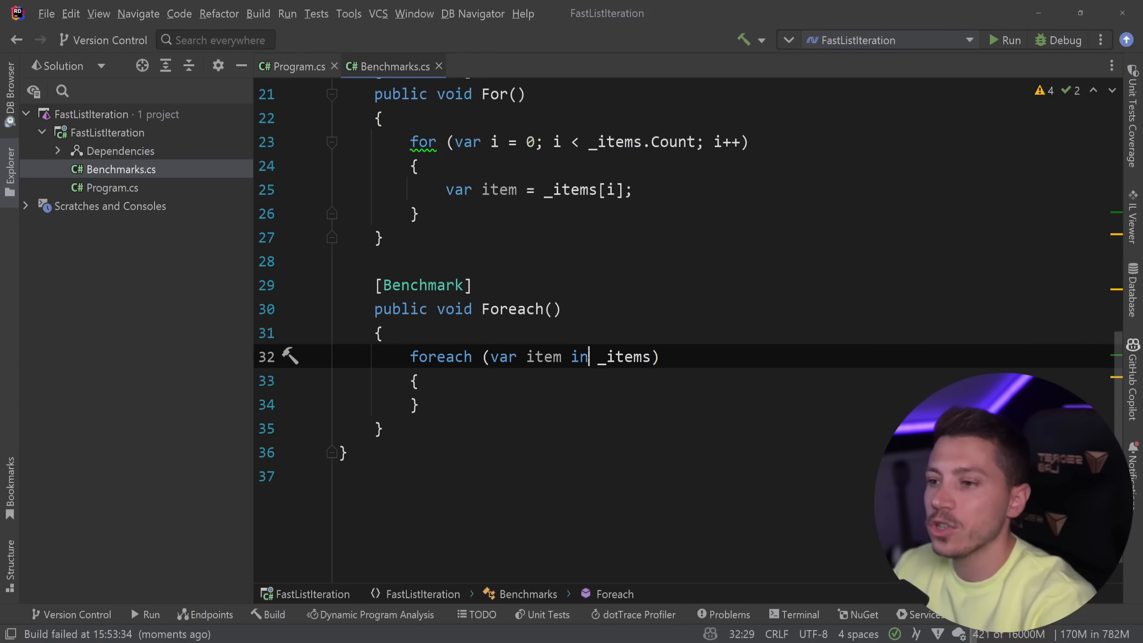
{"action": "double_click", "coordinate": [541, 357]}
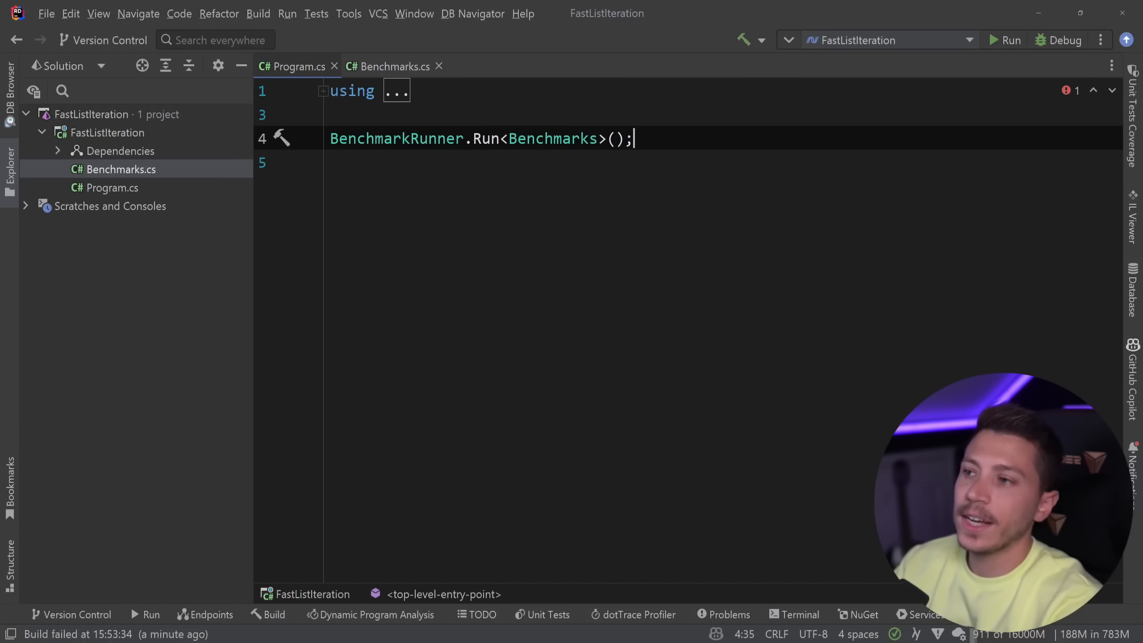
Run the benchmarks (For 45.75 ns, Foreach 46.79 ns), then close the results panel
{"action": "left_click", "coordinate": [1004, 40]}
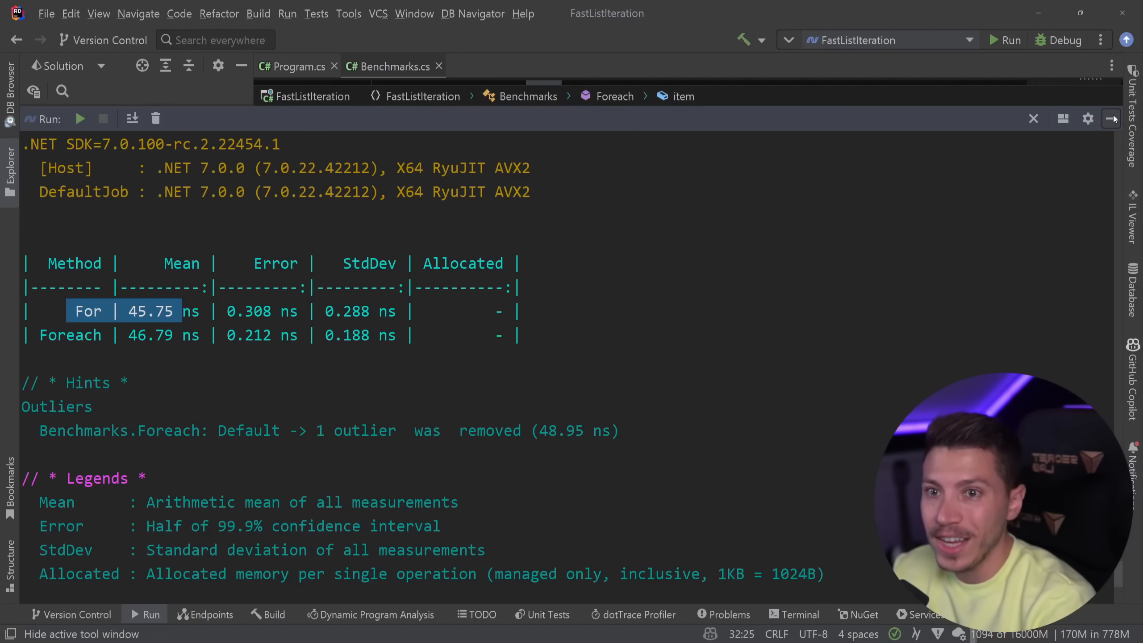
{"action": "left_click", "coordinate": [1111, 118]}
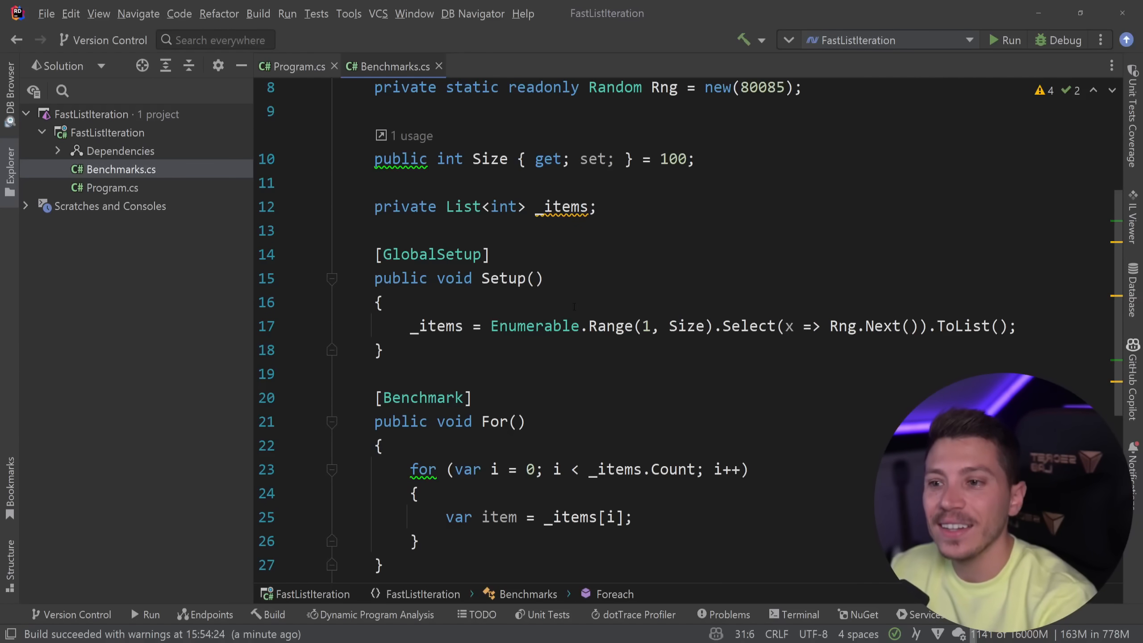
Add [Params(100, 100_000, 1_000_000)] above the Size property
{"action": "left_click", "coordinate": [489, 159]}
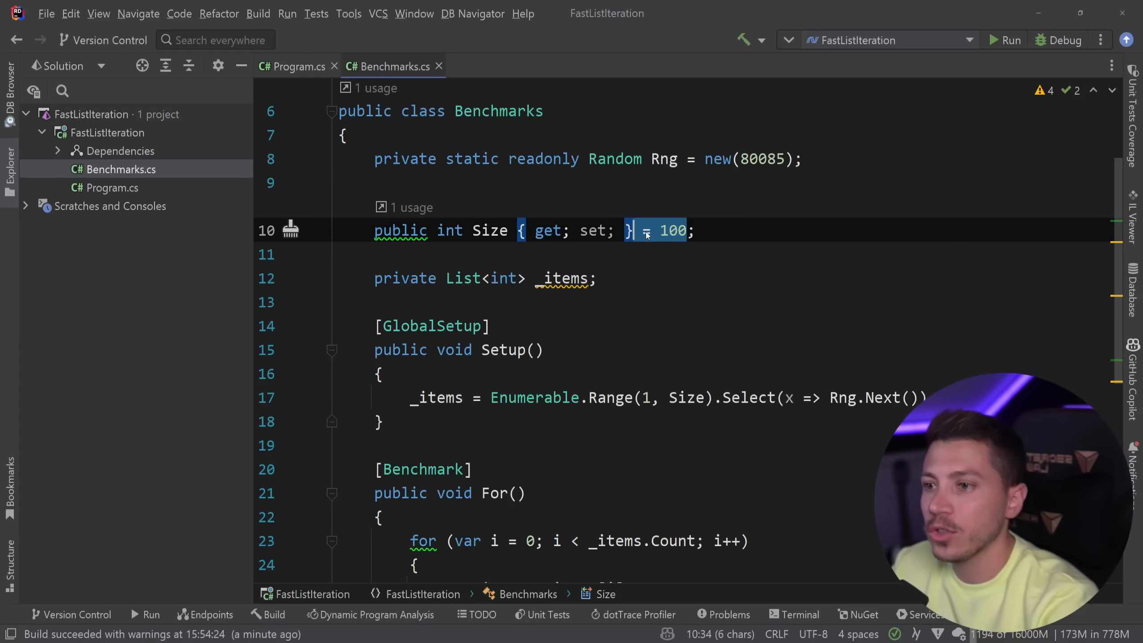
{"action": "type", "text": "[P"}
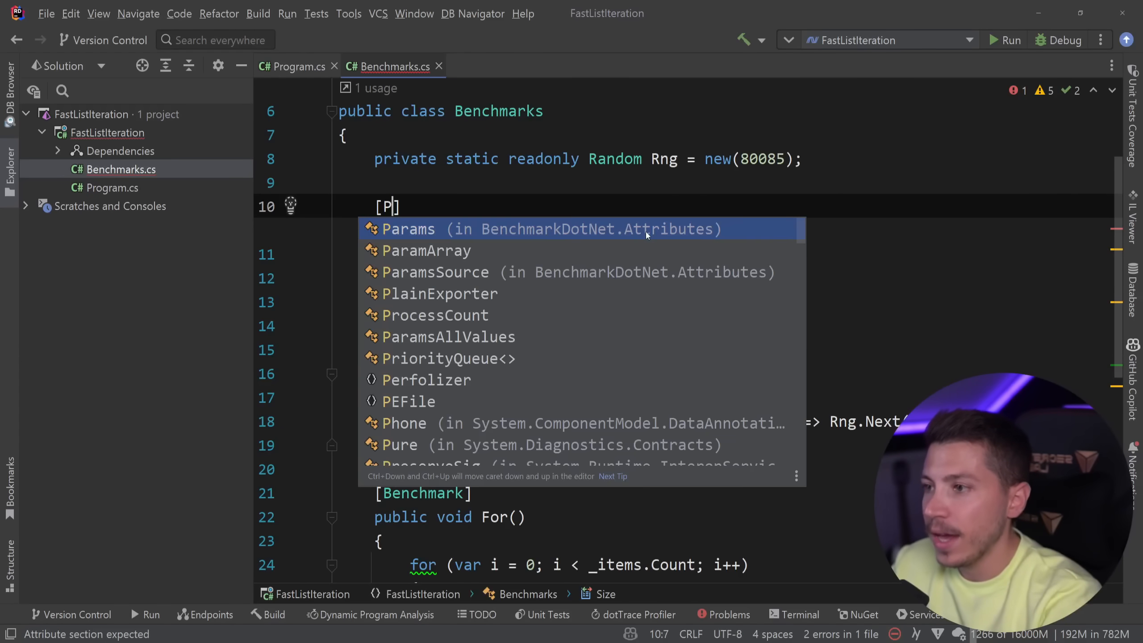
{"action": "type", "text": "arams(10)"}
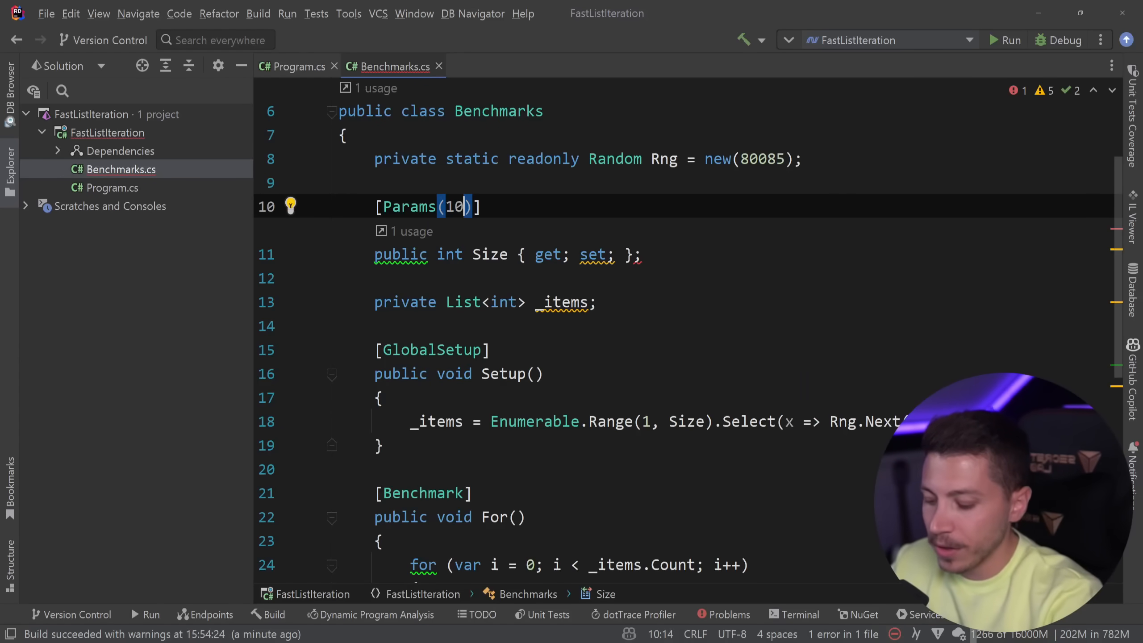
{"action": "type", "text": "00, 1100_000, 1"}
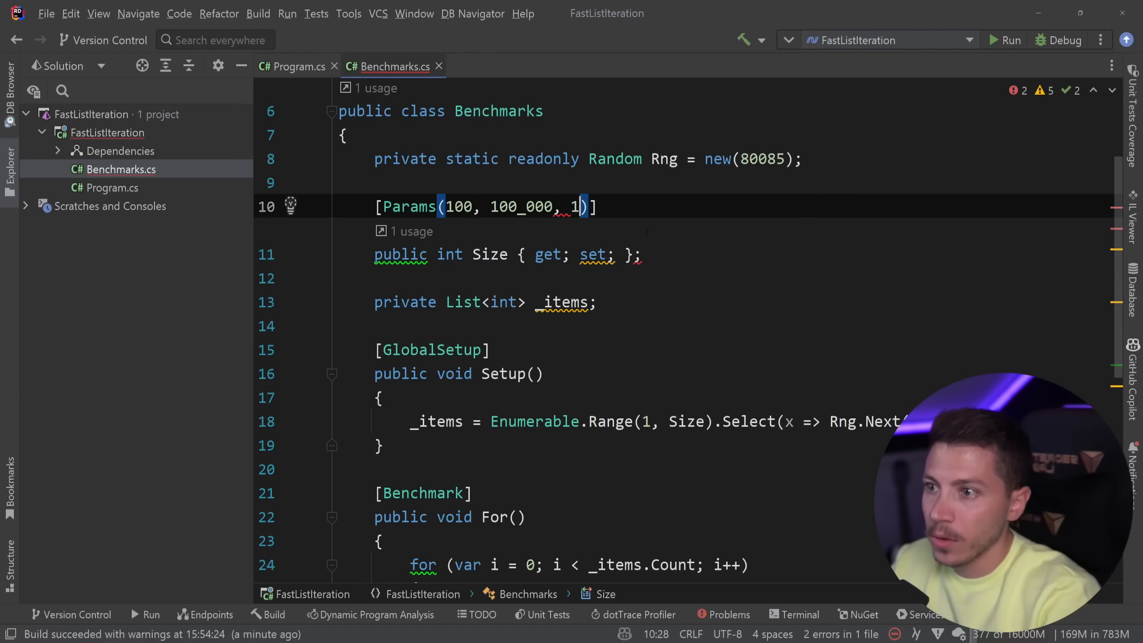
{"action": "type", "text": "_000_"}
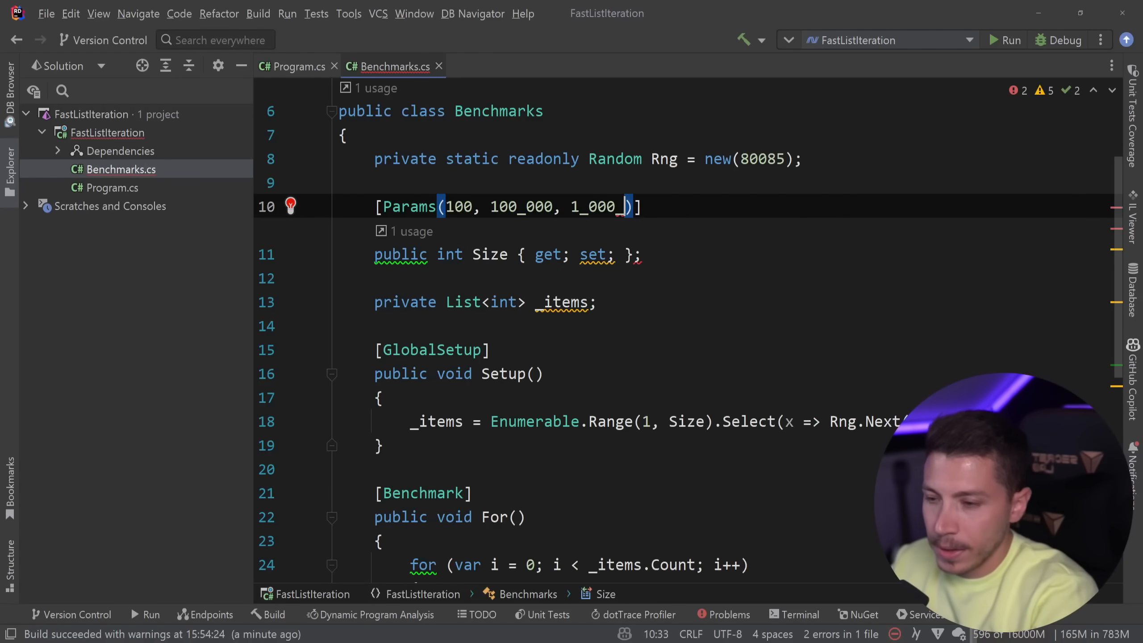
{"action": "type", "text": "000"}
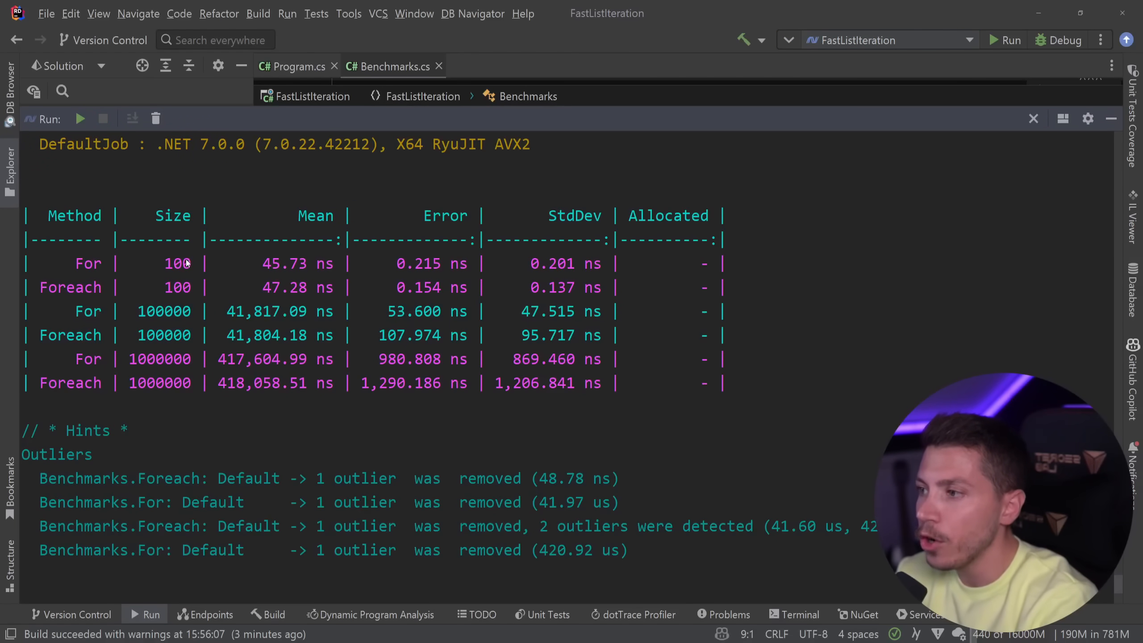
Review the summary table of For versus Foreach across the three list sizes
{"action": "double_click", "coordinate": [272, 263]}
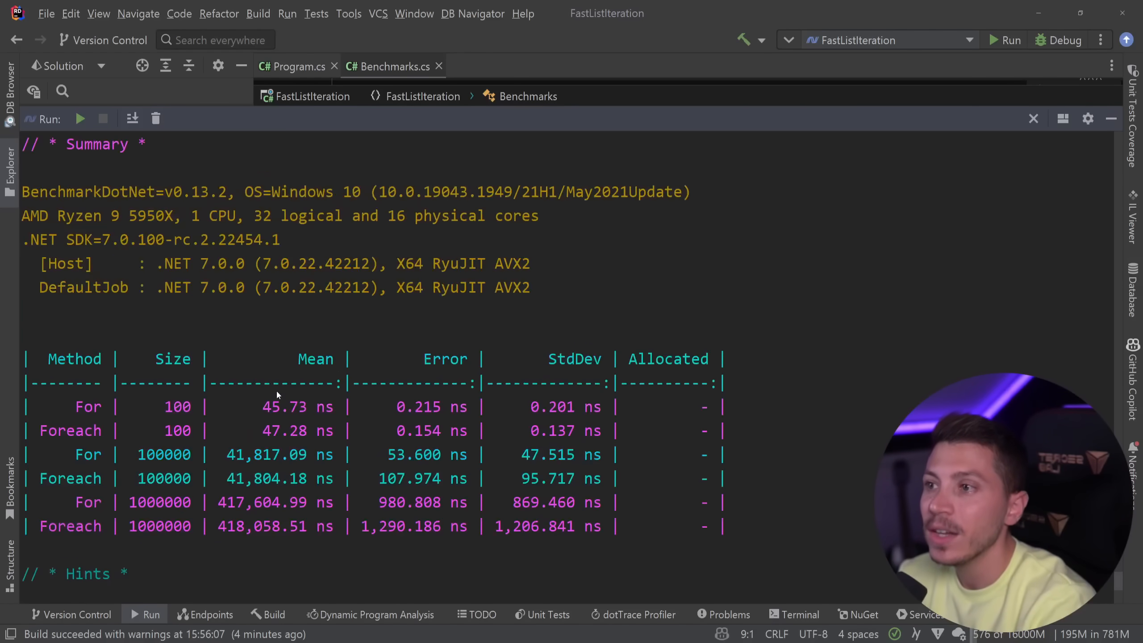
{"action": "scroll", "scroll_direction": "down", "scroll_amount": 3}
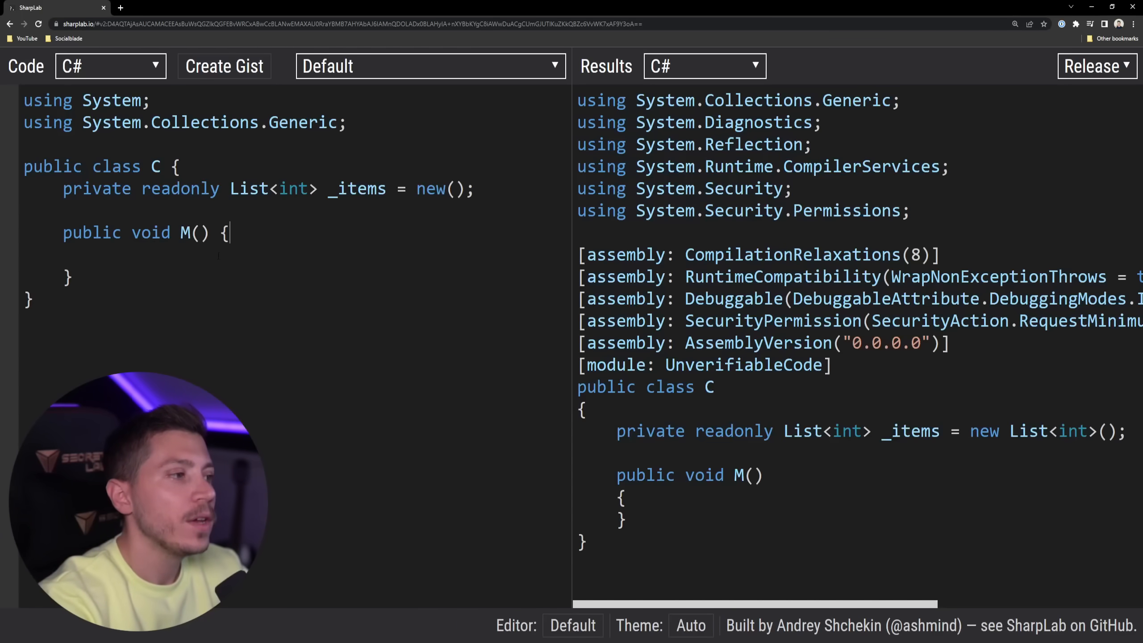
Write a foreach over _items in SharpLab and inspect the compiled enumerator code
{"action": "type", "text": "foreach("}
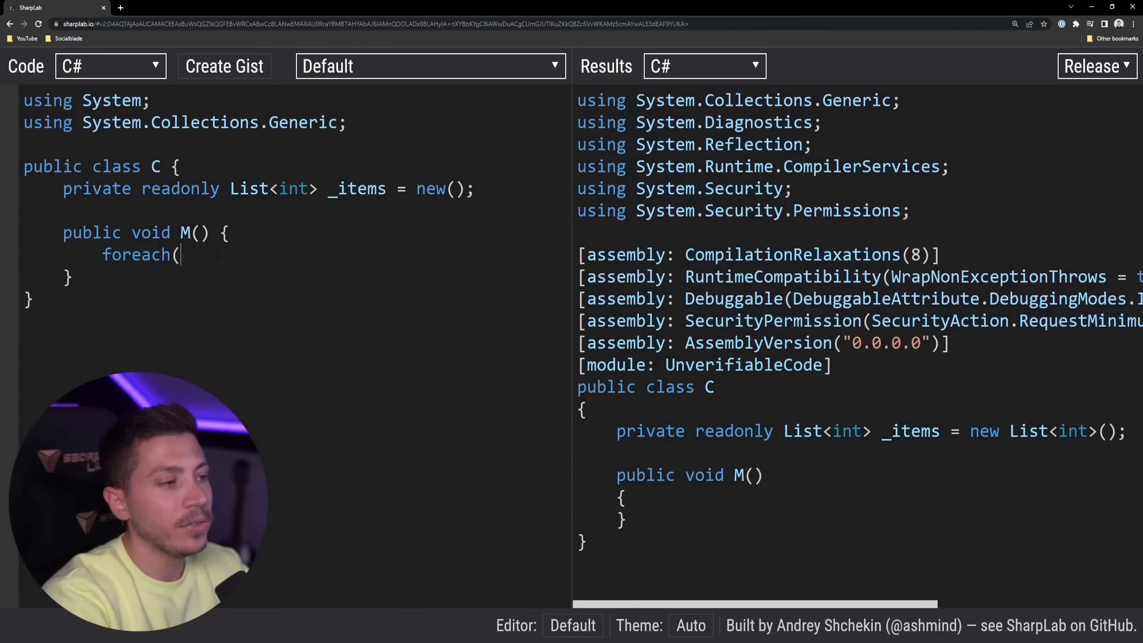
{"action": "type", "text": "var item in _item"}
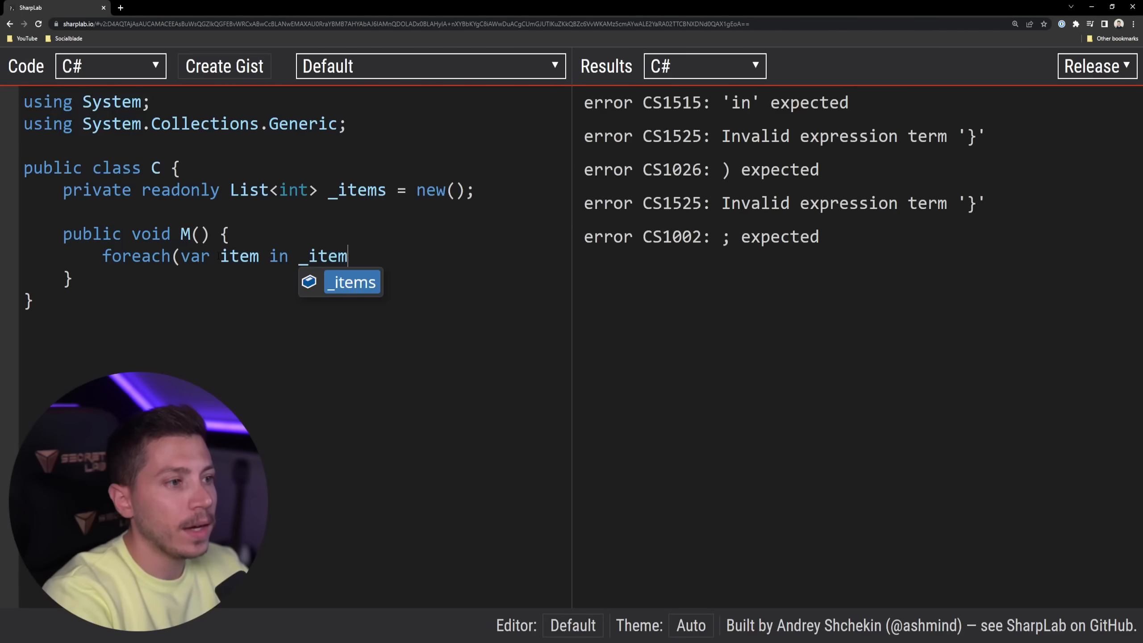
{"action": "type", "text": "s){"}
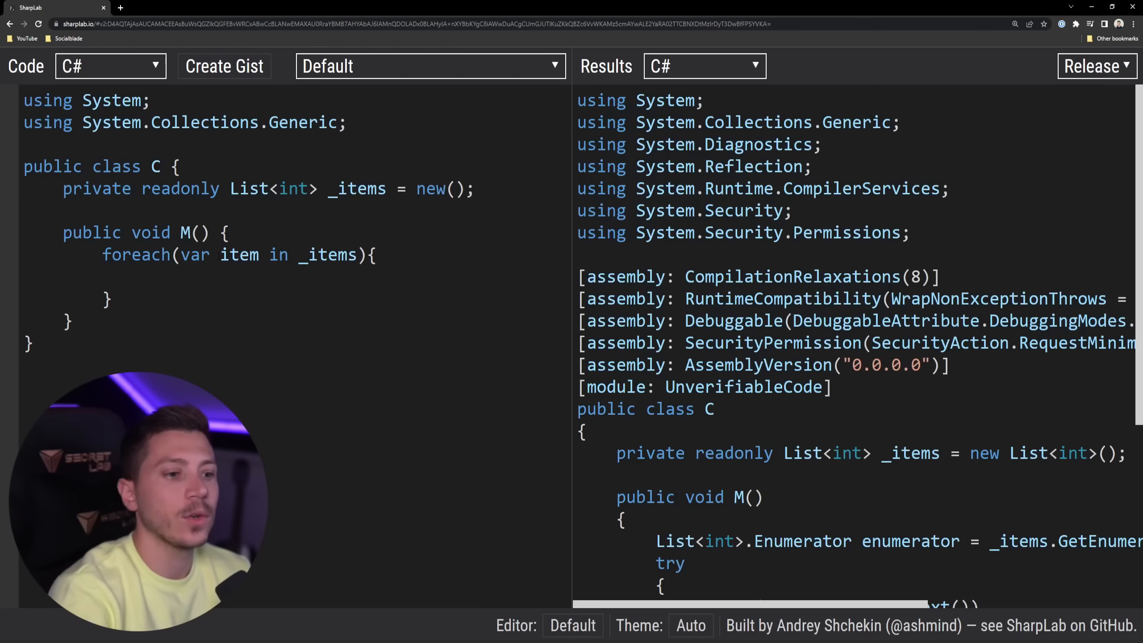
{"action": "scroll", "scroll_direction": "down", "scroll_amount": 3}
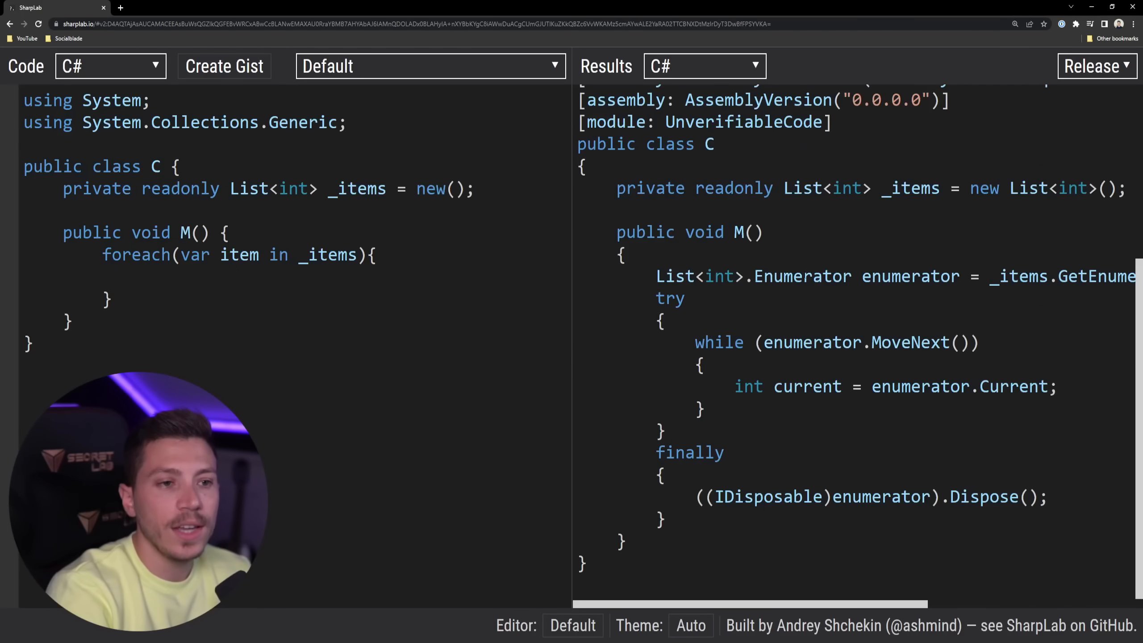
{"action": "scroll", "scroll_direction": "right", "scroll_amount": 3}
{"action": "type", "text": "for(var i = 0; i < _items.Count; i++){"}
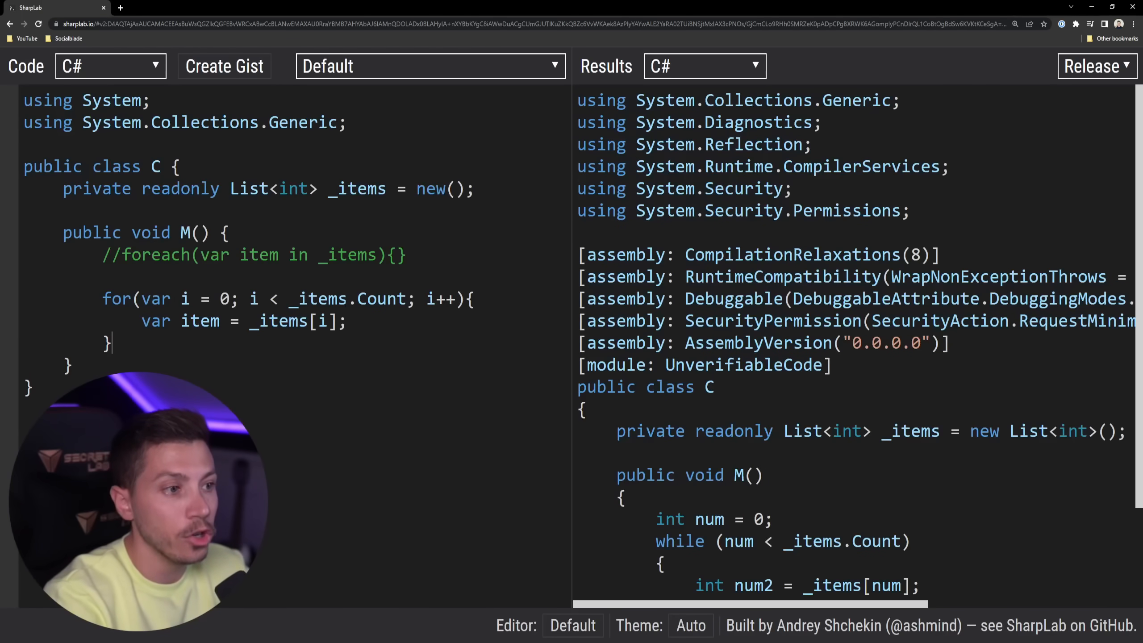
{"action": "scroll", "scroll_direction": "down", "scroll_amount": 3}
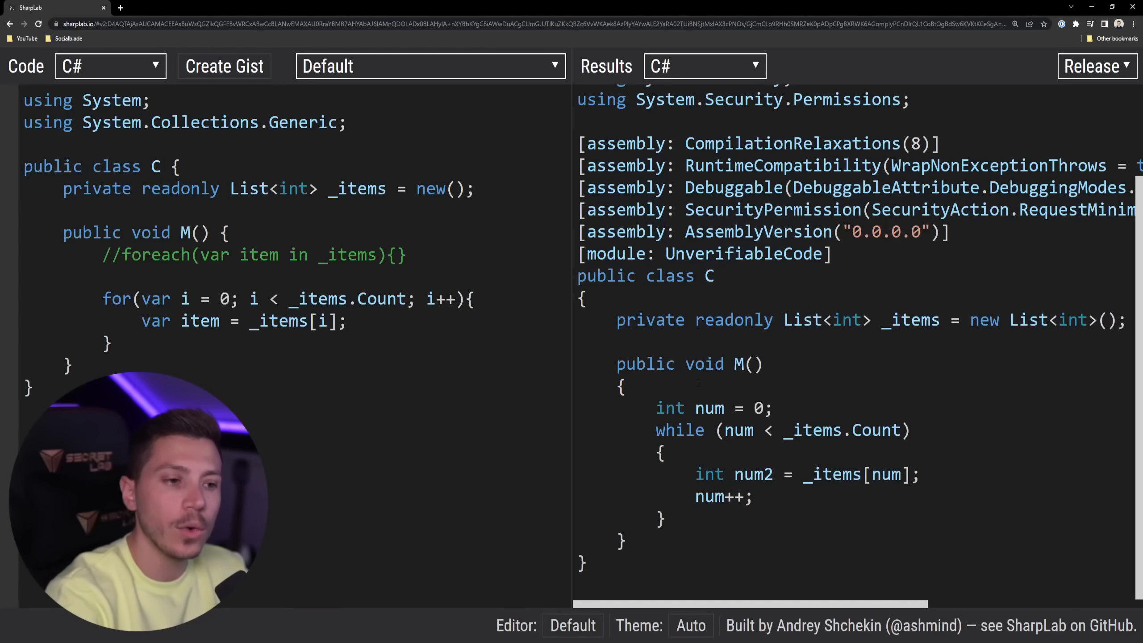
{"action": "double_click", "coordinate": [680, 430]}
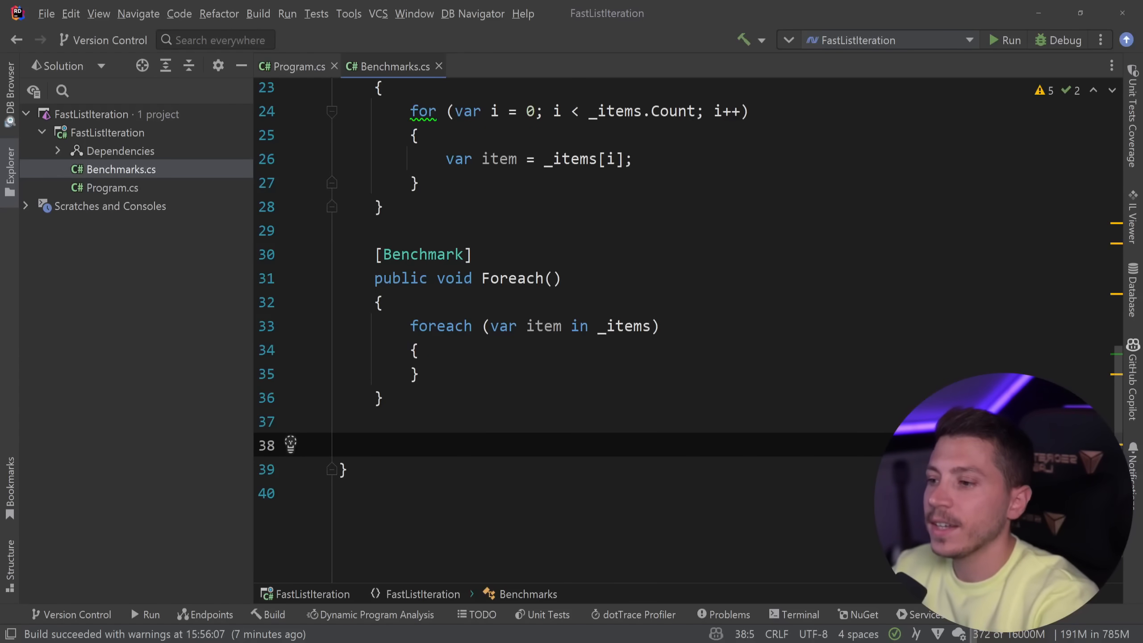
Write a public void Foreach_Linq() method calling _items.ForEach(item => { })
{"action": "type", "text": "public void"}
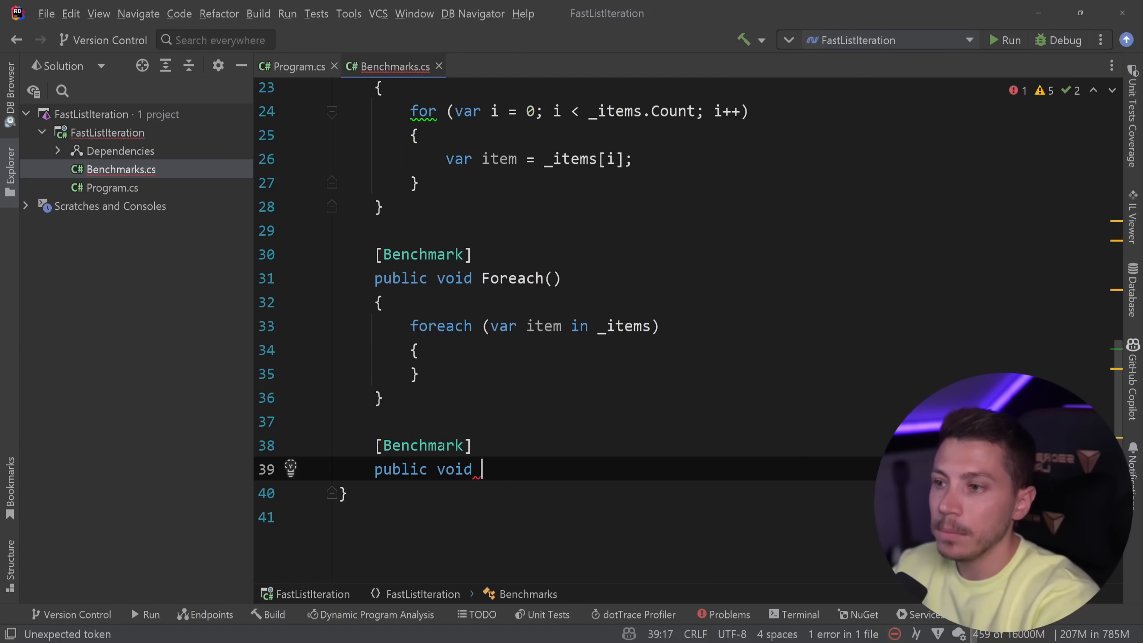
{"action": "type", "text": "Fore"}
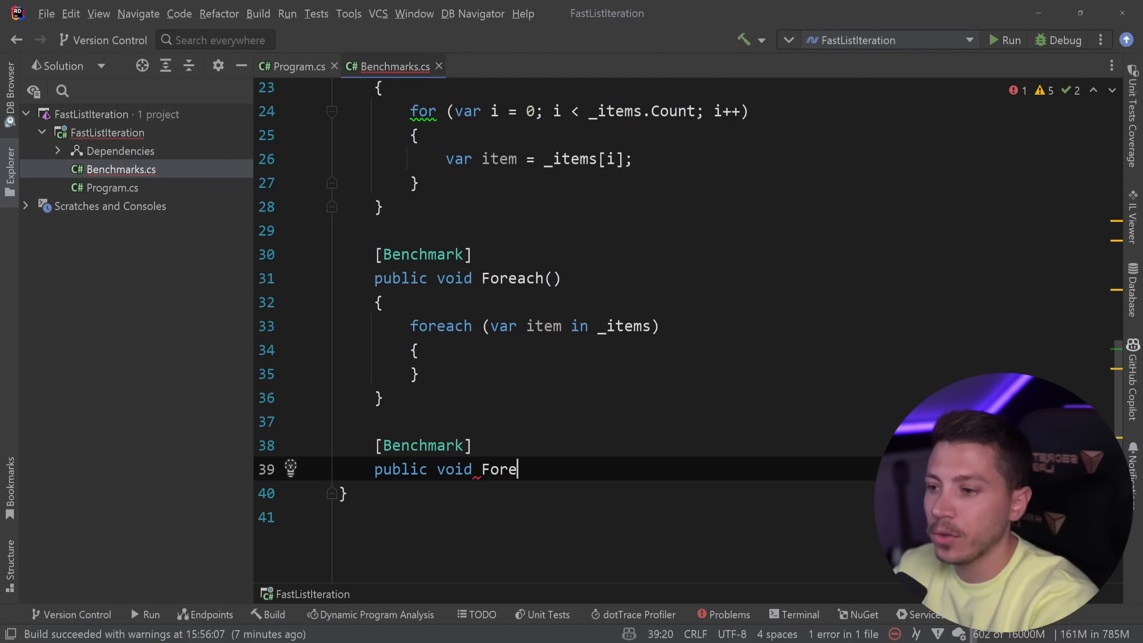
{"action": "type", "text": "ach_Linq()"}
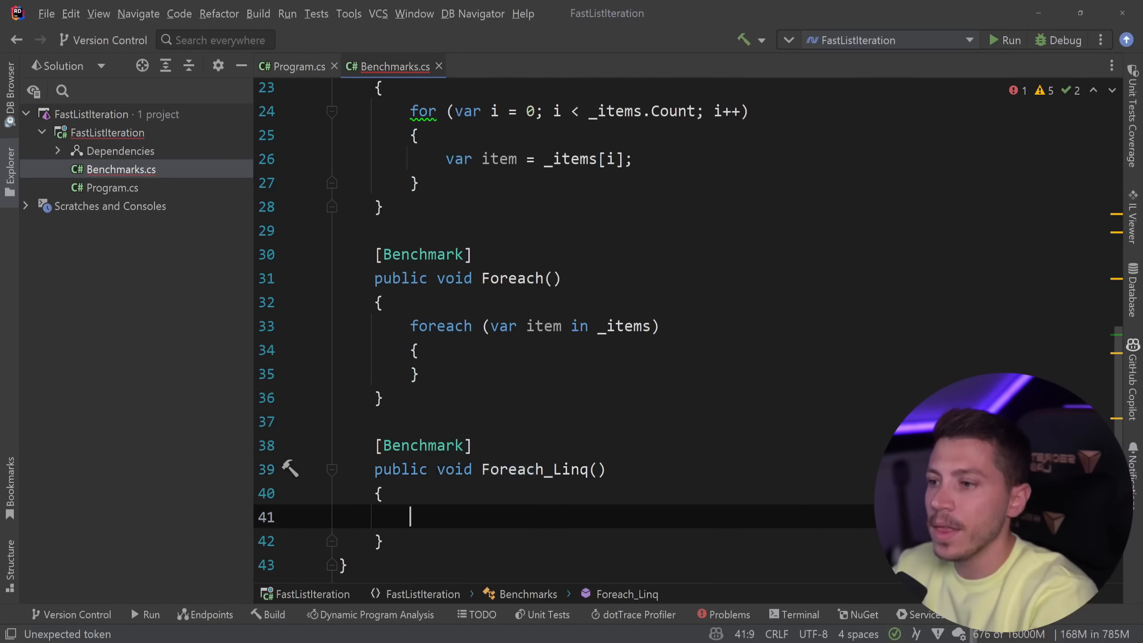
{"action": "type", "text": "_items.ForEach();"}
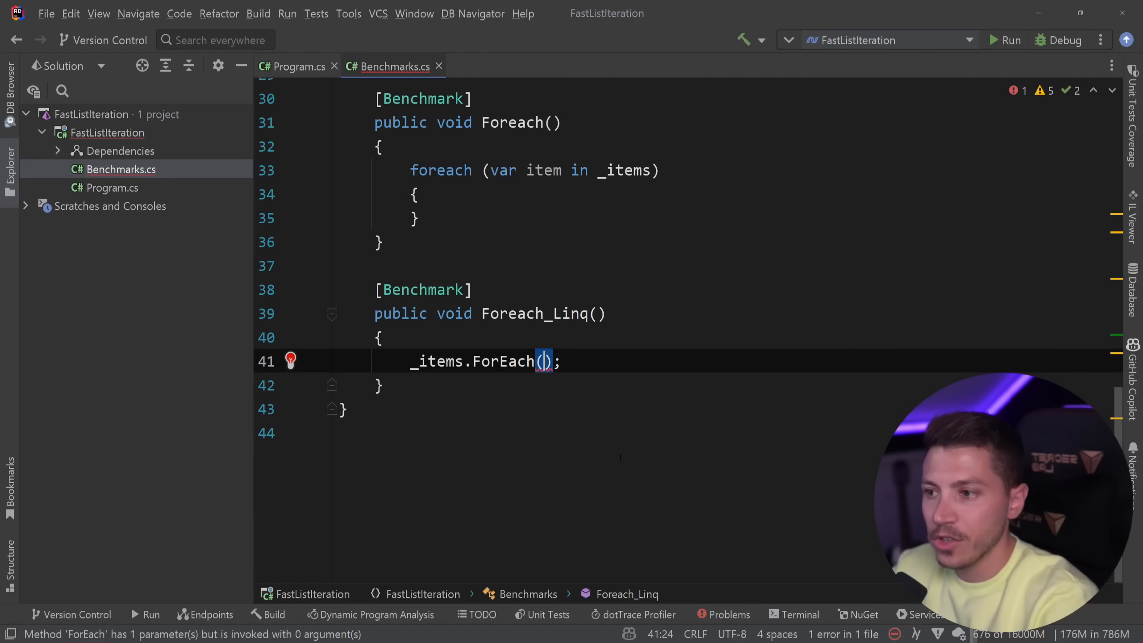
{"action": "type", "text": "item"}
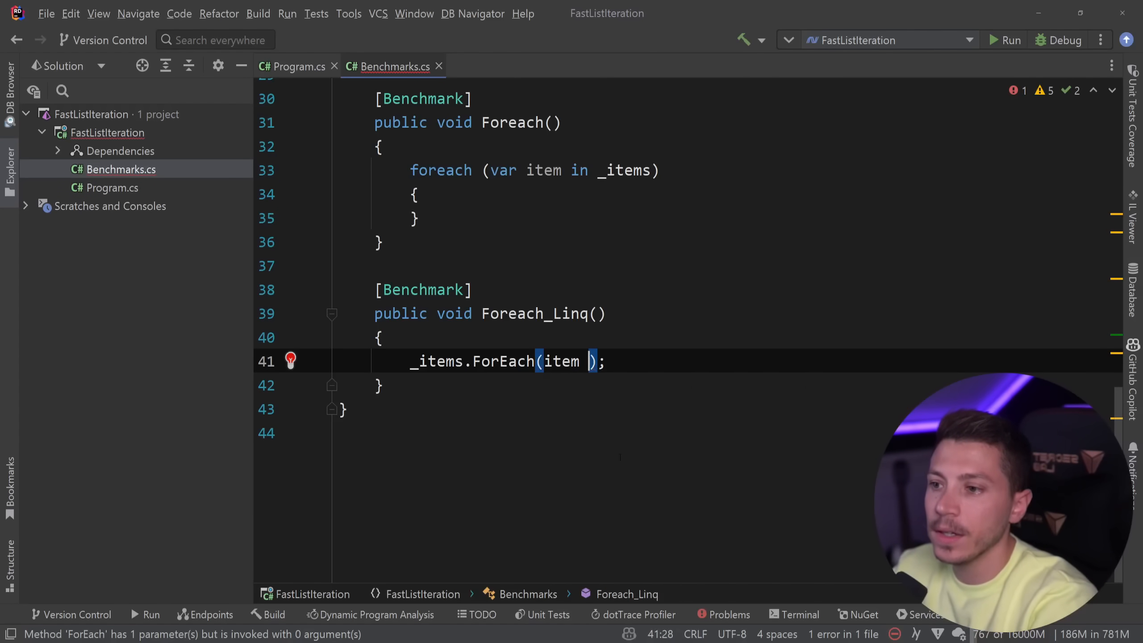
{"action": "type", "text": "=> { }"}
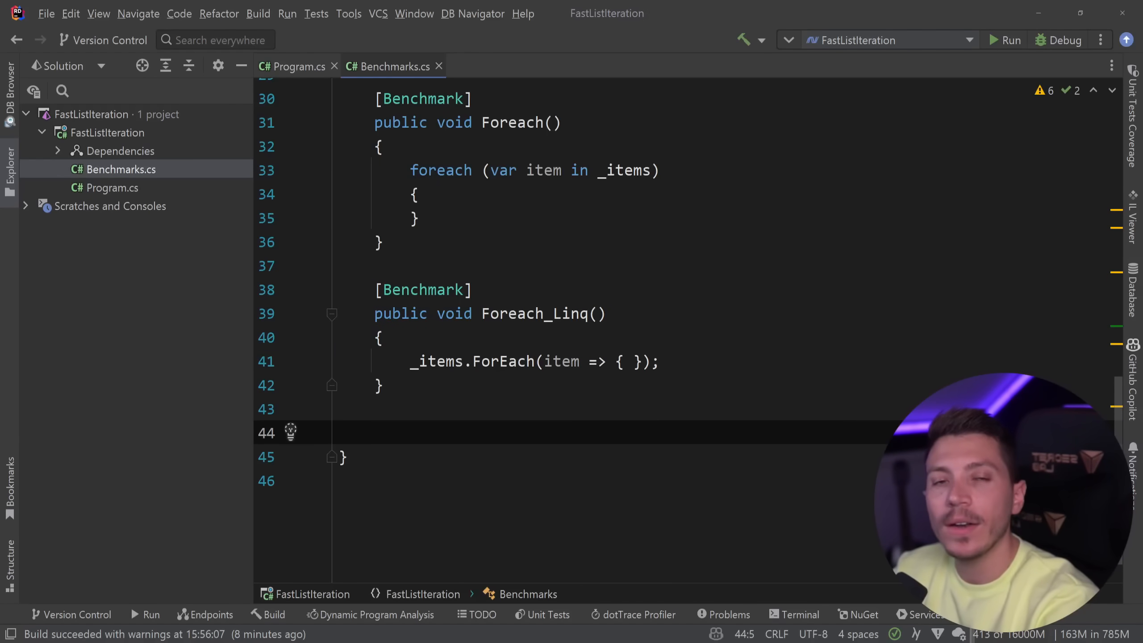
Write a [Benchmark] Parallel_ForEach() calling Parallel.ForEach(_items, i => { }), then begin another benchmark
{"action": "type", "text": "[]"}
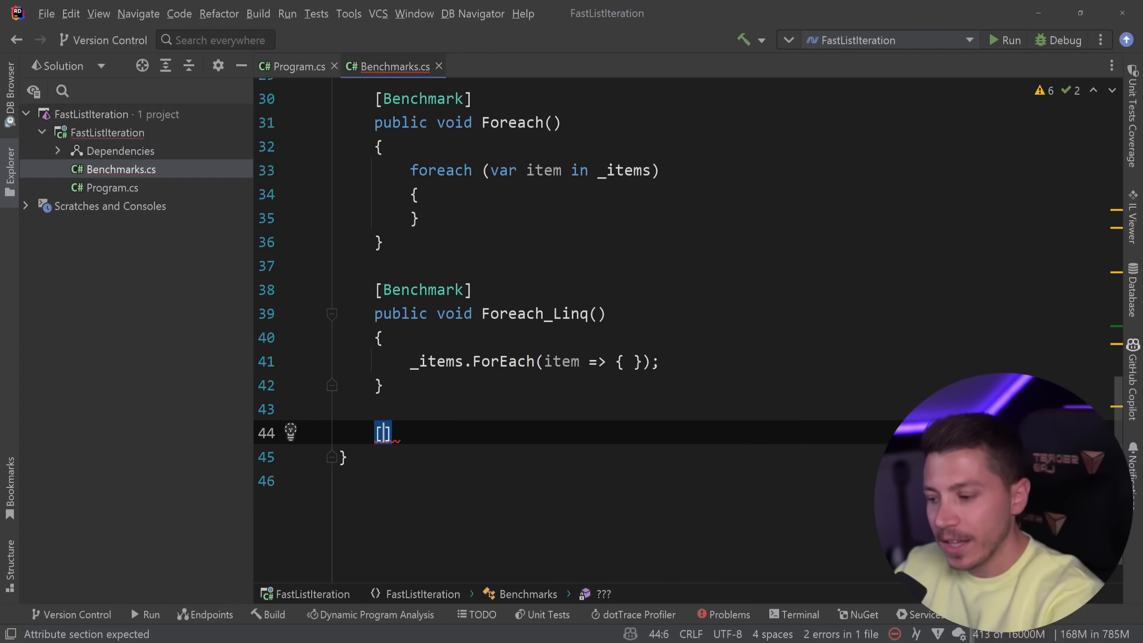
{"action": "type", "text": "Benchmark"}
{"action": "type", "text": "pu"}
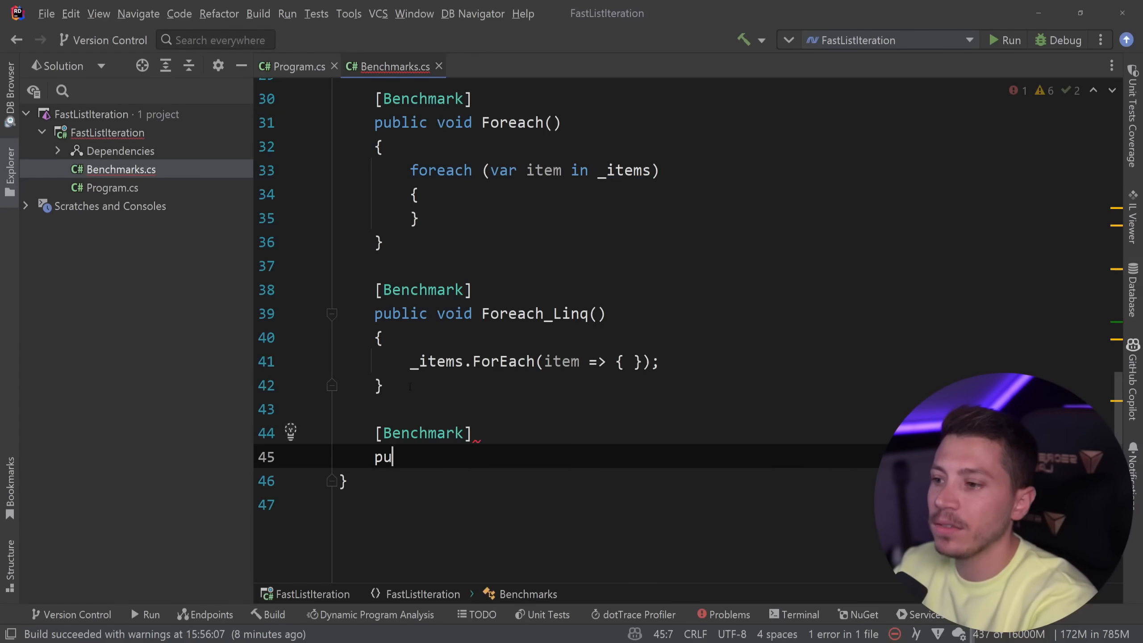
{"action": "type", "text": "blic void Para"}
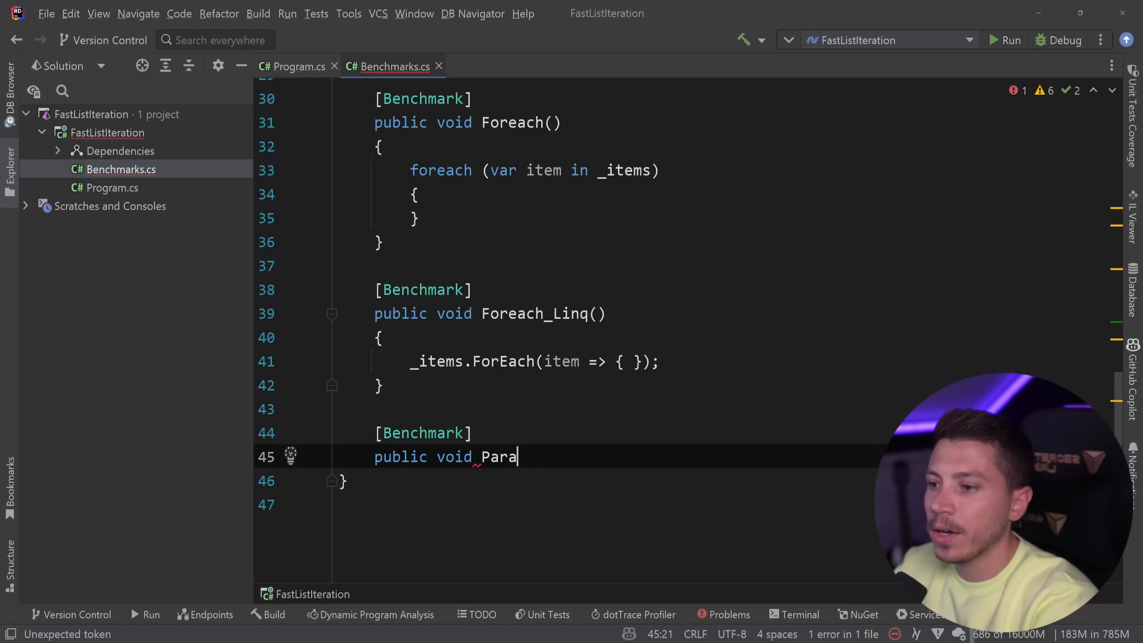
{"action": "type", "text": "llel_ForEach()"}
{"action": "type", "text": "Parallel.ForEach("}
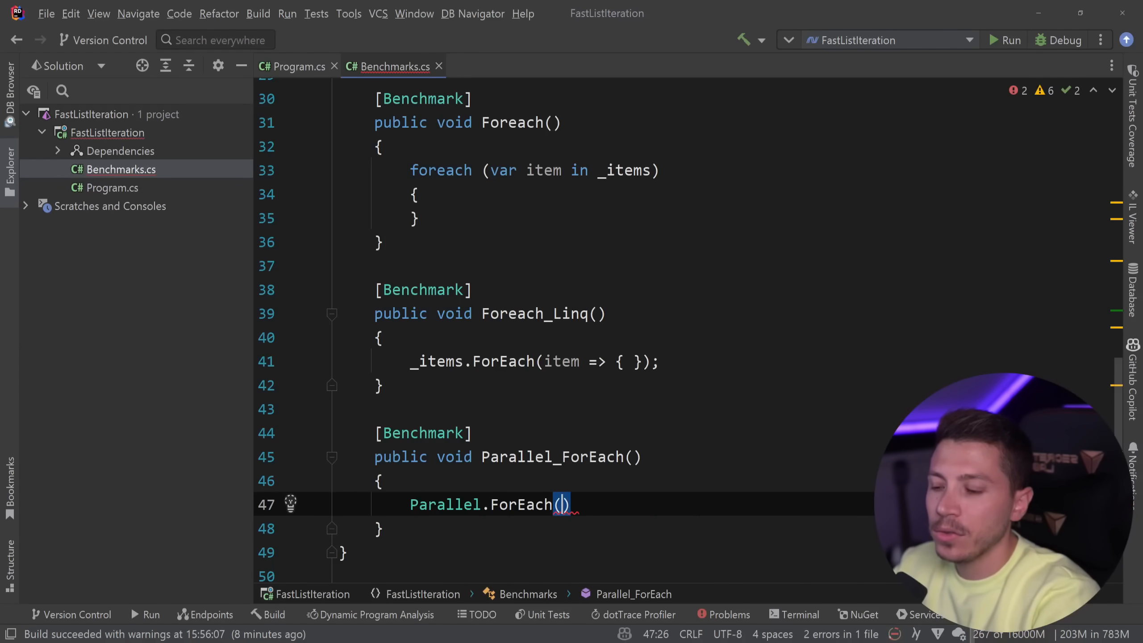
{"action": "type", "text": "_items"}
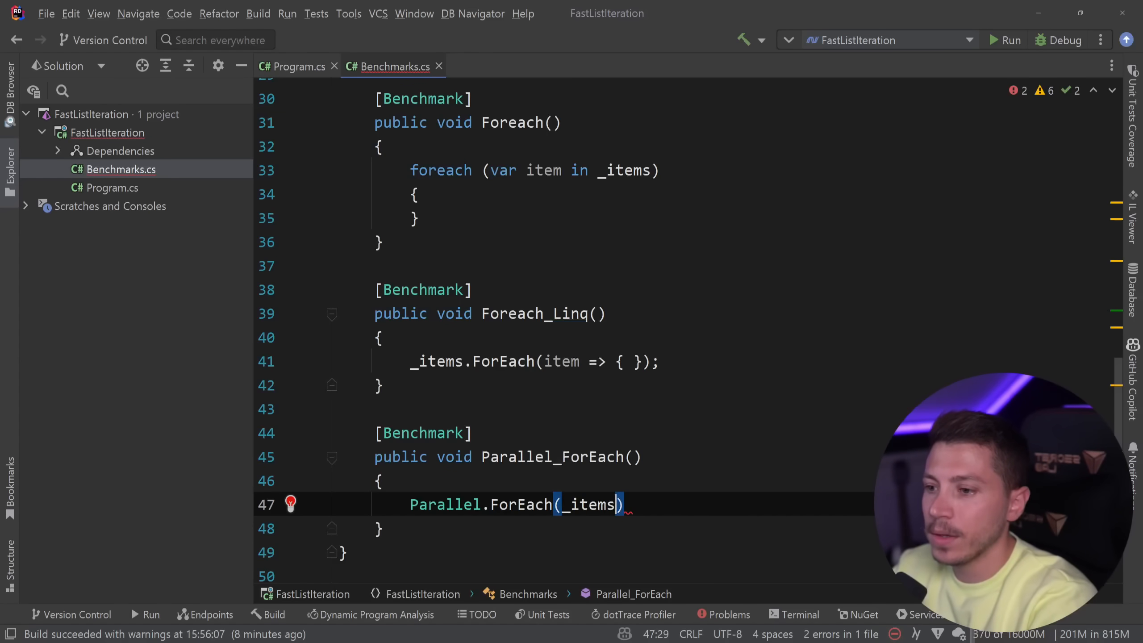
{"action": "type", "text": ", i =>"}
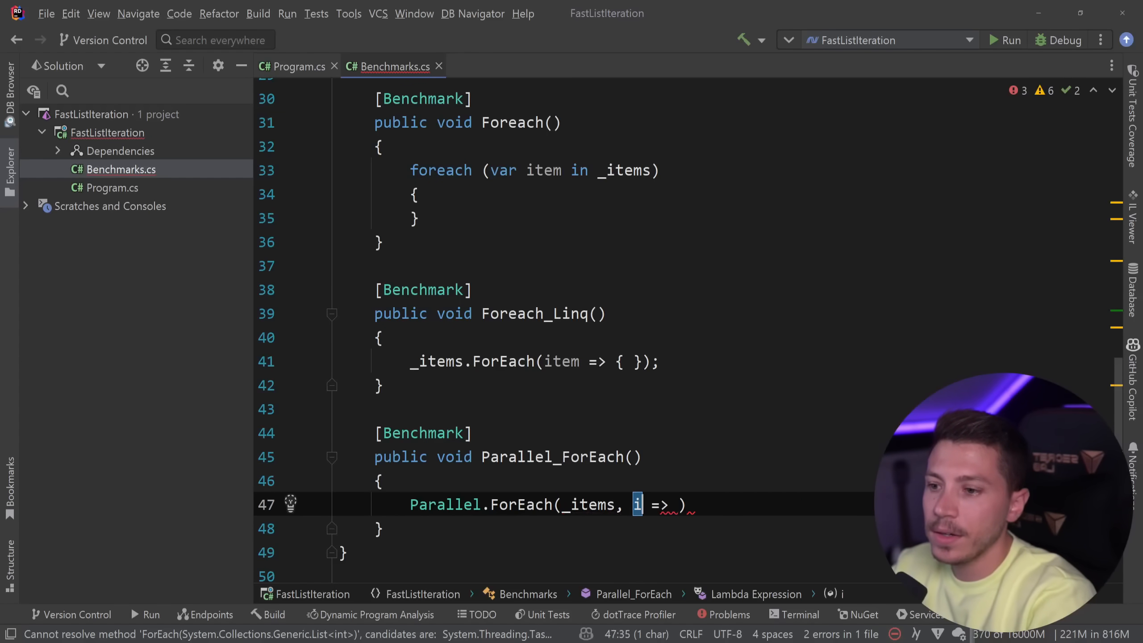
{"action": "type", "text": "{}"}
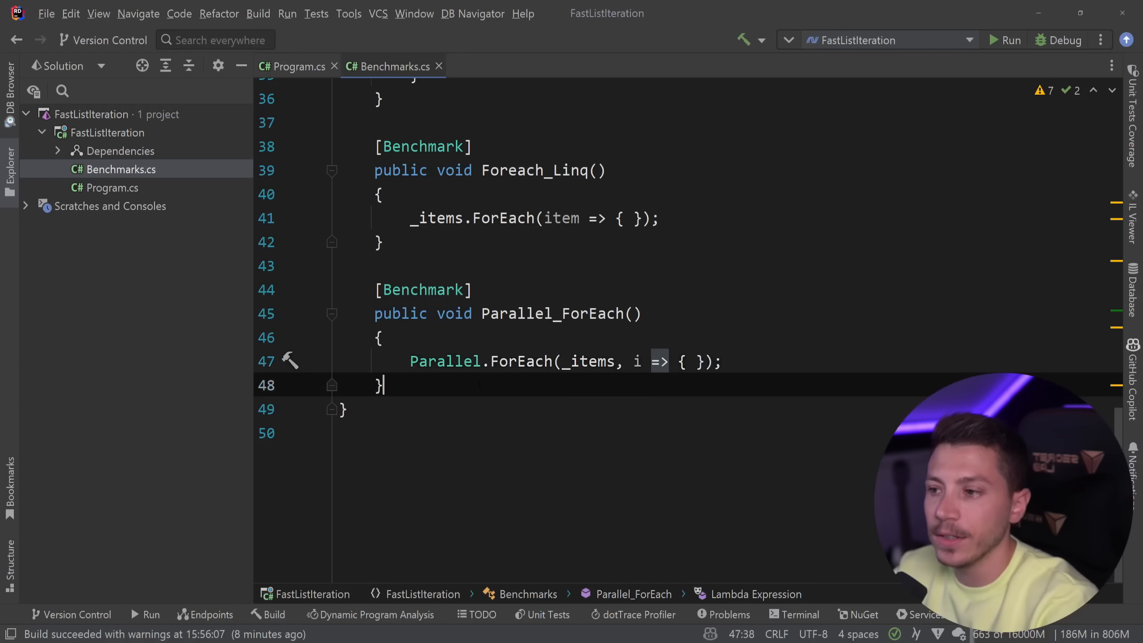
{"action": "type", "text": "[B]"}
{"action": "type", "text": "public"}
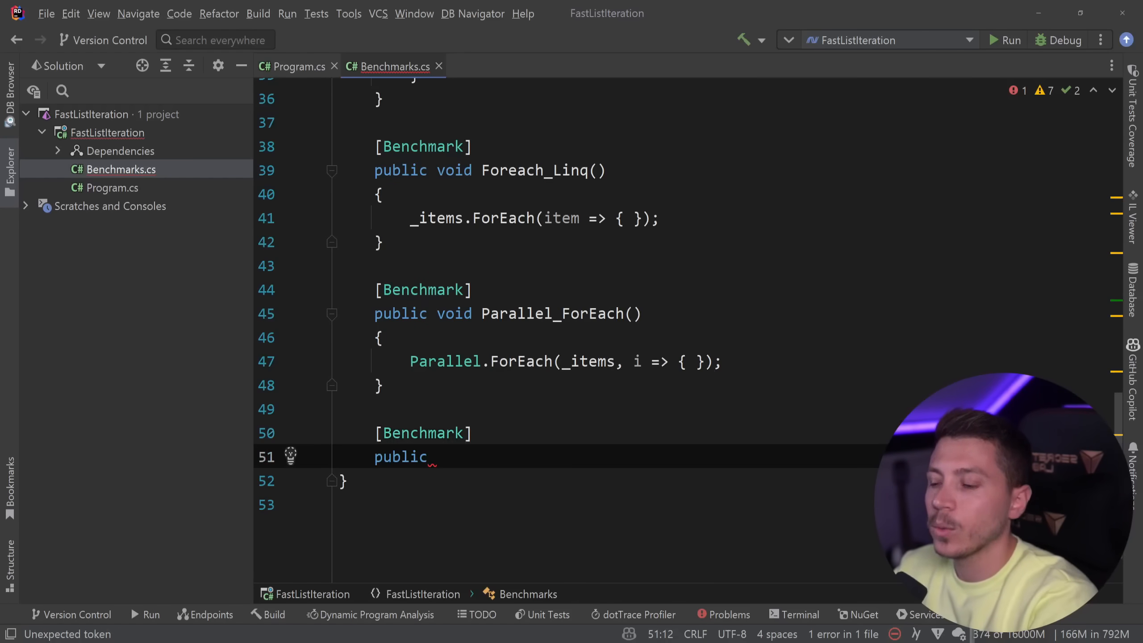
{"action": "type", "text": "void Parallel_Linq("}
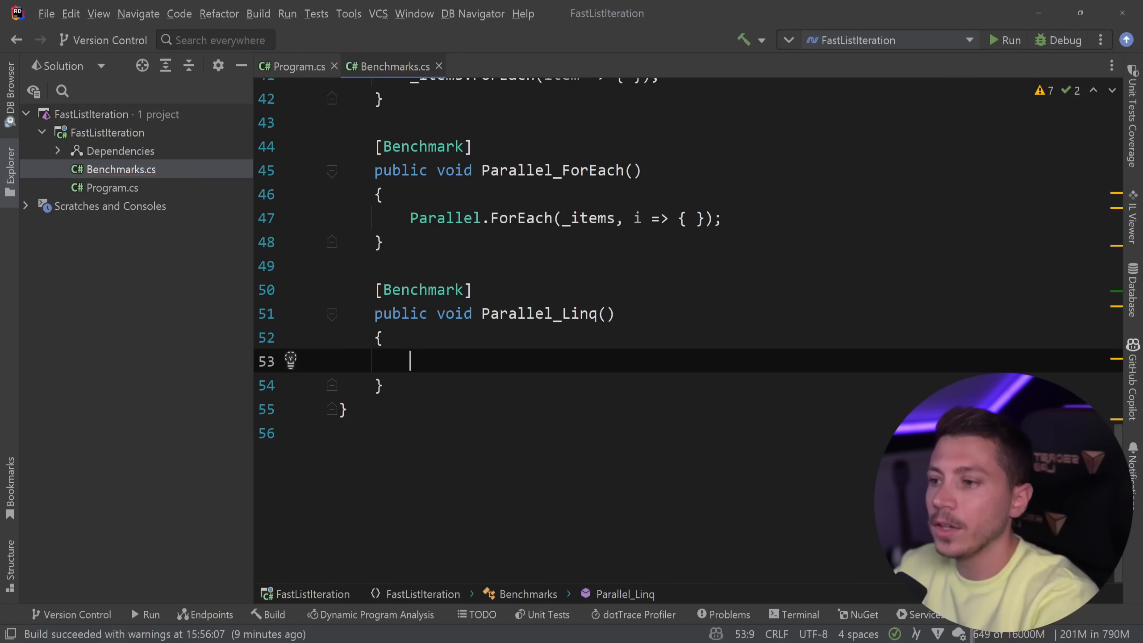
{"action": "type", "text": "_items.AsParallel()"}
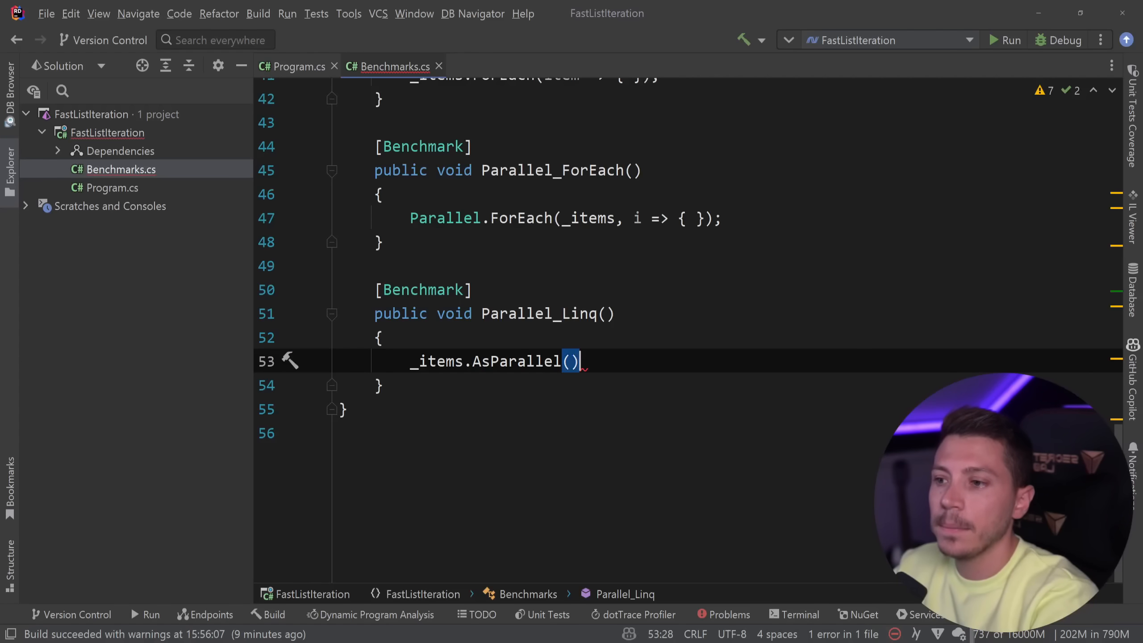
{"action": "type", "text": ".ForAll();"}
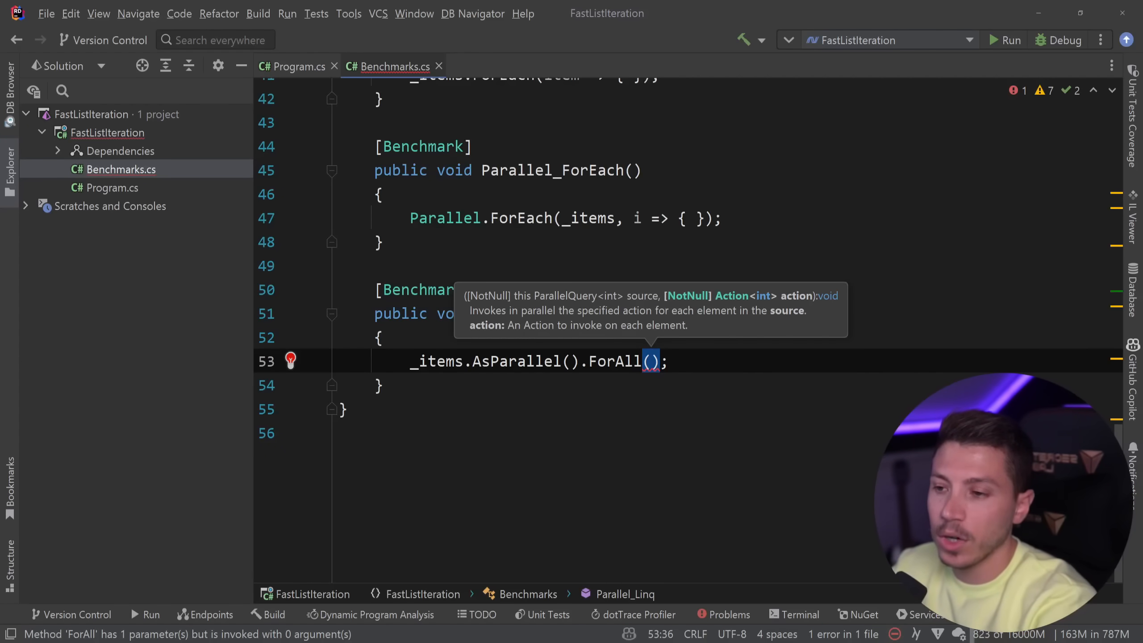
{"action": "type", "text": "i => {}"}
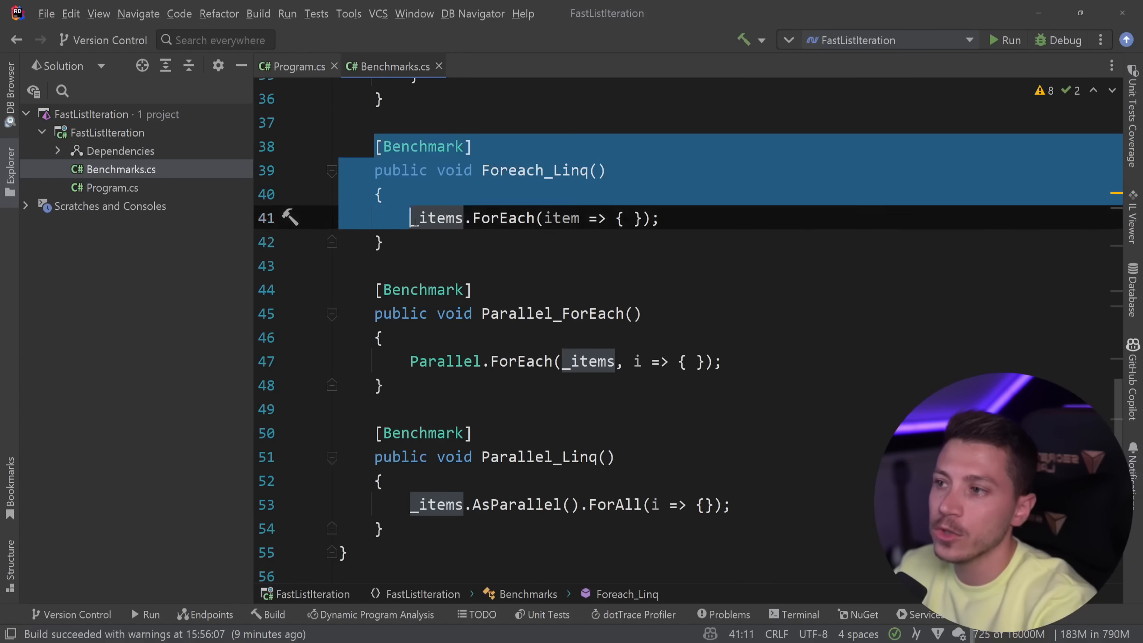
{"action": "scroll", "scroll_direction": "up", "scroll_amount": 3}
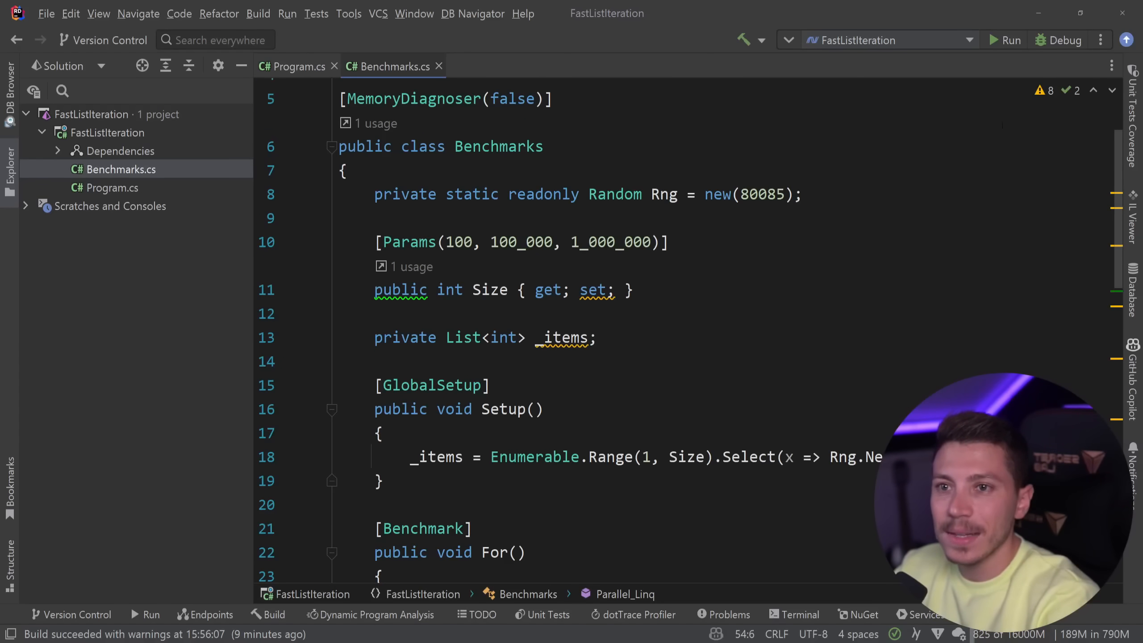
{"action": "scroll", "scroll_direction": "down", "scroll_amount": 3}
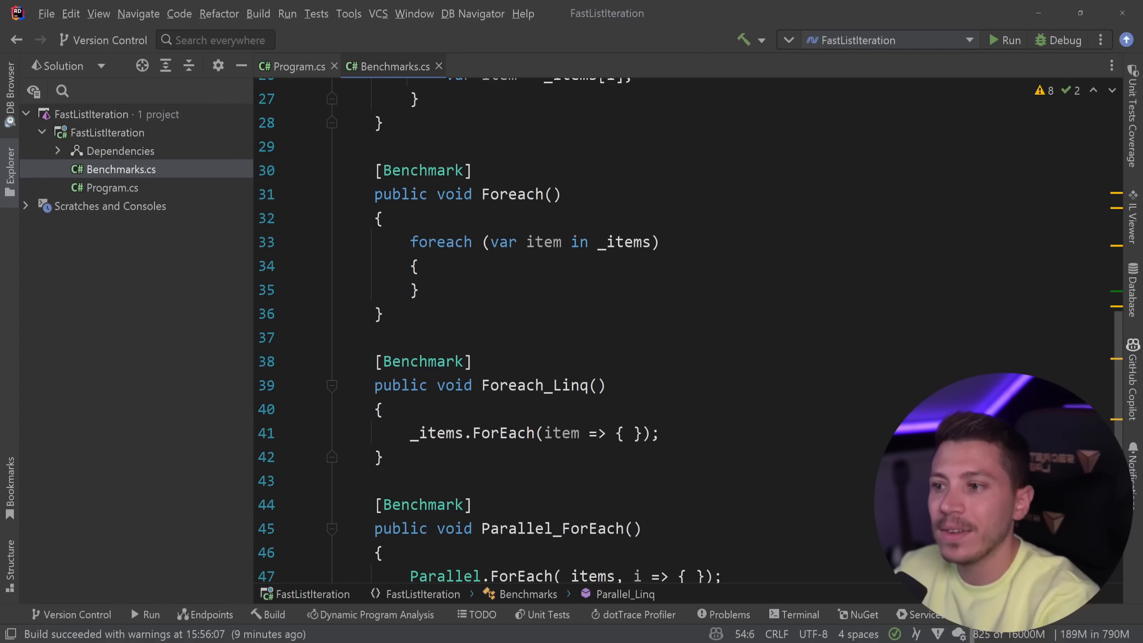
Show the BenchmarkDotNet results table and inspect the _items usage in Foreach_Linq
{"action": "left_click", "coordinate": [1006, 40]}
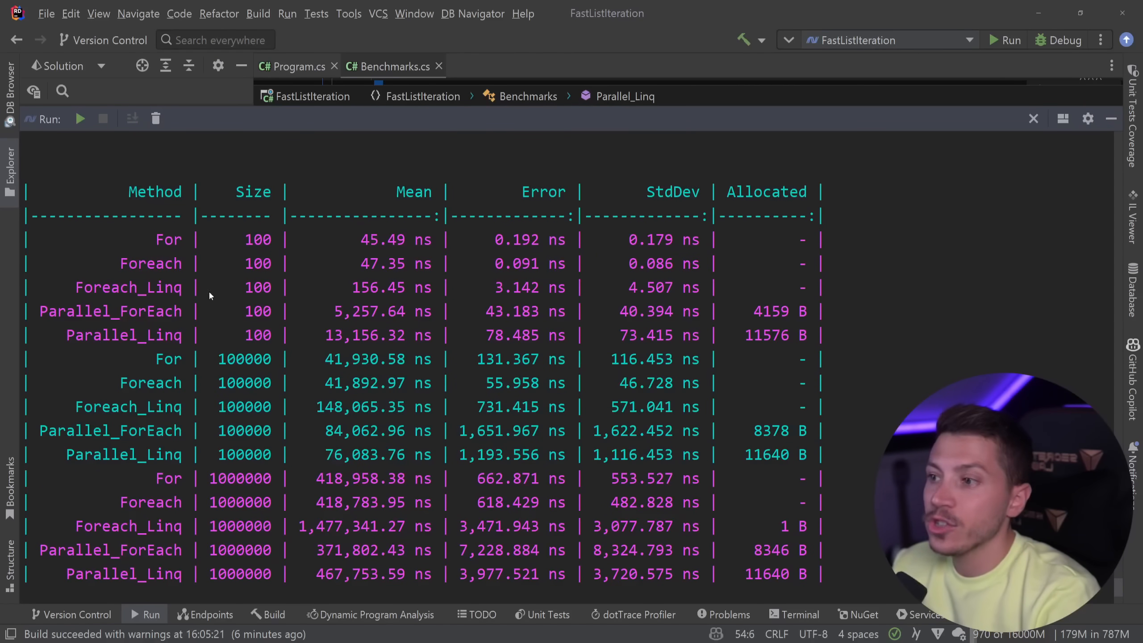
{"action": "mouse_move", "coordinate": [360, 263]}
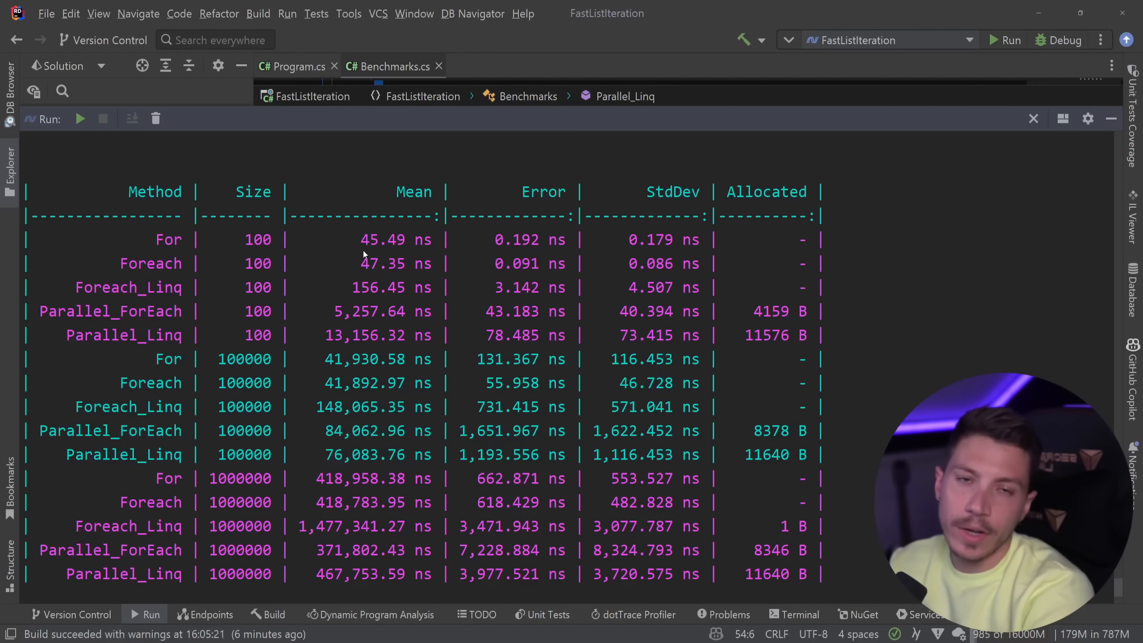
{"action": "mouse_move", "coordinate": [361, 288]}
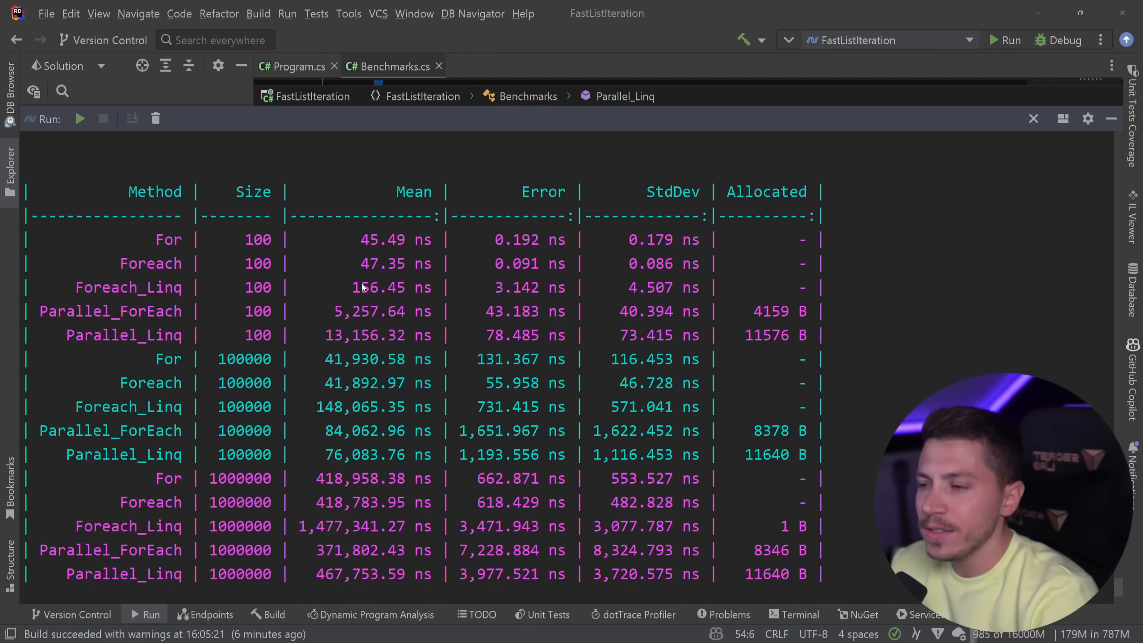
{"action": "mouse_move", "coordinate": [800, 296]}
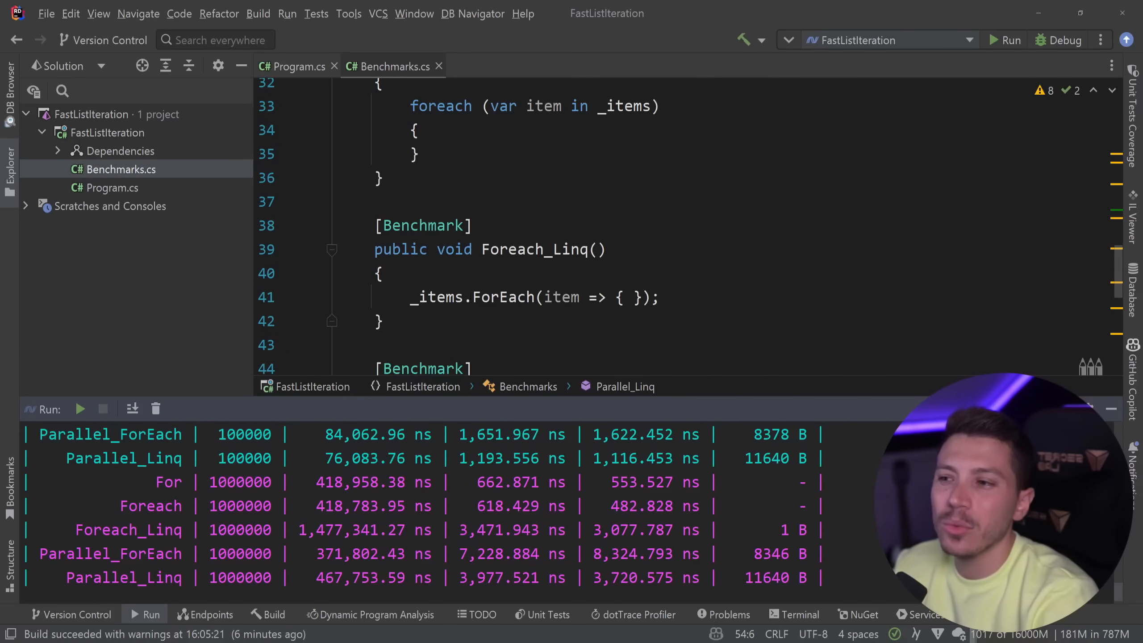
{"action": "left_click", "coordinate": [661, 297]}
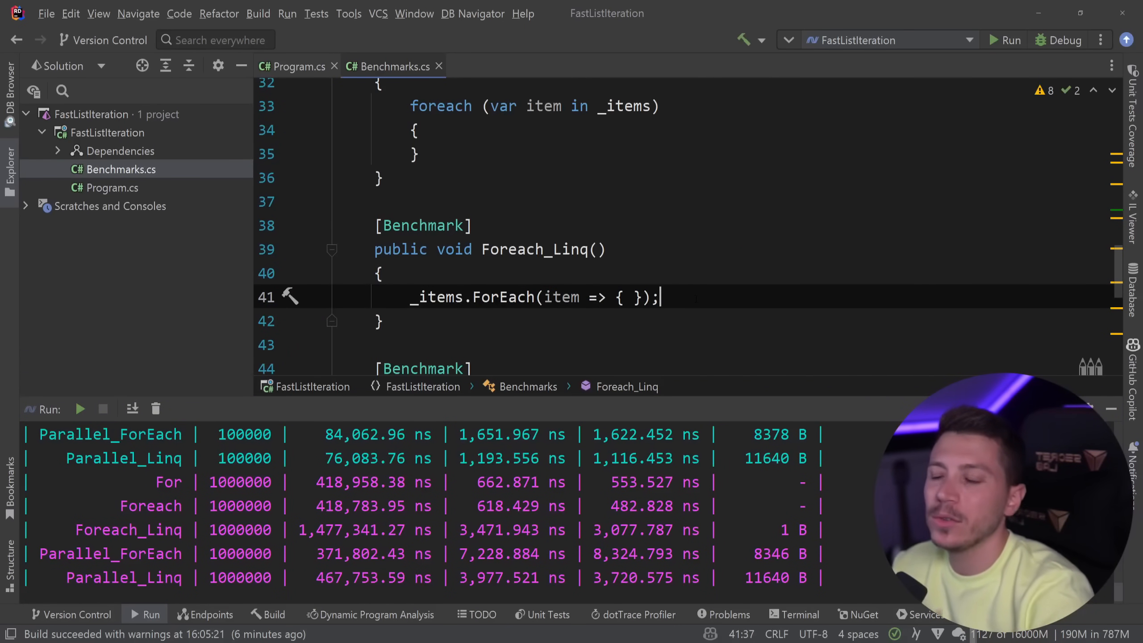
{"action": "double_click", "coordinate": [436, 296]}
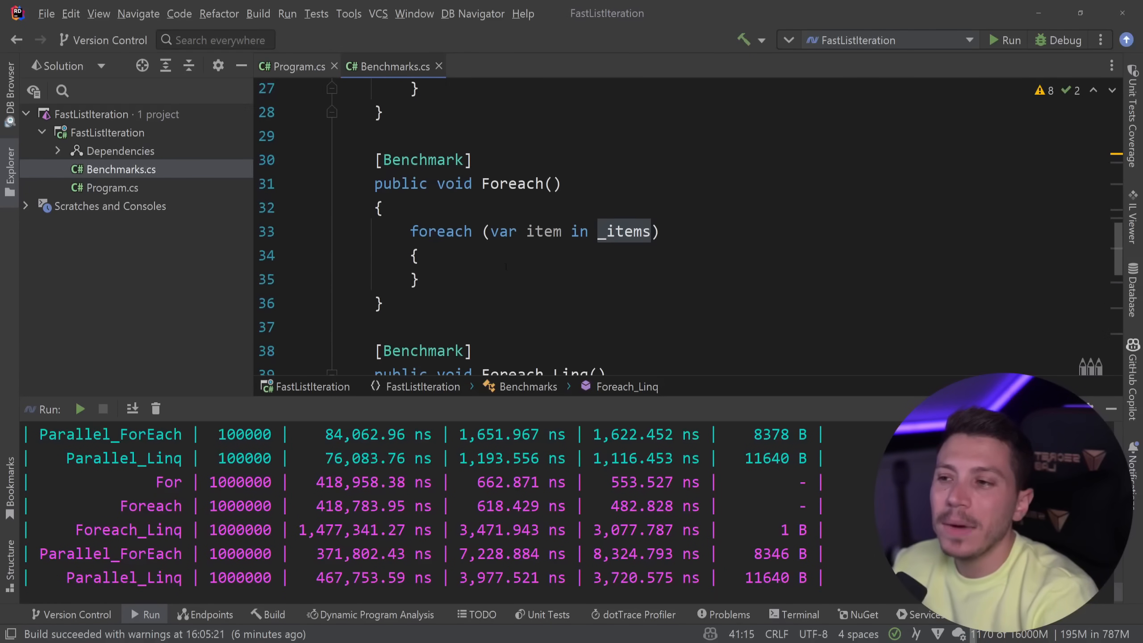
{"action": "scroll", "scroll_direction": "down", "scroll_amount": 3}
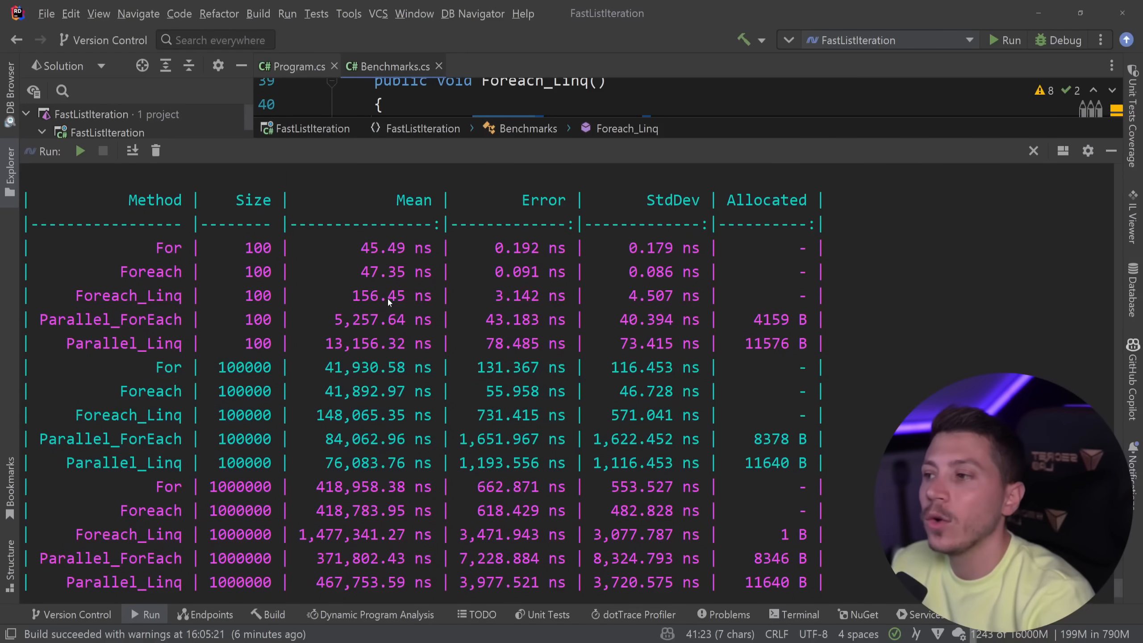
{"action": "mouse_move", "coordinate": [136, 332]}
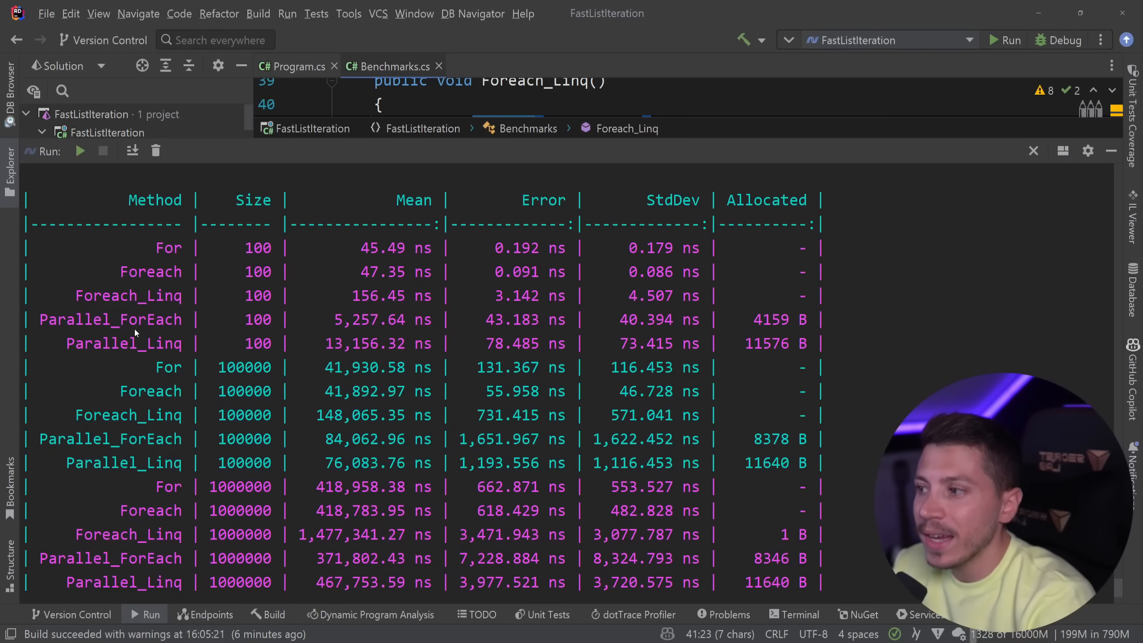
{"action": "mouse_move", "coordinate": [338, 329]}
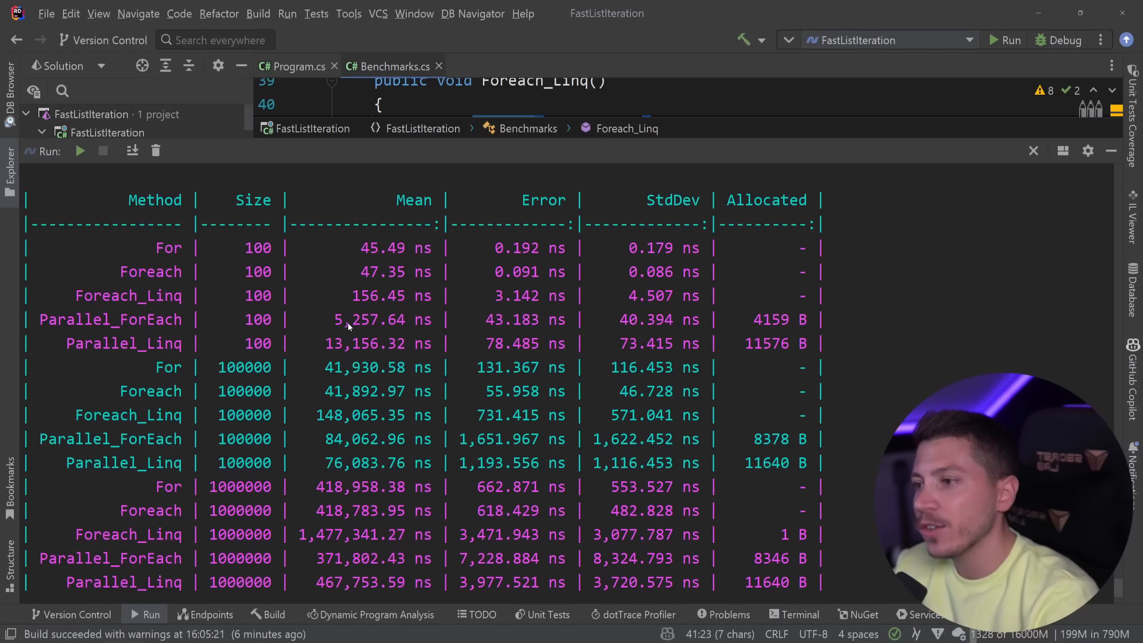
{"action": "mouse_move", "coordinate": [435, 339]}
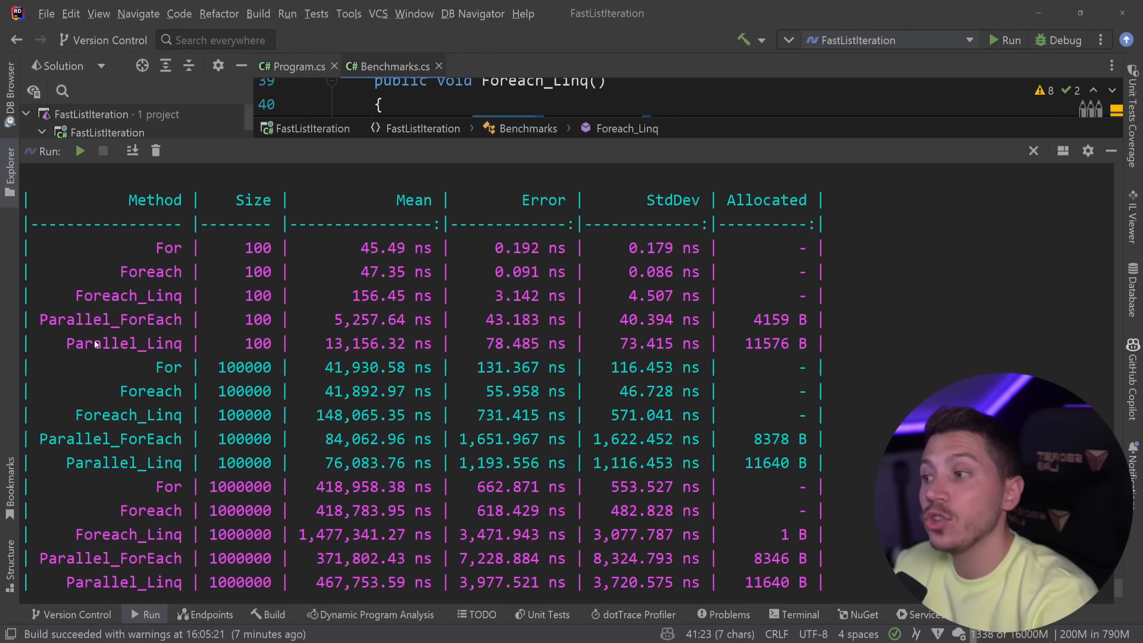
{"action": "mouse_move", "coordinate": [257, 350]}
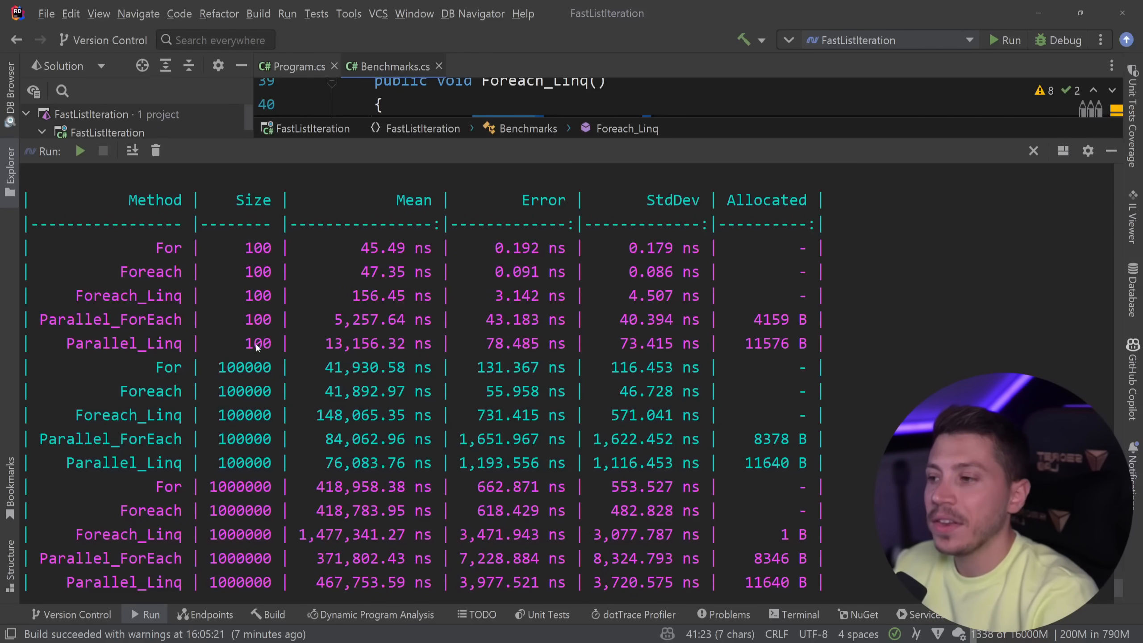
{"action": "double_click", "coordinate": [331, 344]}
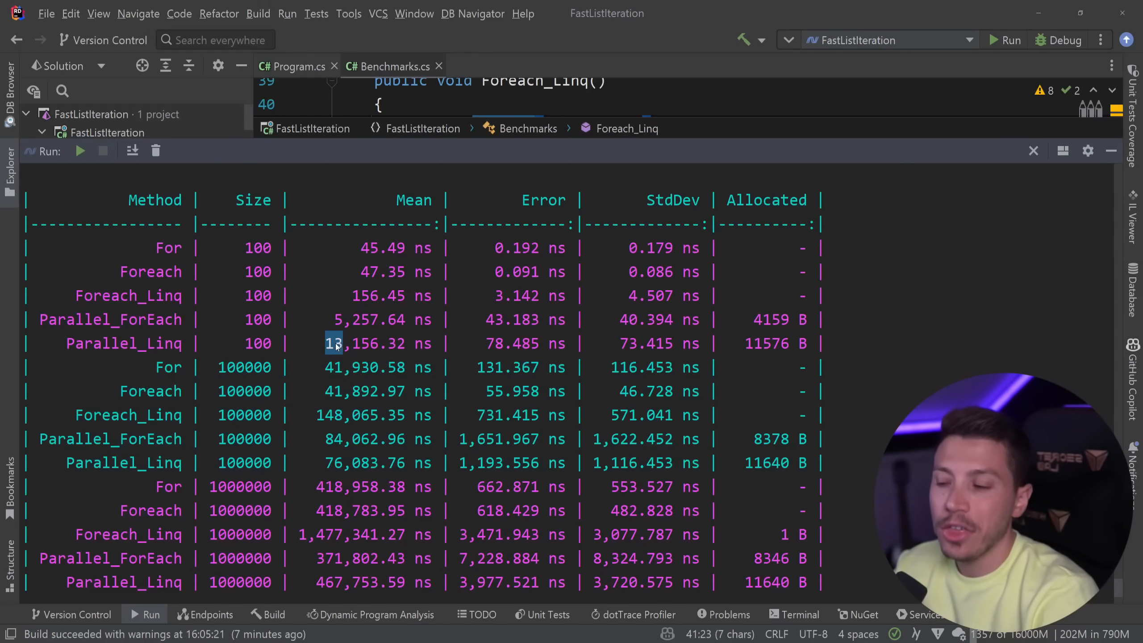
{"action": "mouse_move", "coordinate": [753, 346]}
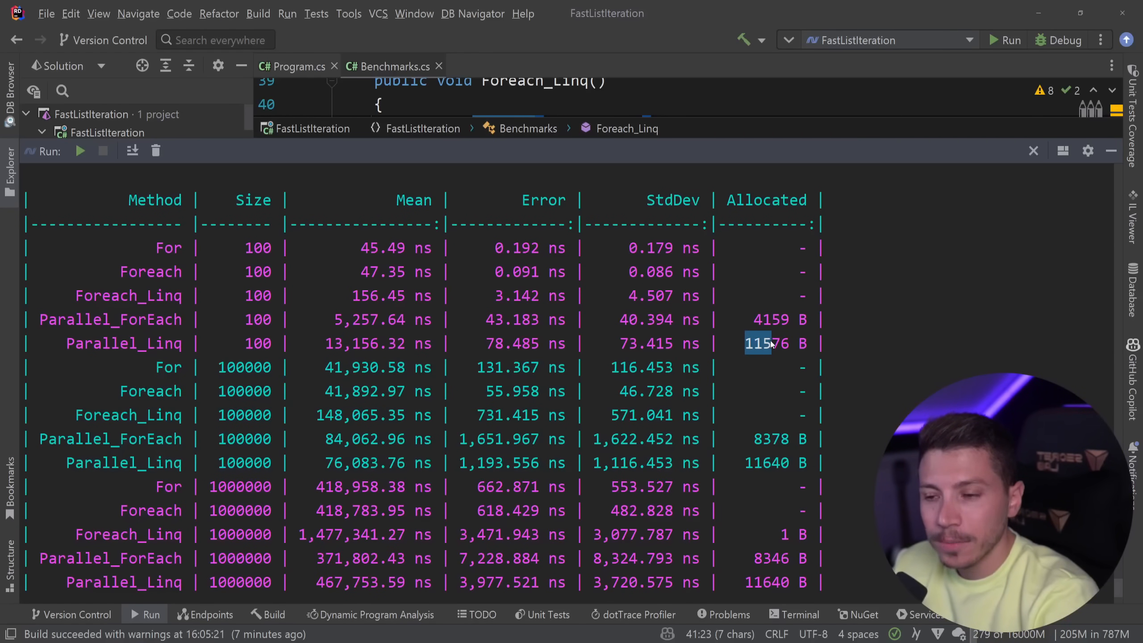
{"action": "scroll", "scroll_direction": "down", "scroll_amount": 3}
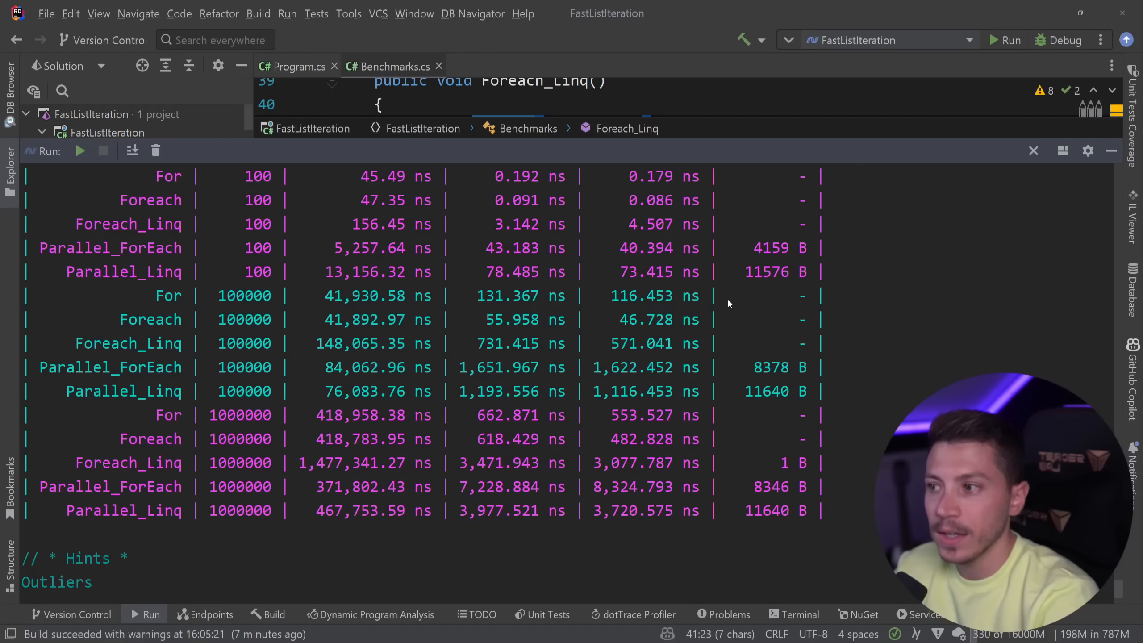
{"action": "mouse_move", "coordinate": [238, 345]}
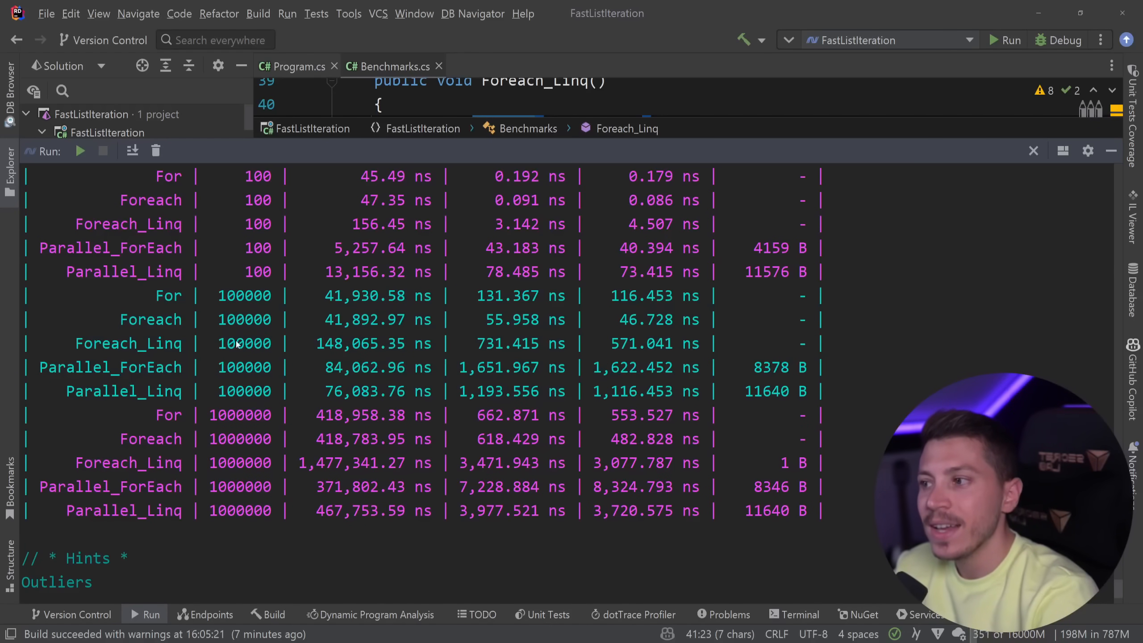
{"action": "double_click", "coordinate": [244, 391]}
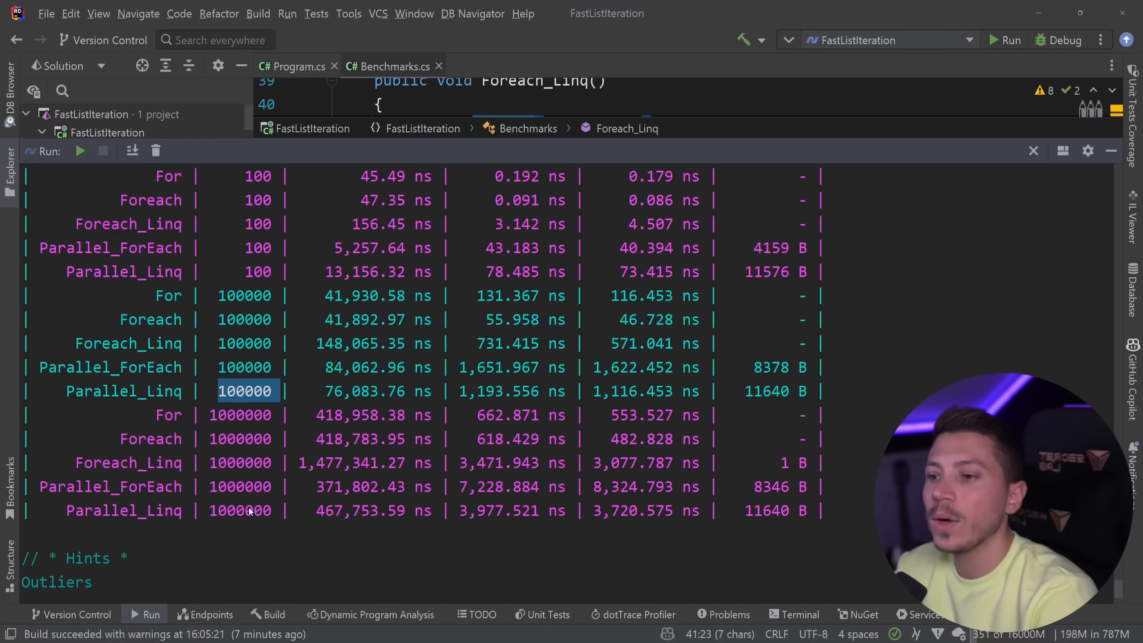
{"action": "mouse_move", "coordinate": [768, 239]}
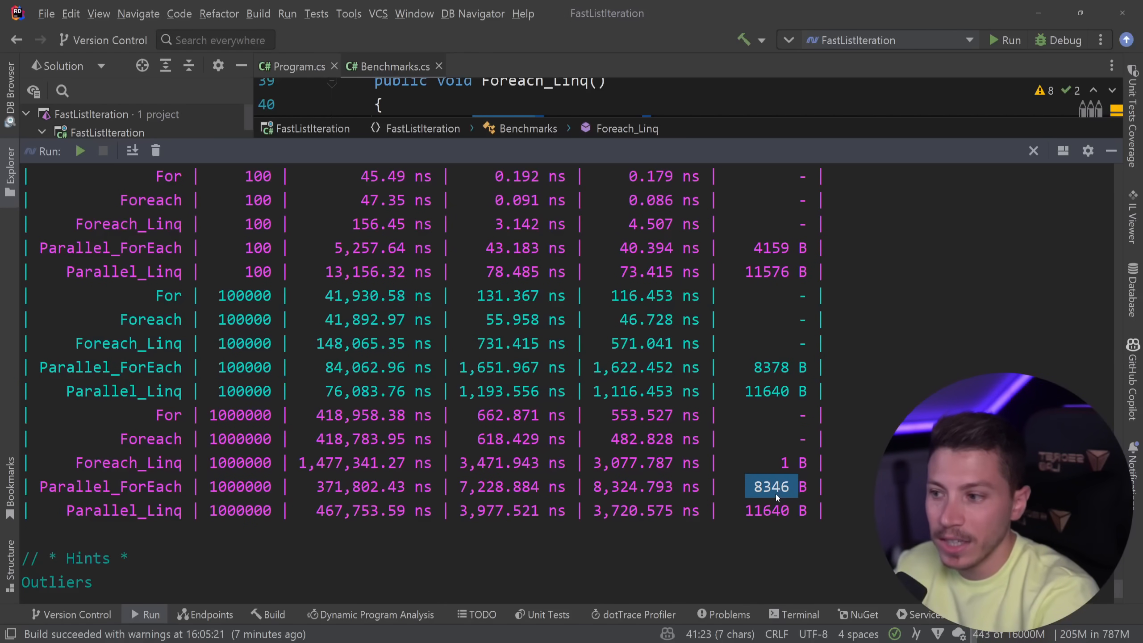
{"action": "mouse_move", "coordinate": [748, 474]}
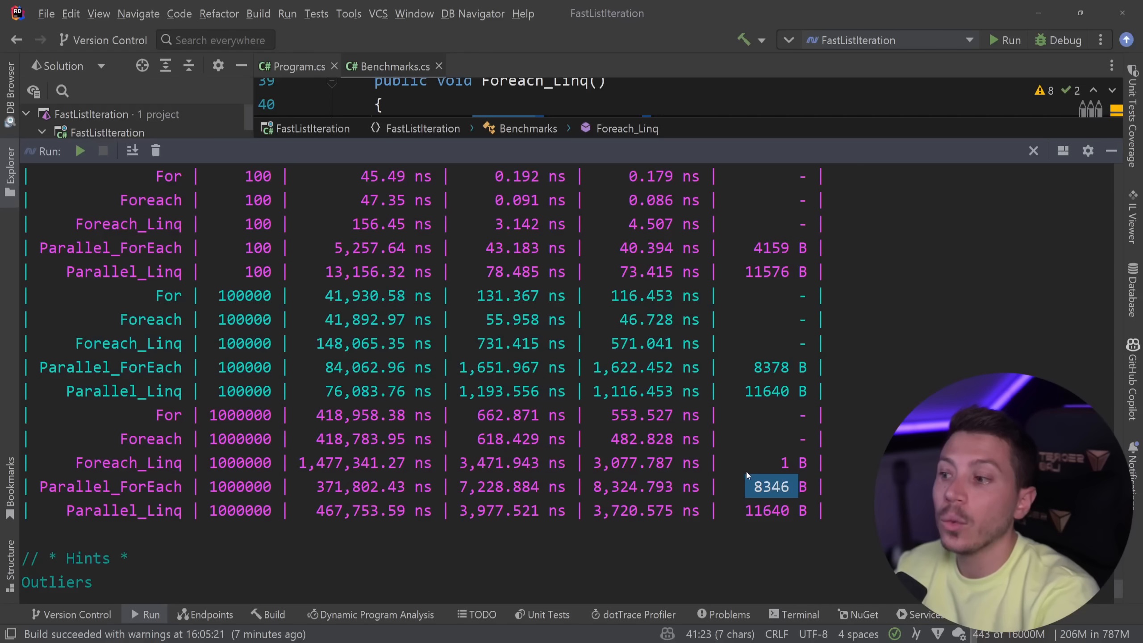
{"action": "mouse_move", "coordinate": [764, 523]}
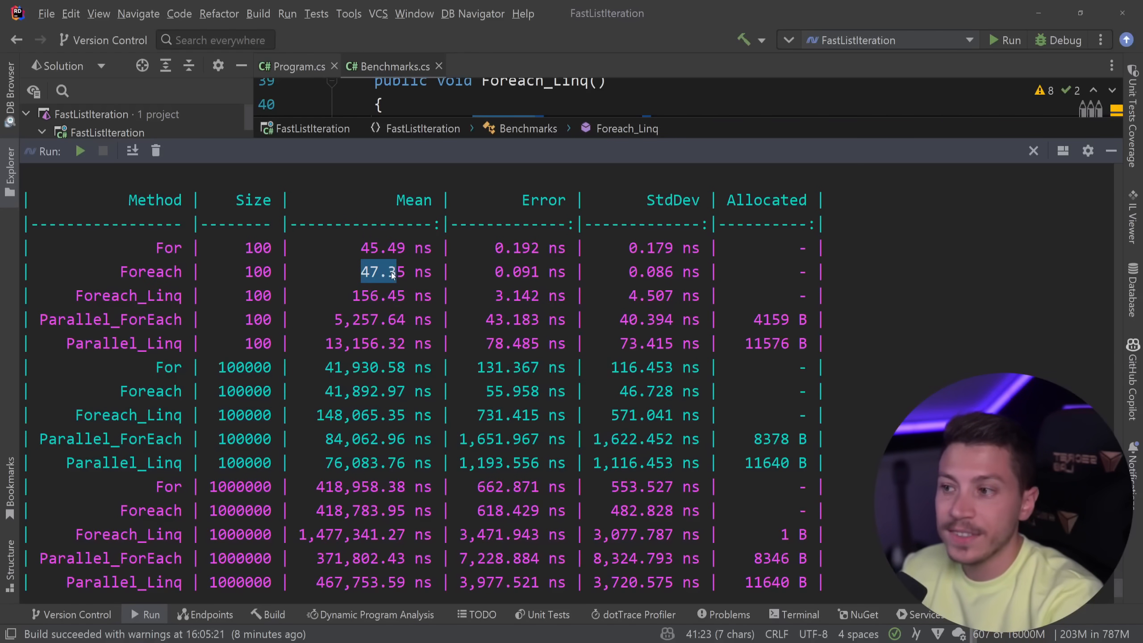
{"action": "scroll", "scroll_direction": "down", "scroll_amount": 3}
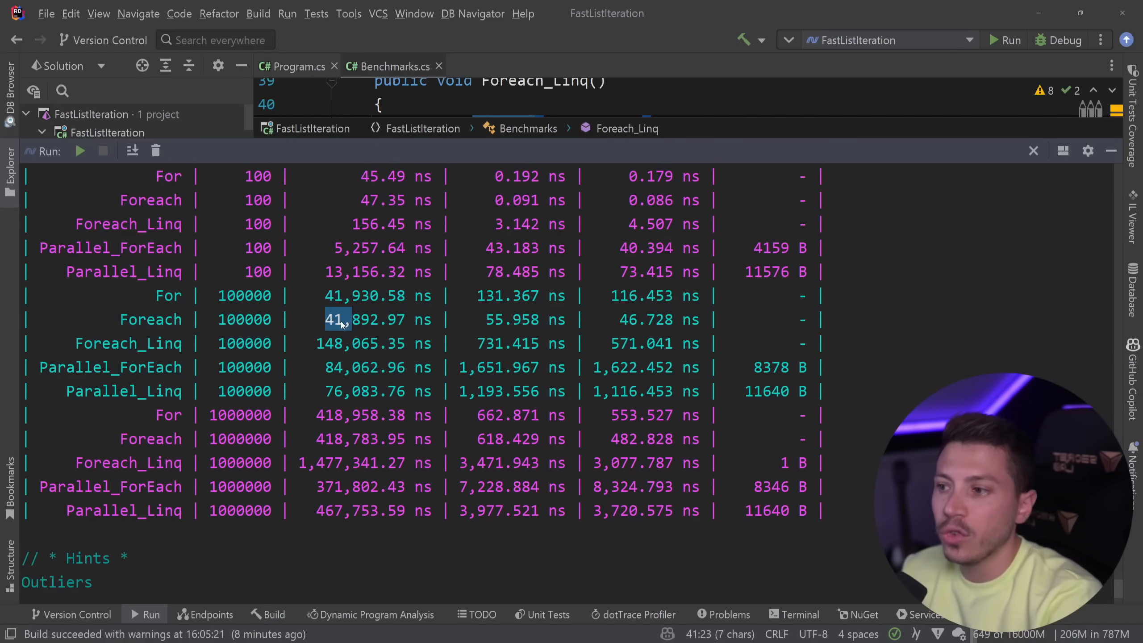
{"action": "scroll", "scroll_direction": "down", "scroll_amount": 3}
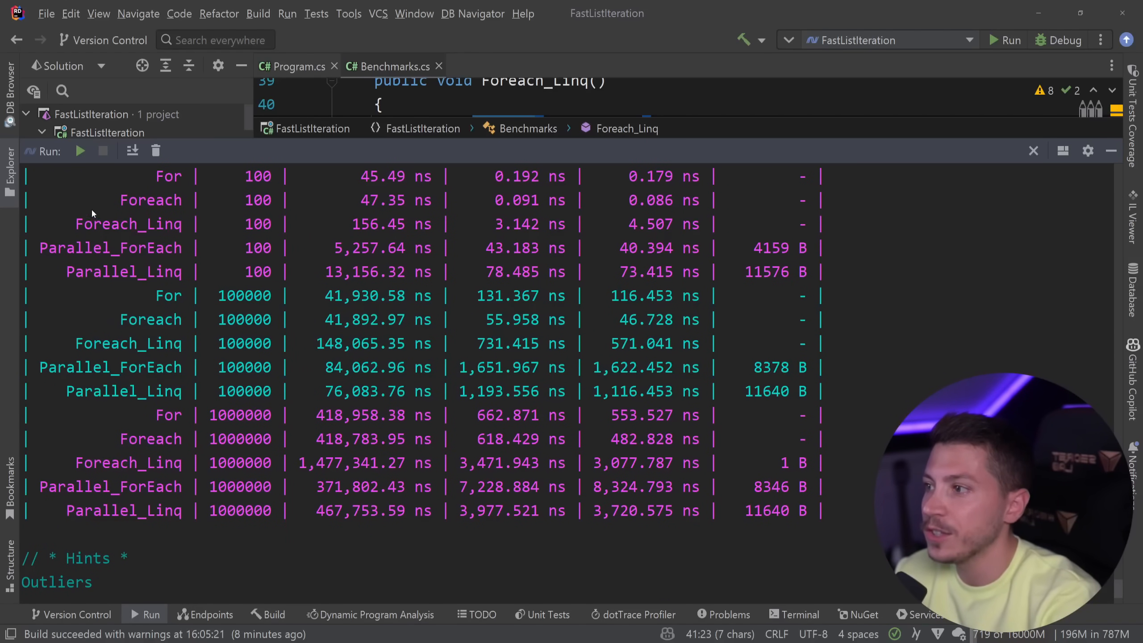
{"action": "double_click", "coordinate": [355, 224]}
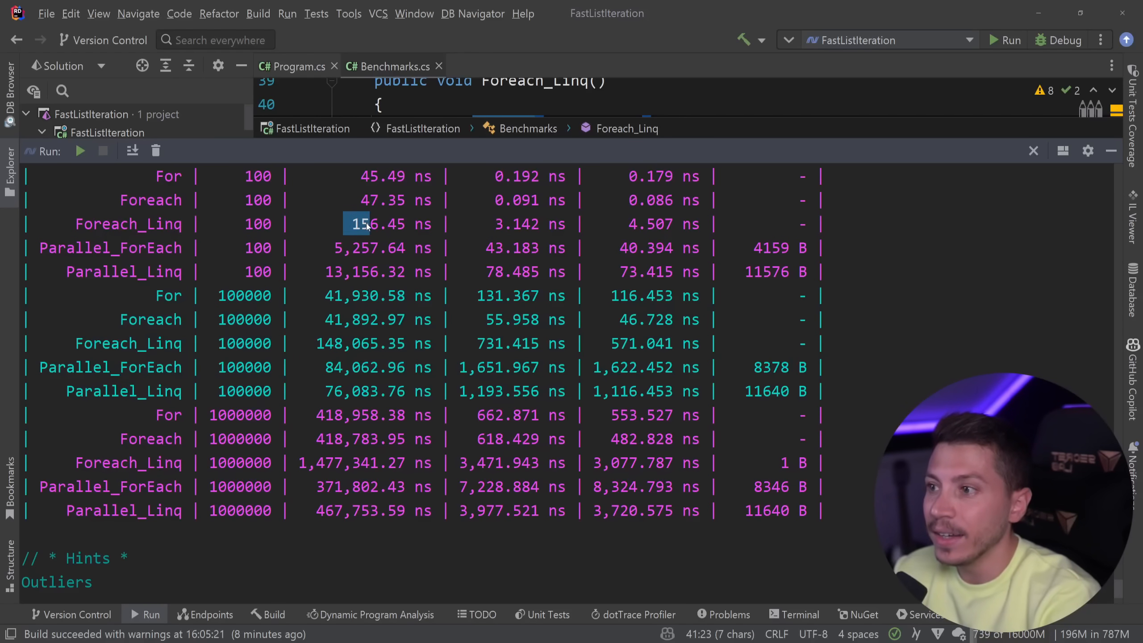
{"action": "left_click", "coordinate": [331, 344]}
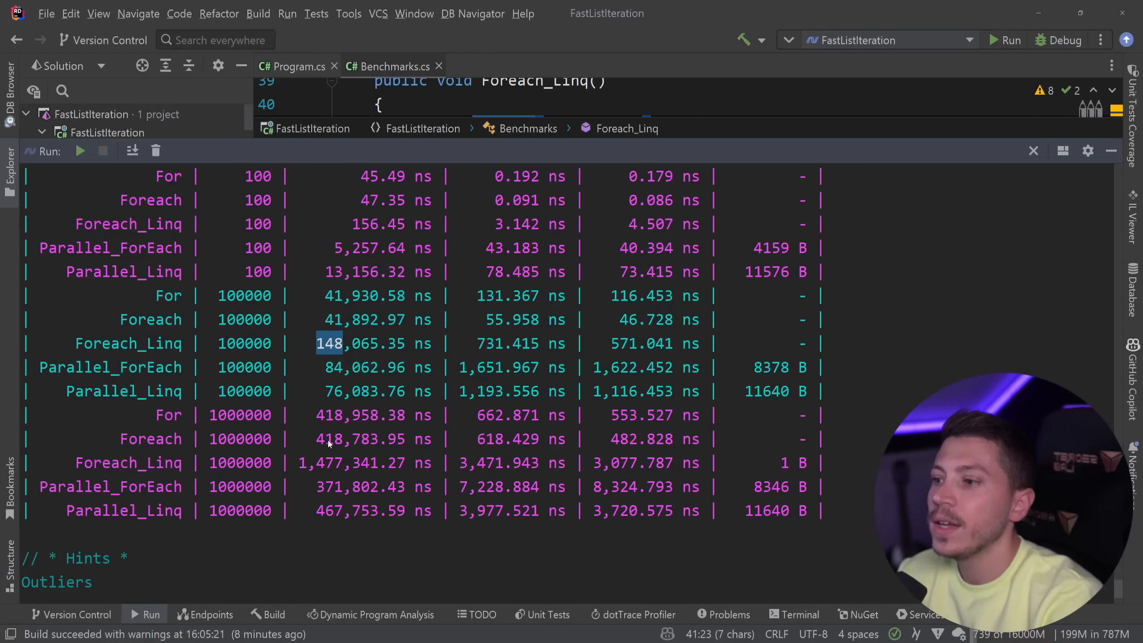
{"action": "mouse_move", "coordinate": [329, 471]}
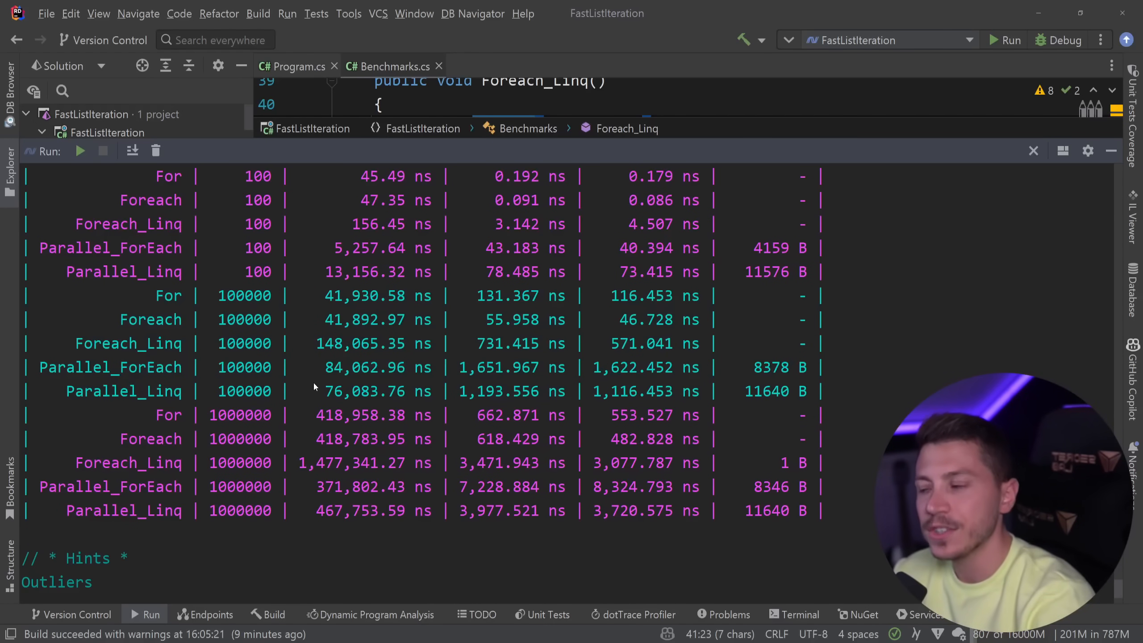
{"action": "mouse_move", "coordinate": [308, 196]}
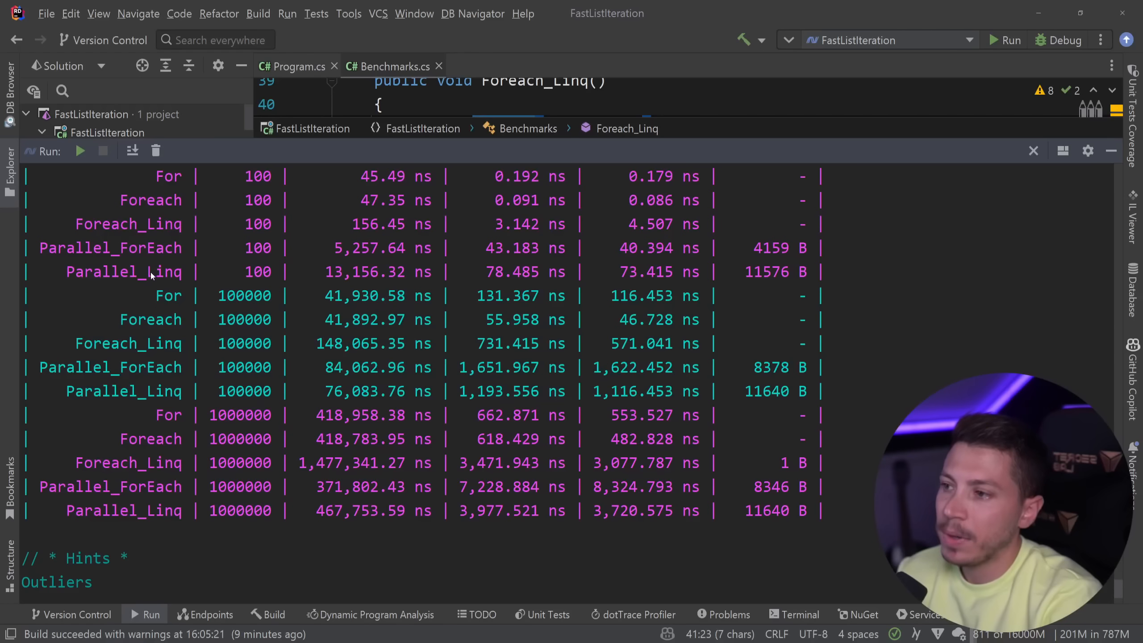
{"action": "mouse_move", "coordinate": [351, 338]}
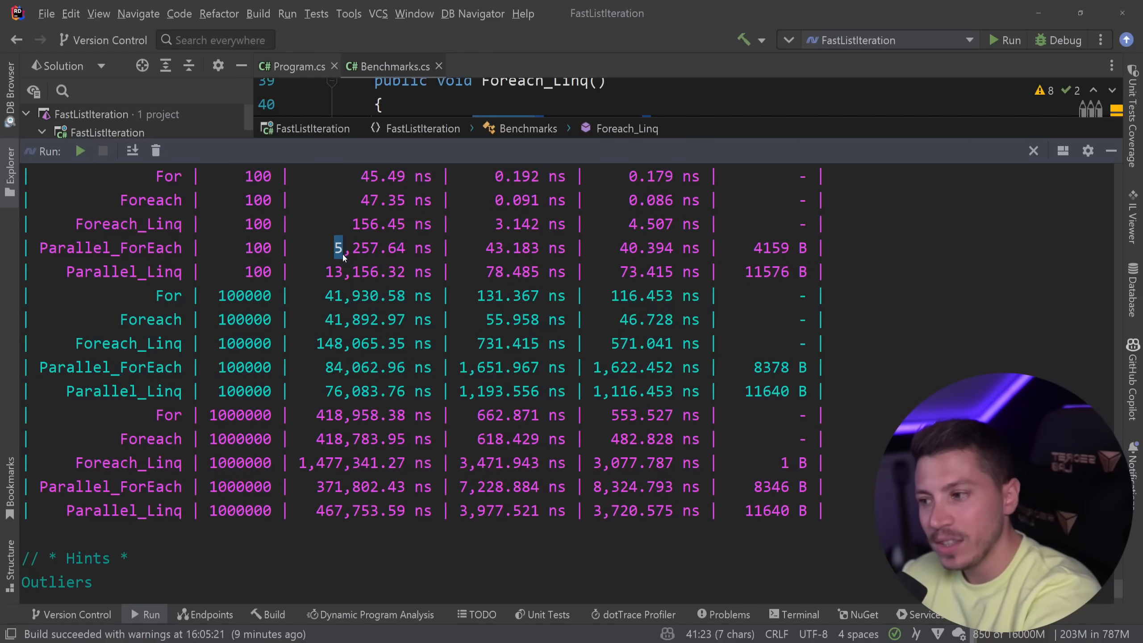
{"action": "mouse_move", "coordinate": [321, 484]}
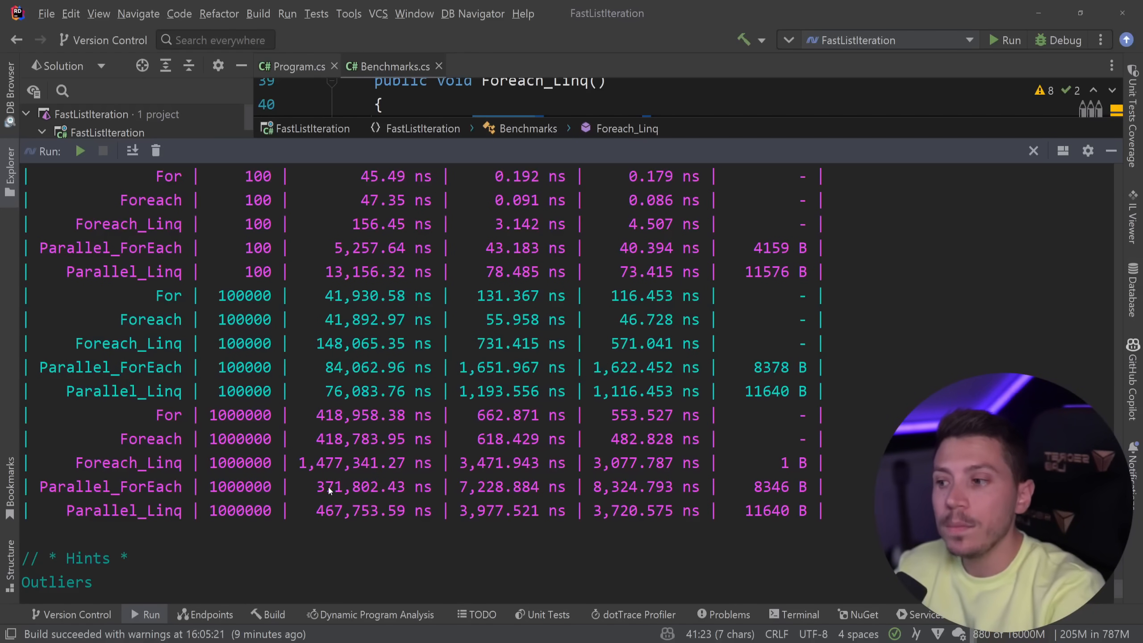
{"action": "double_click", "coordinate": [329, 487]}
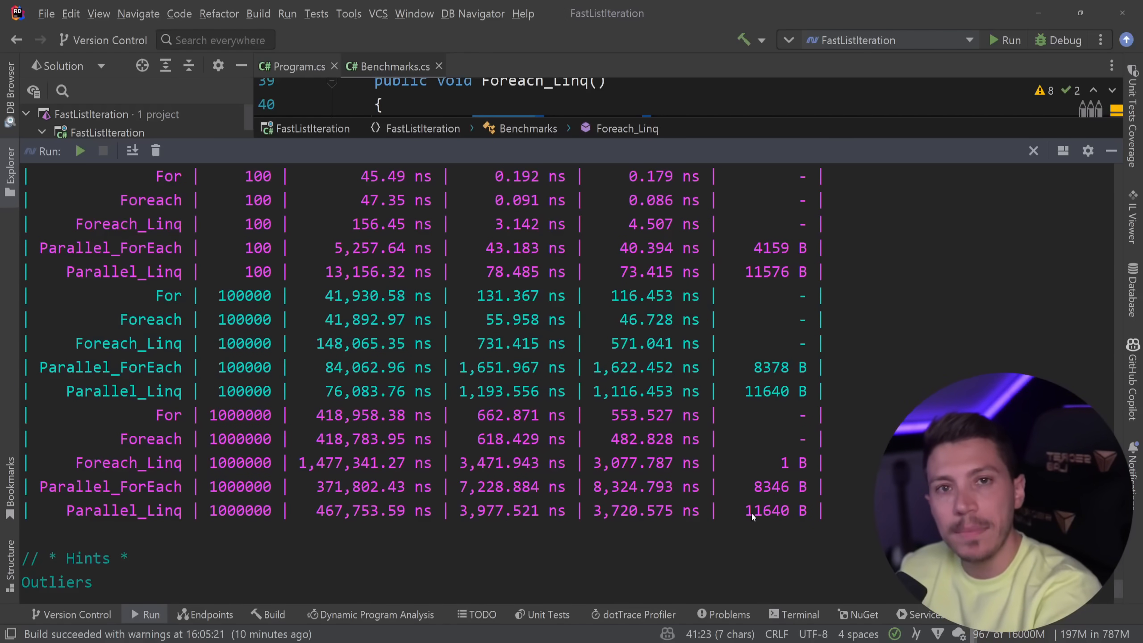
{"action": "mouse_move", "coordinate": [391, 285]}
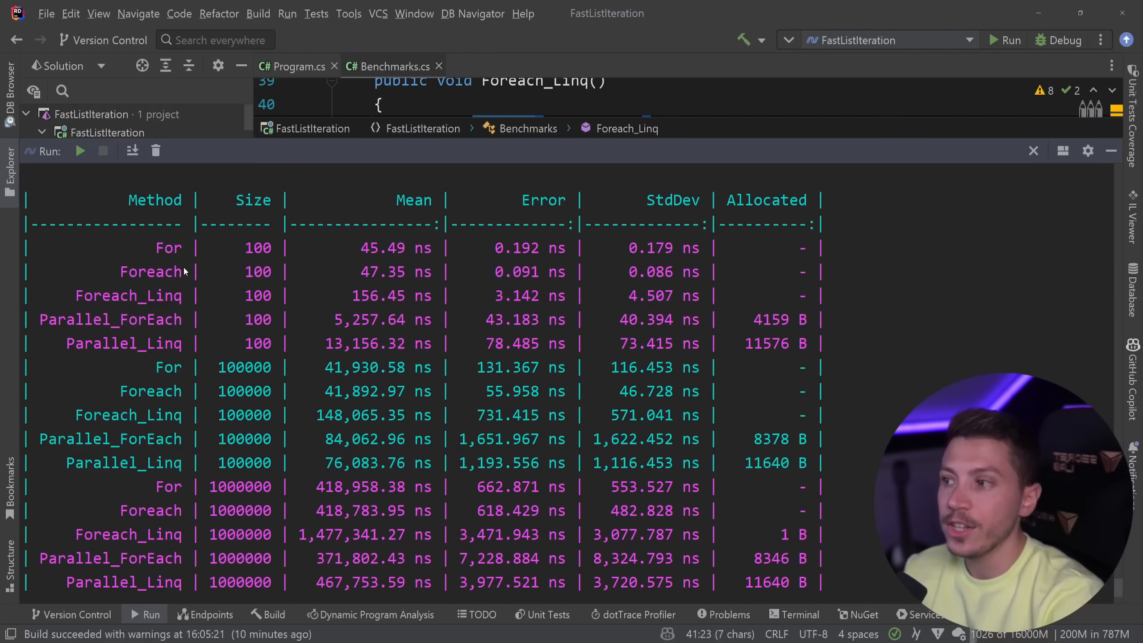
{"action": "mouse_move", "coordinate": [263, 278]}
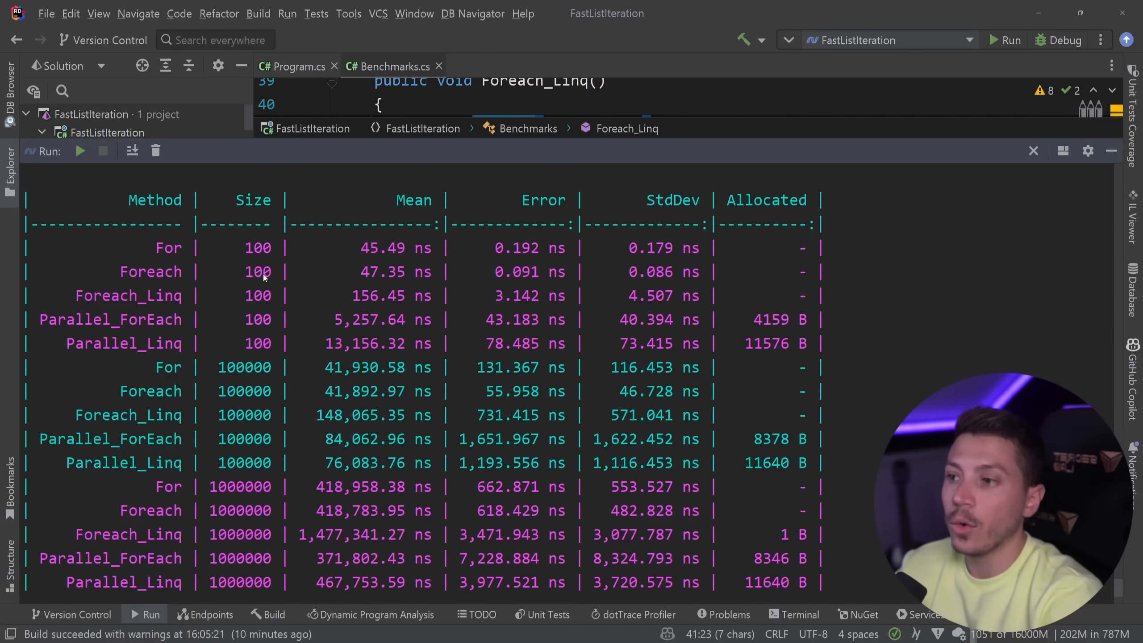
{"action": "scroll", "scroll_direction": "down", "scroll_amount": 3}
{"action": "type", "text": "public"}
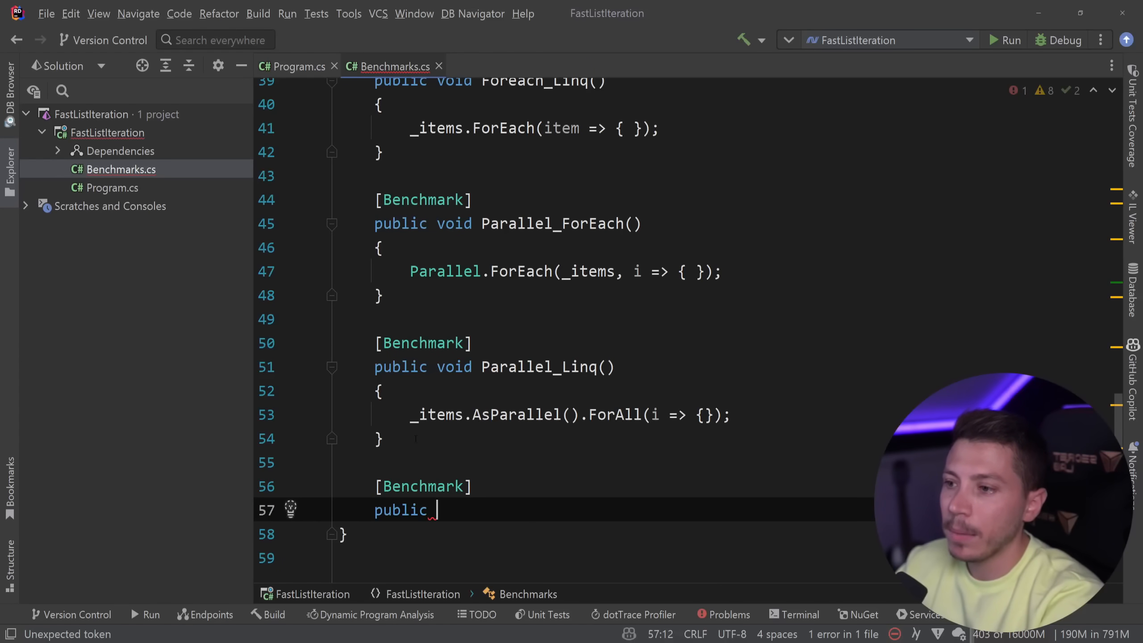
Declare an empty [Benchmark] public void ForEach_Span() method below Parallel_Linq
{"action": "type", "text": "void ForEach_Span("}
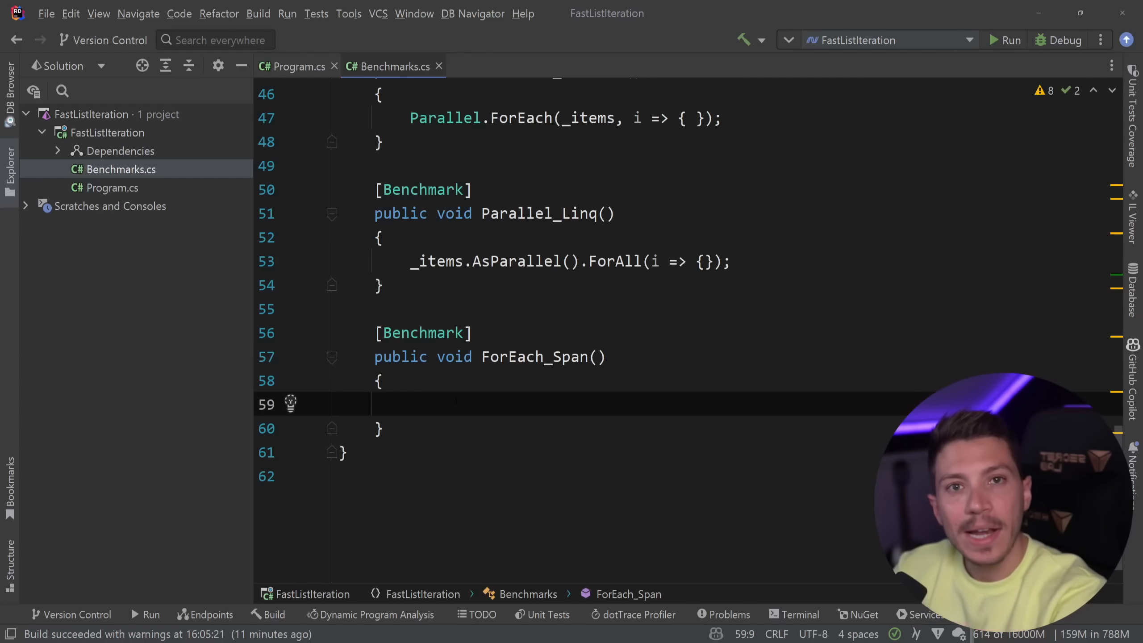
{"action": "scroll", "scroll_direction": "up", "scroll_amount": 3}
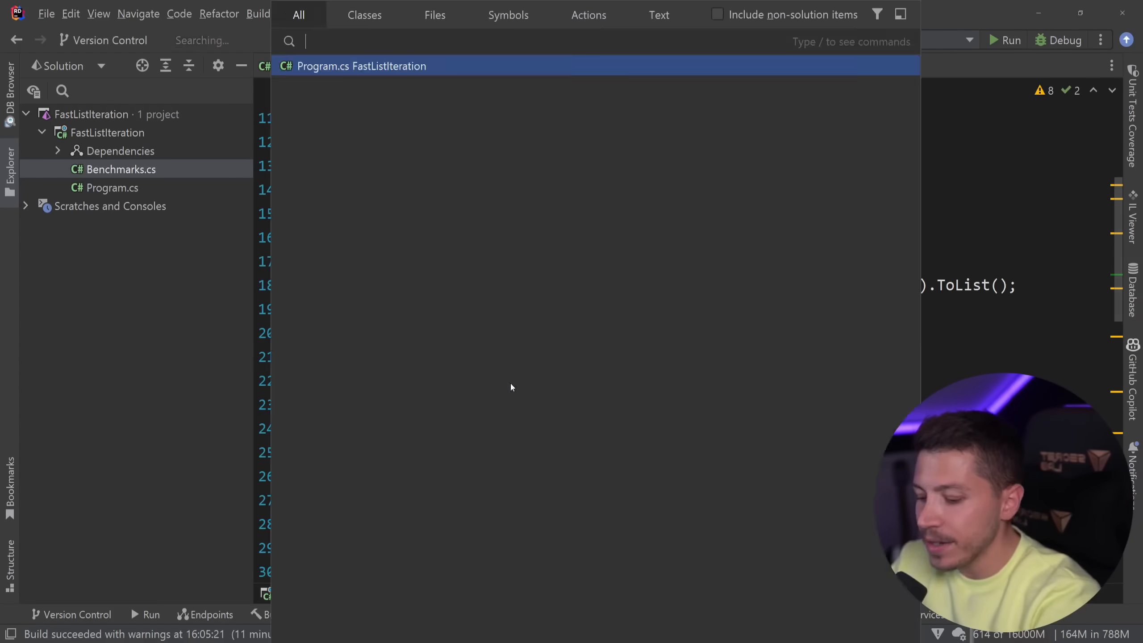
{"action": "type", "text": "List"}
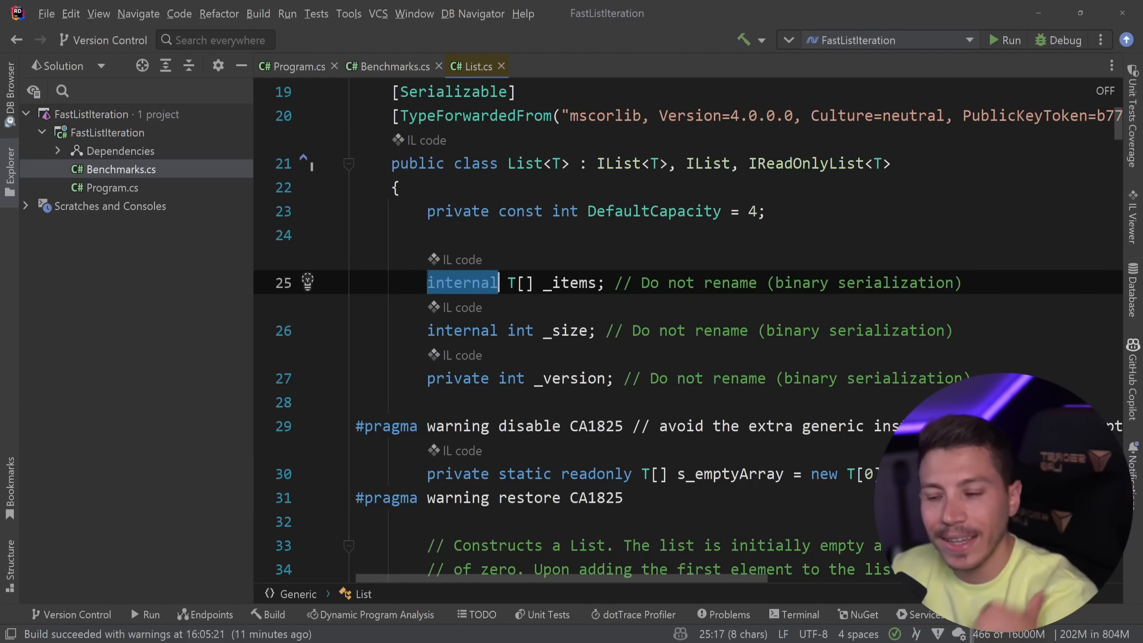
{"action": "left_click", "coordinate": [396, 66]}
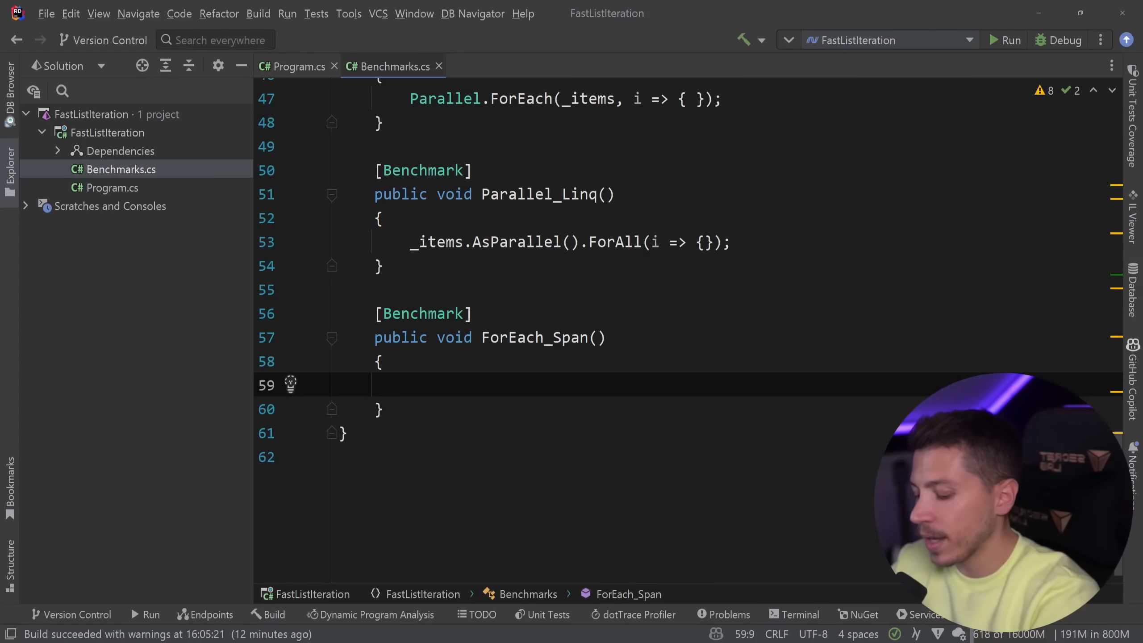
Write foreach (int item in CollectionsMarshal.AsSpan(_items)) inside ForEach_Span
{"action": "type", "text": "foreach (var VARIABLE in CollectionsMarshal"}
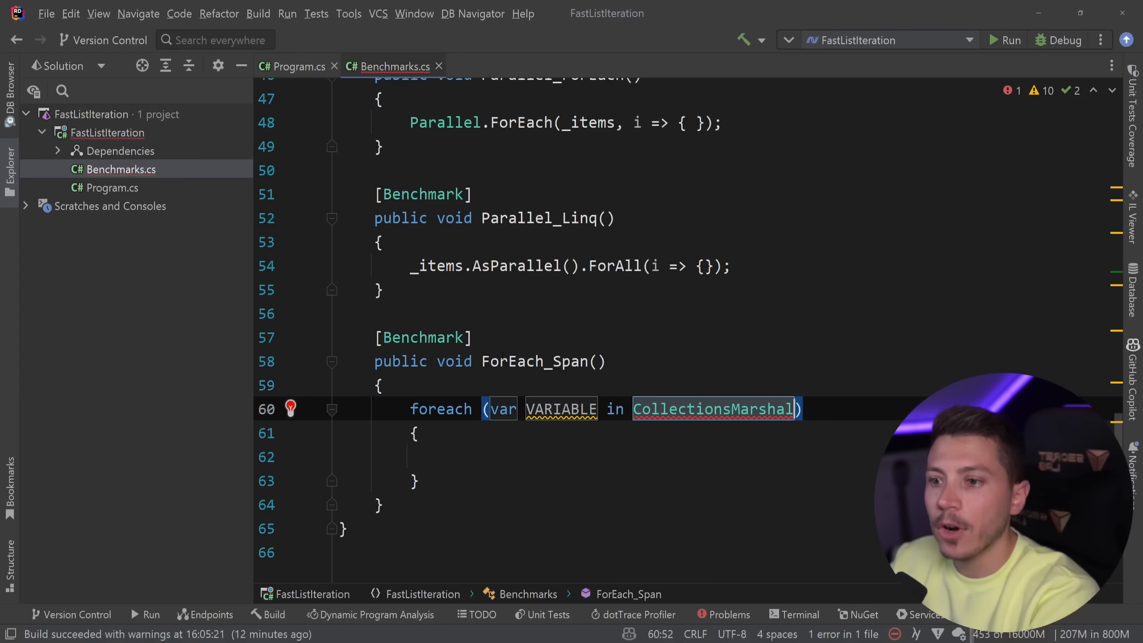
{"action": "type", "text": ".AsSpan("}
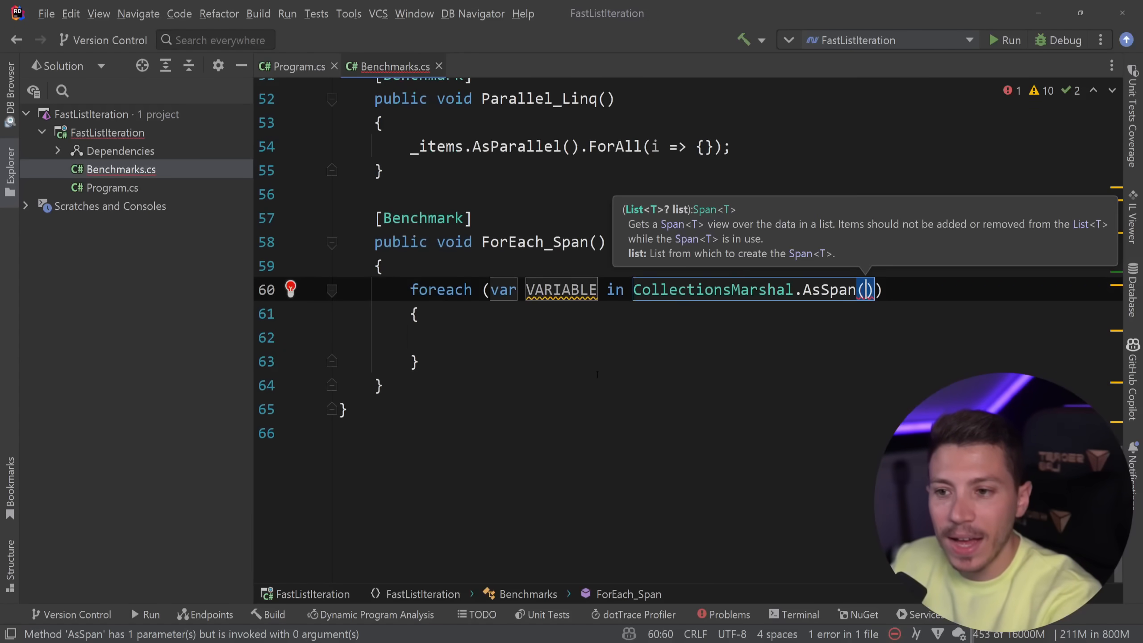
{"action": "type", "text": "_items"}
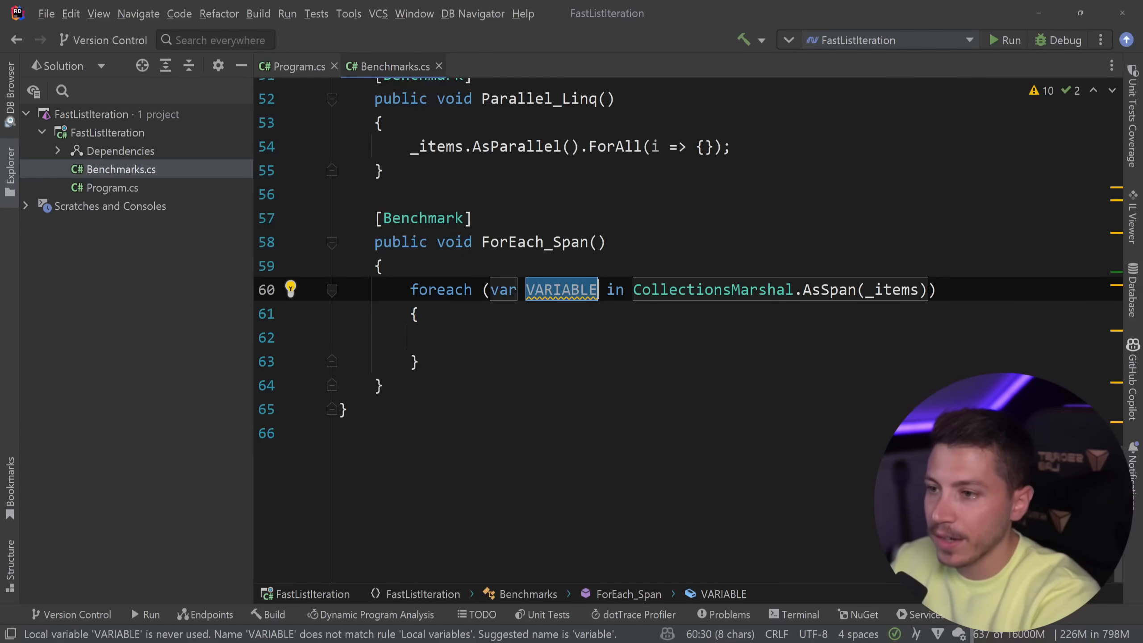
{"action": "type", "text": "item"}
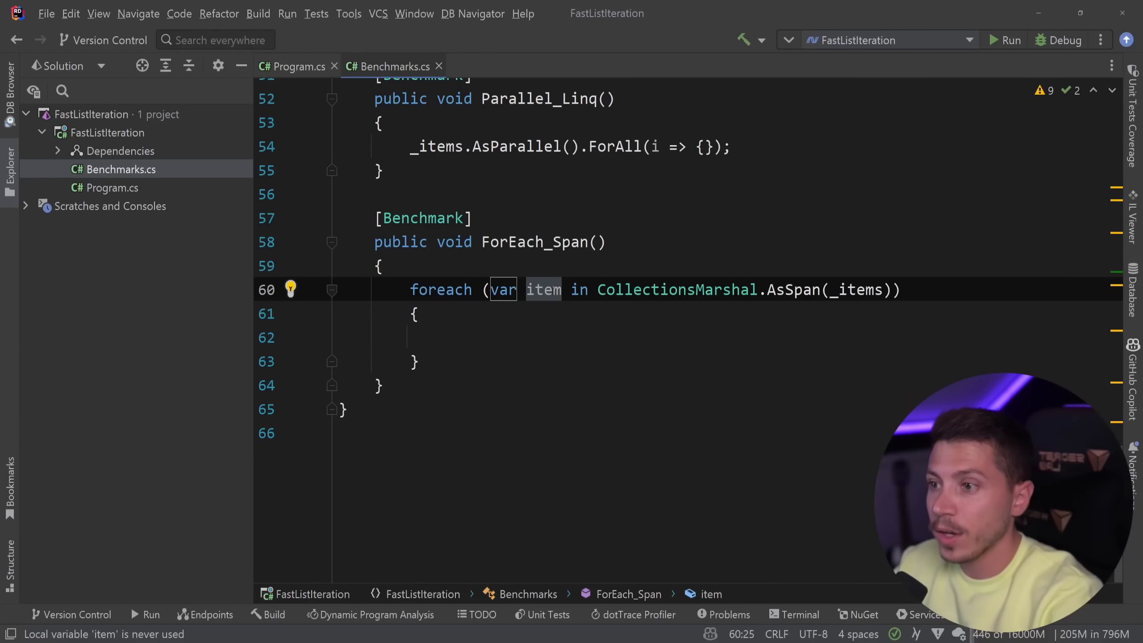
{"action": "type", "text": "int"}
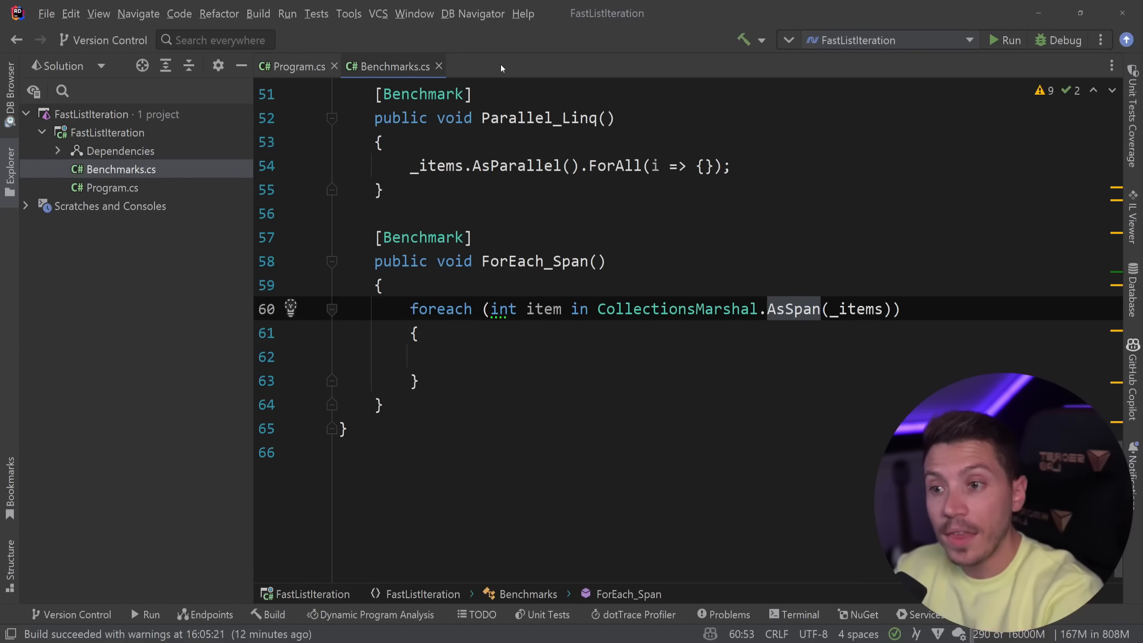
{"action": "left_click", "coordinate": [794, 309]}
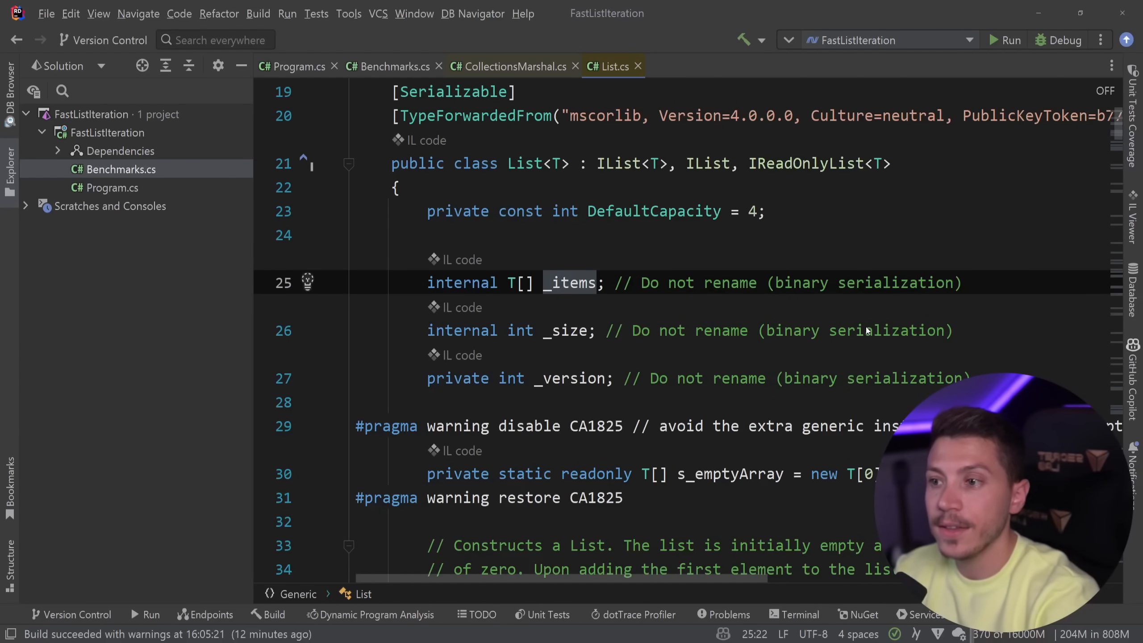
View how CollectionsMarshal.AsSpan wraps list._items in a Span, then return to Benchmarks.cs
{"action": "left_click", "coordinate": [509, 66]}
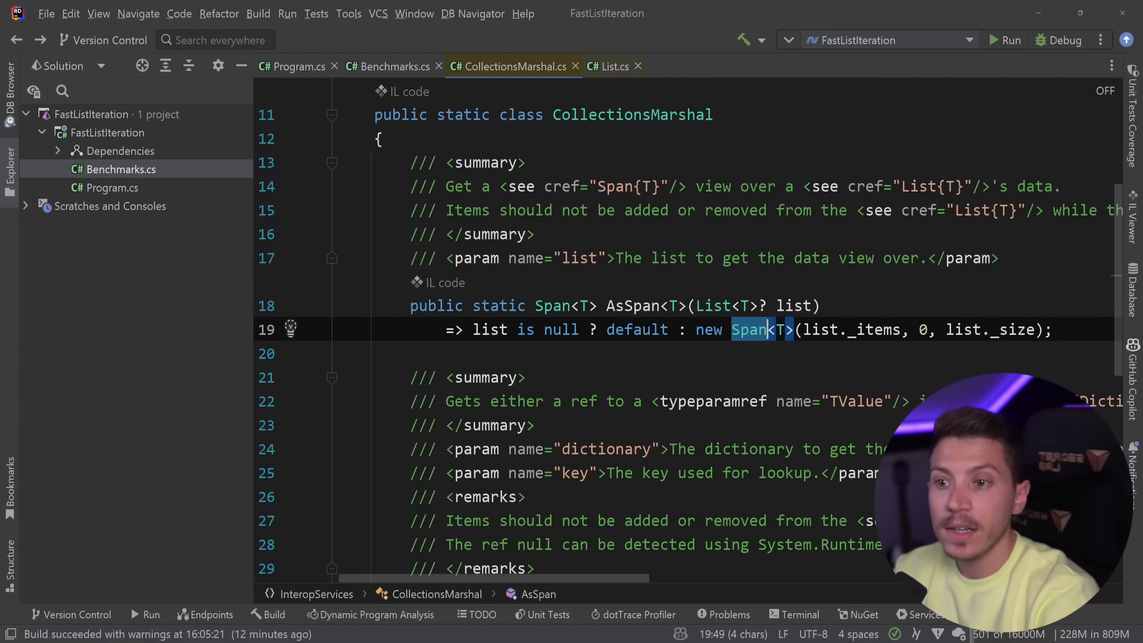
{"action": "double_click", "coordinate": [872, 330]}
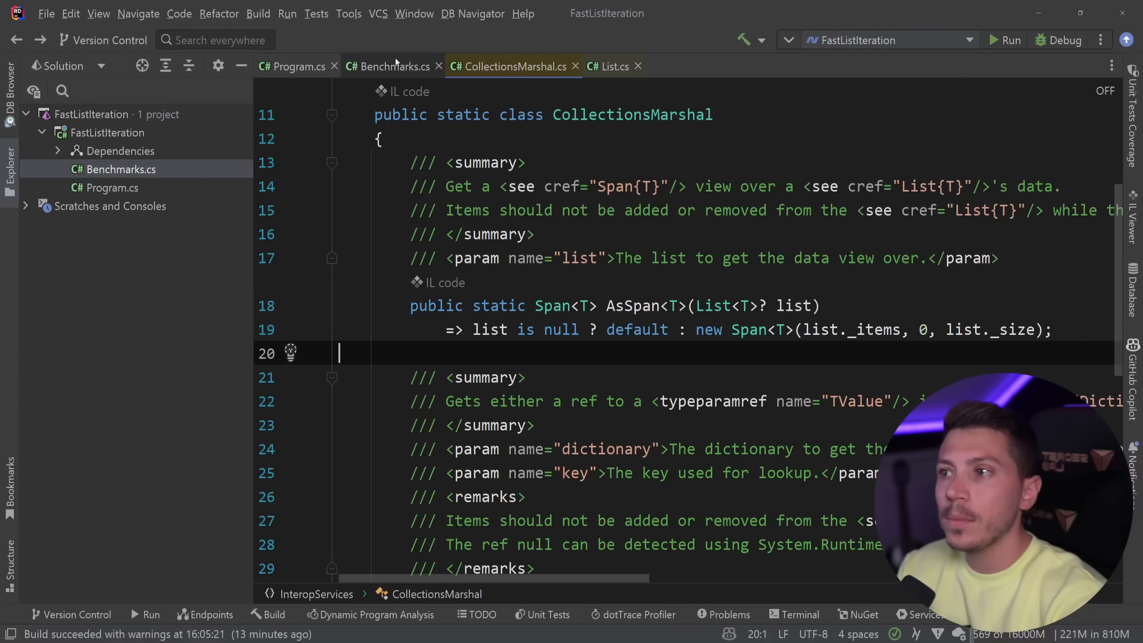
{"action": "left_click", "coordinate": [395, 66]}
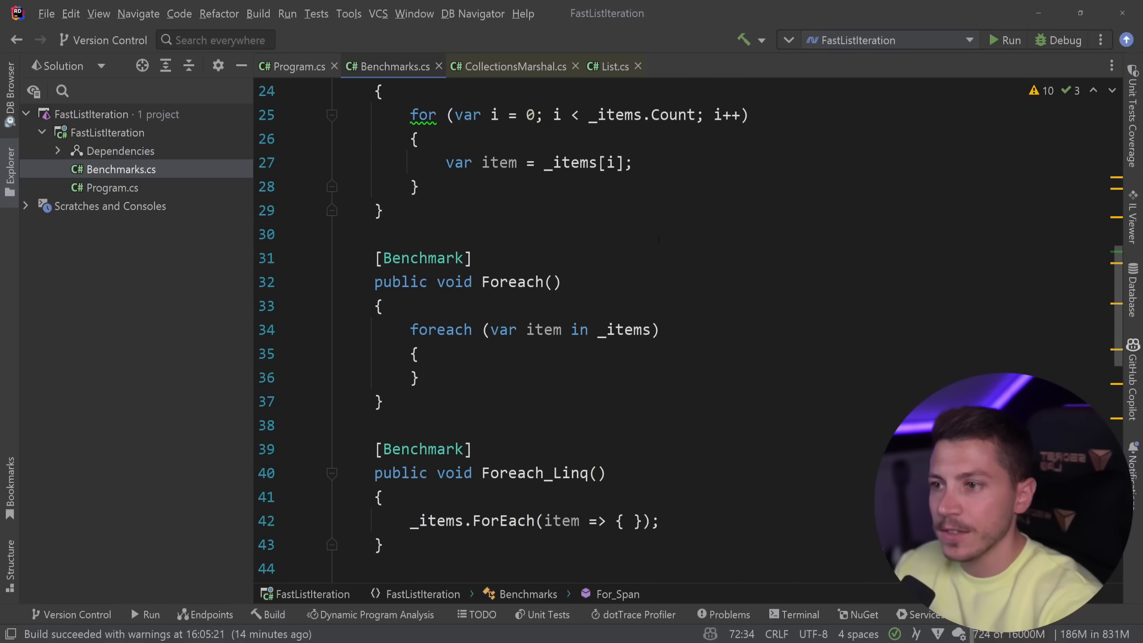
Run the FastListIteration configuration with the new span benchmarks included
{"action": "left_click", "coordinate": [997, 40]}
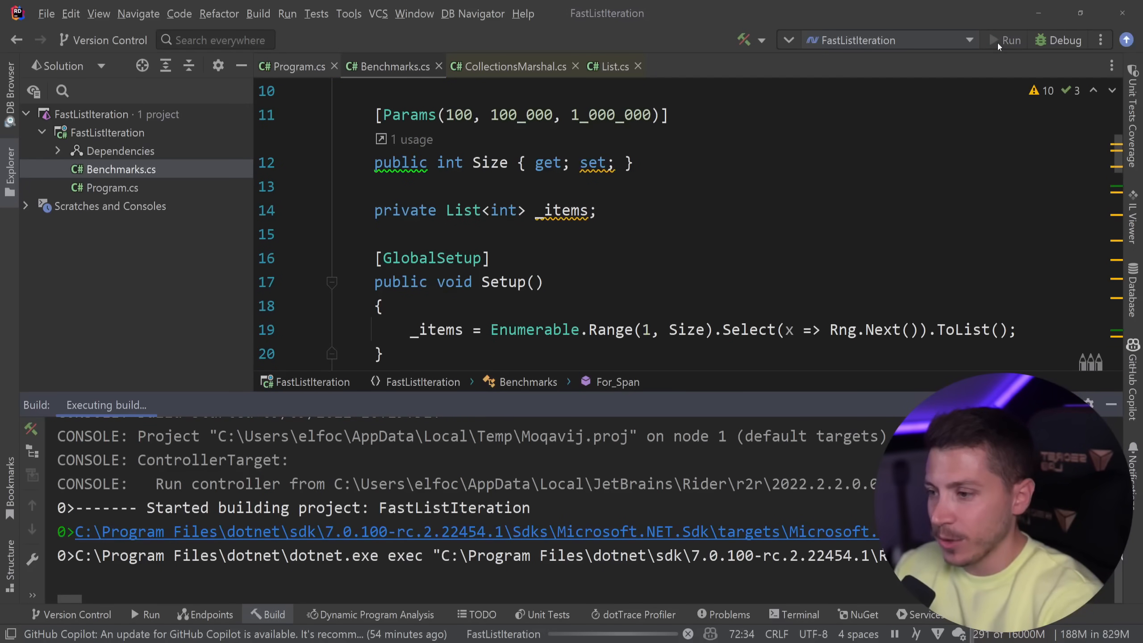
{"action": "left_click", "coordinate": [1006, 39]}
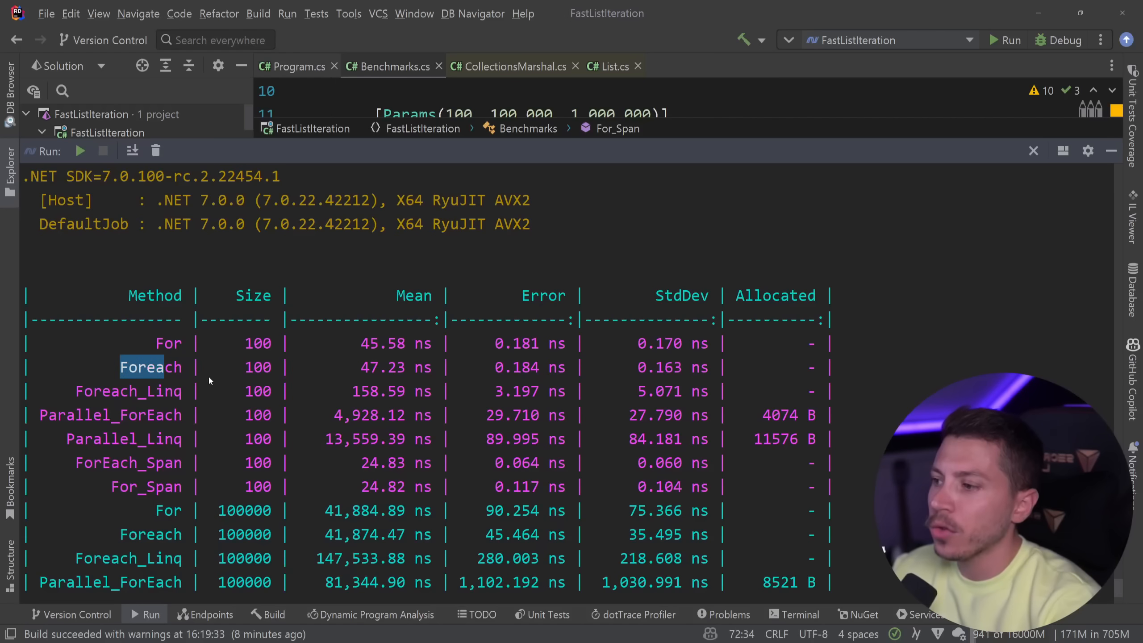
Compare Mean times: span versions roughly halve For, e.g. 206,700 vs 418,932 ns
{"action": "scroll", "scroll_direction": "down", "scroll_amount": 3}
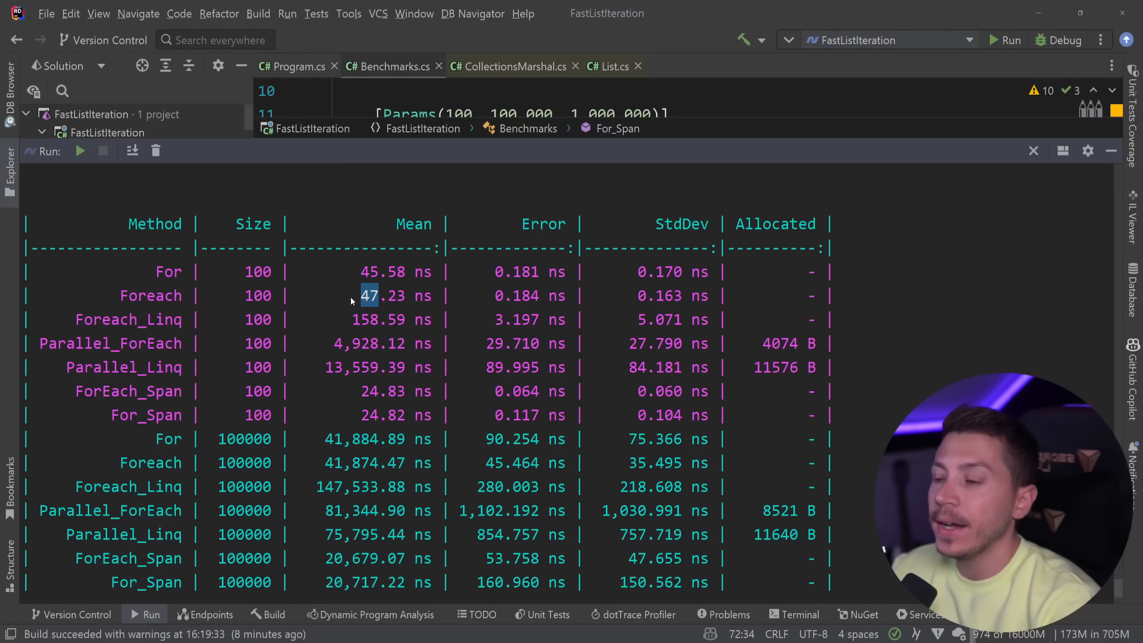
{"action": "mouse_move", "coordinate": [321, 352]}
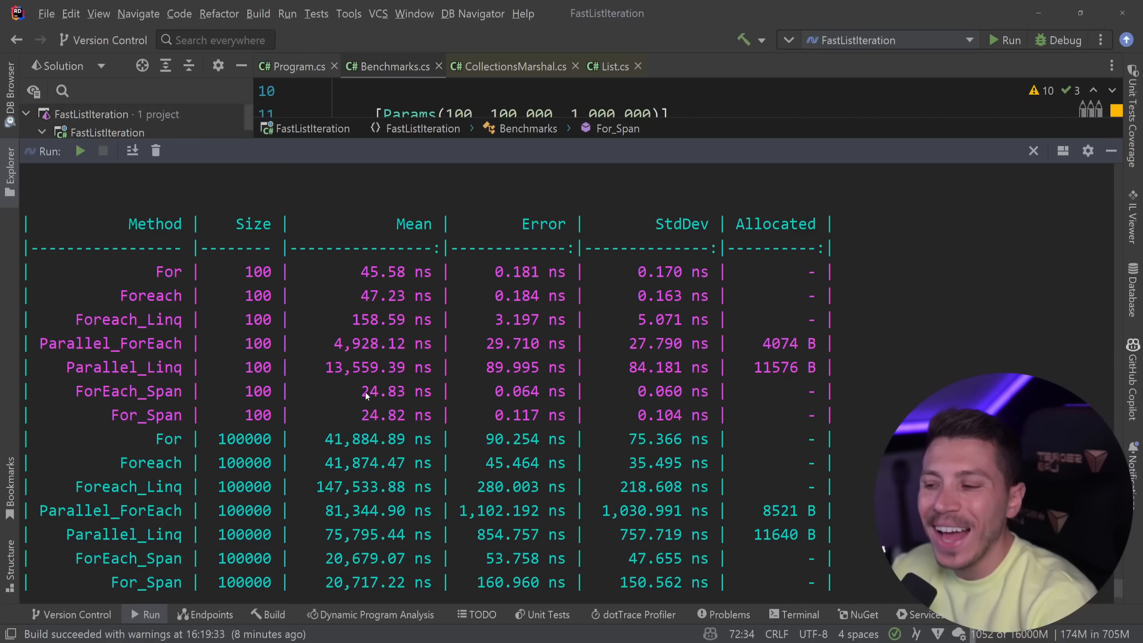
{"action": "mouse_move", "coordinate": [755, 391]}
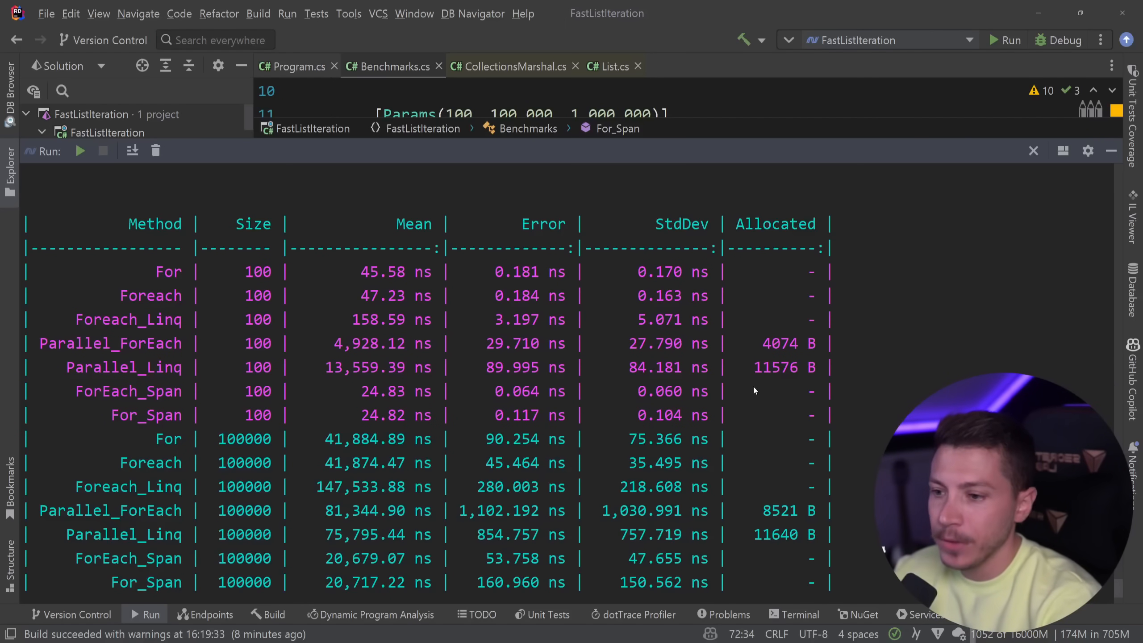
{"action": "scroll", "scroll_direction": "down", "scroll_amount": 3}
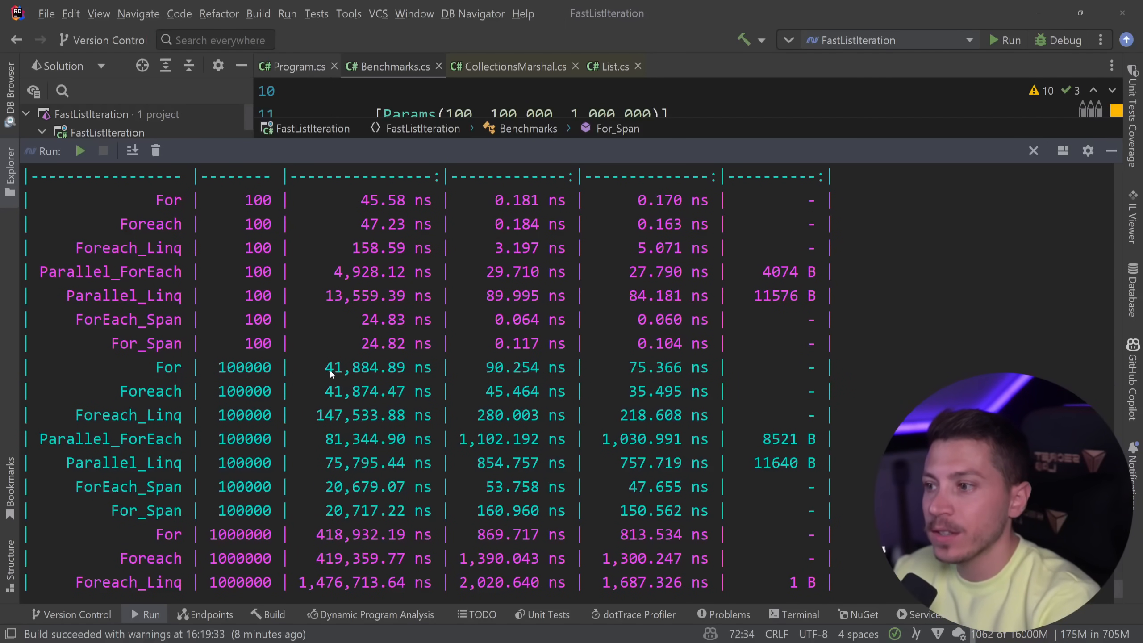
{"action": "double_click", "coordinate": [364, 487]}
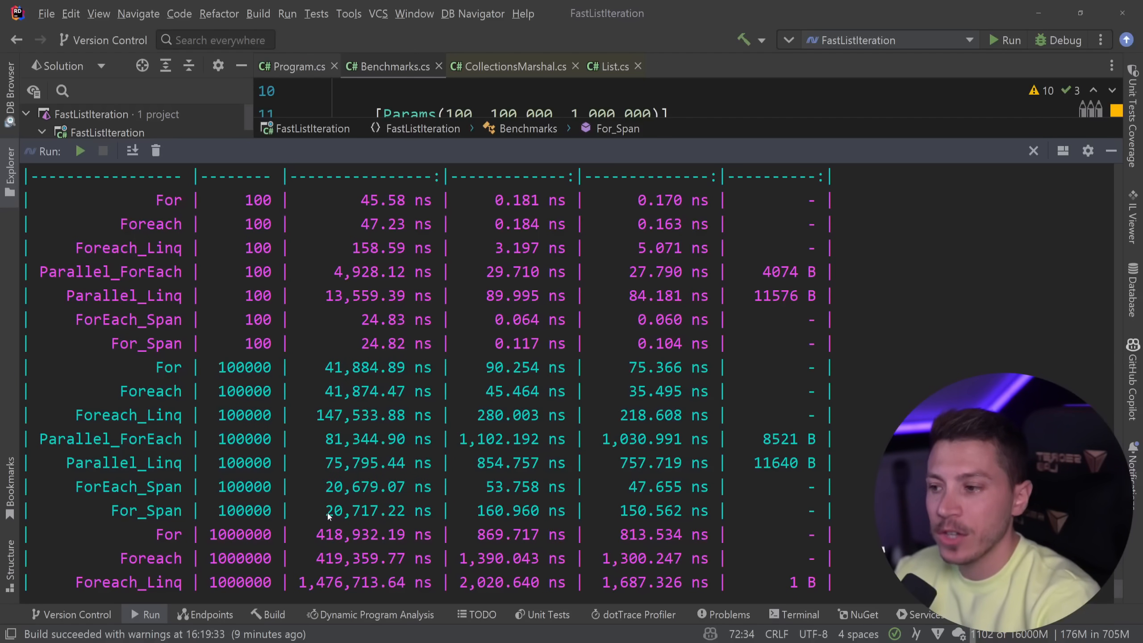
{"action": "scroll", "scroll_direction": "down", "scroll_amount": 3}
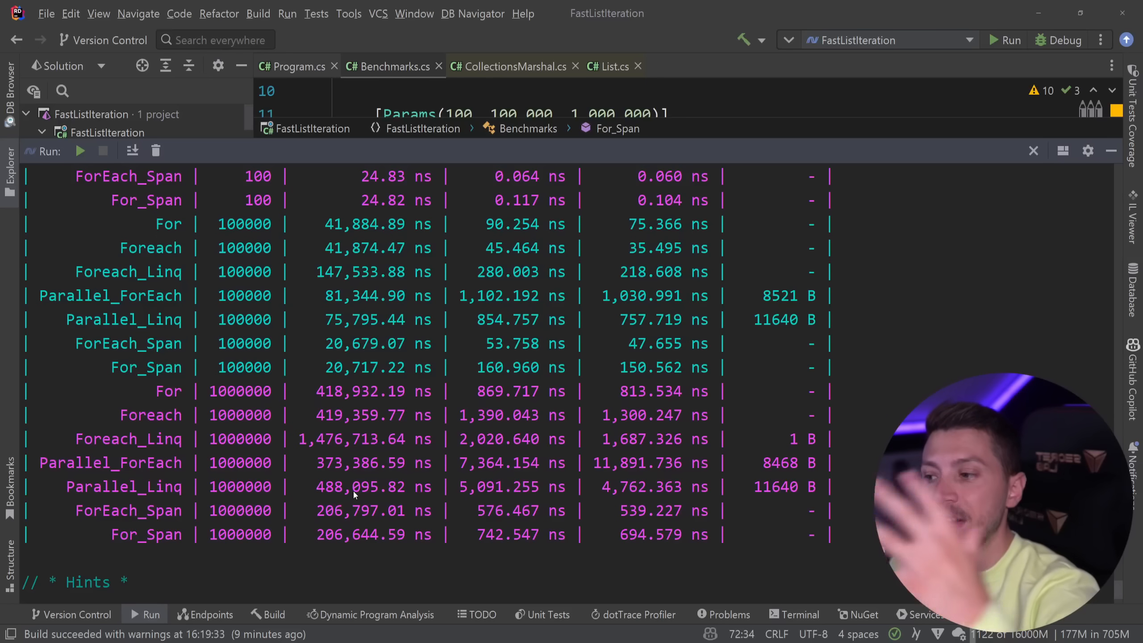
{"action": "mouse_move", "coordinate": [318, 481]}
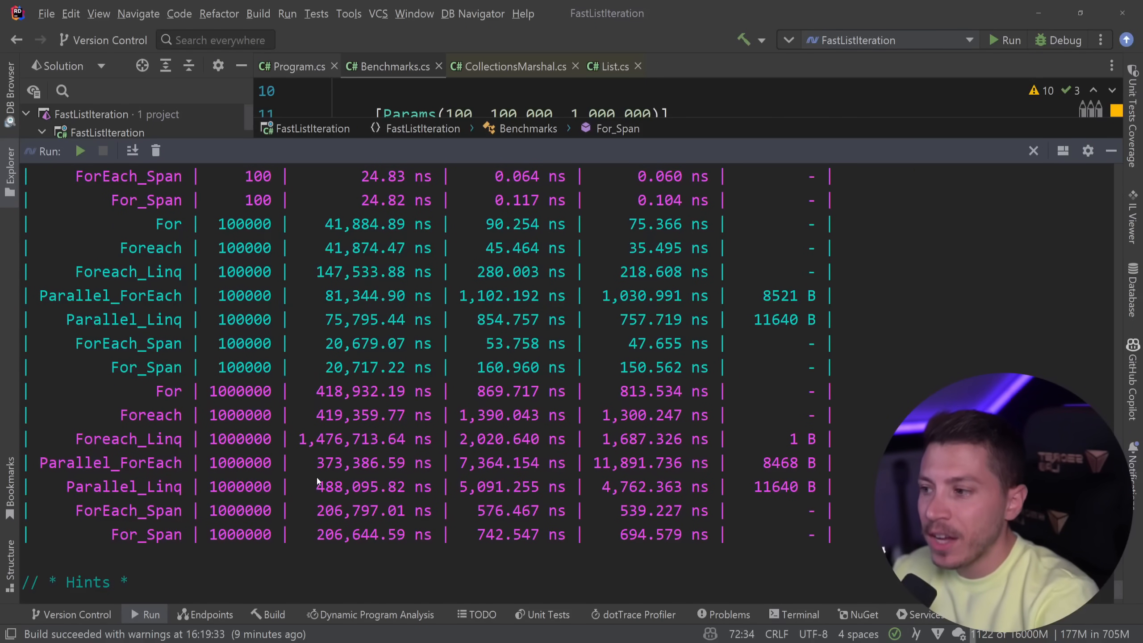
{"action": "left_click", "coordinate": [760, 510]}
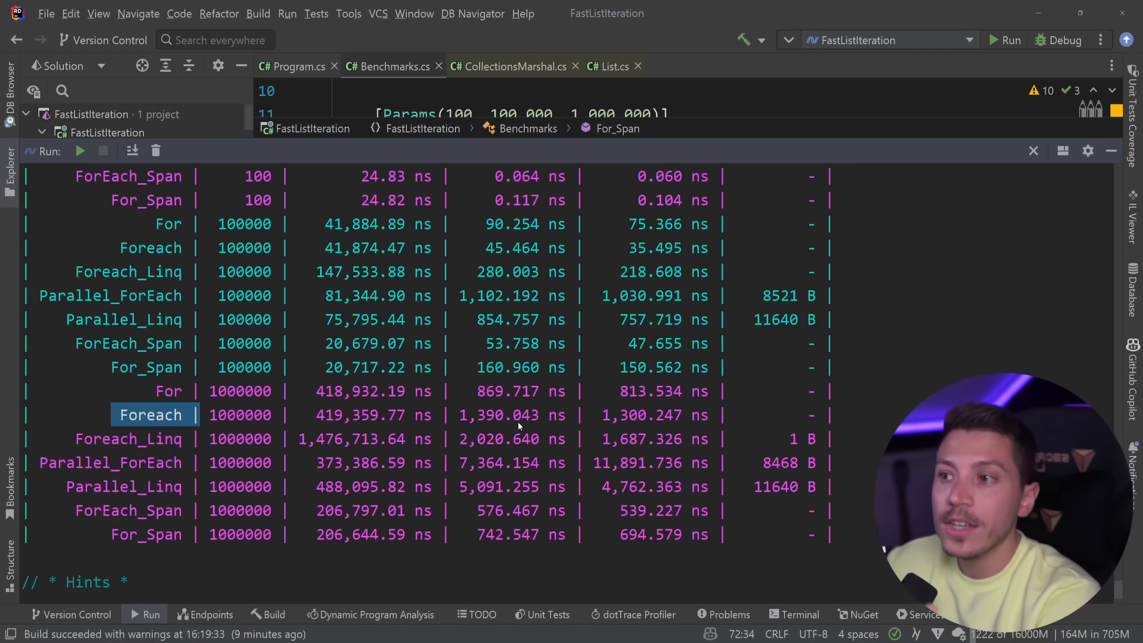
{"action": "mouse_move", "coordinate": [1000, 223]}
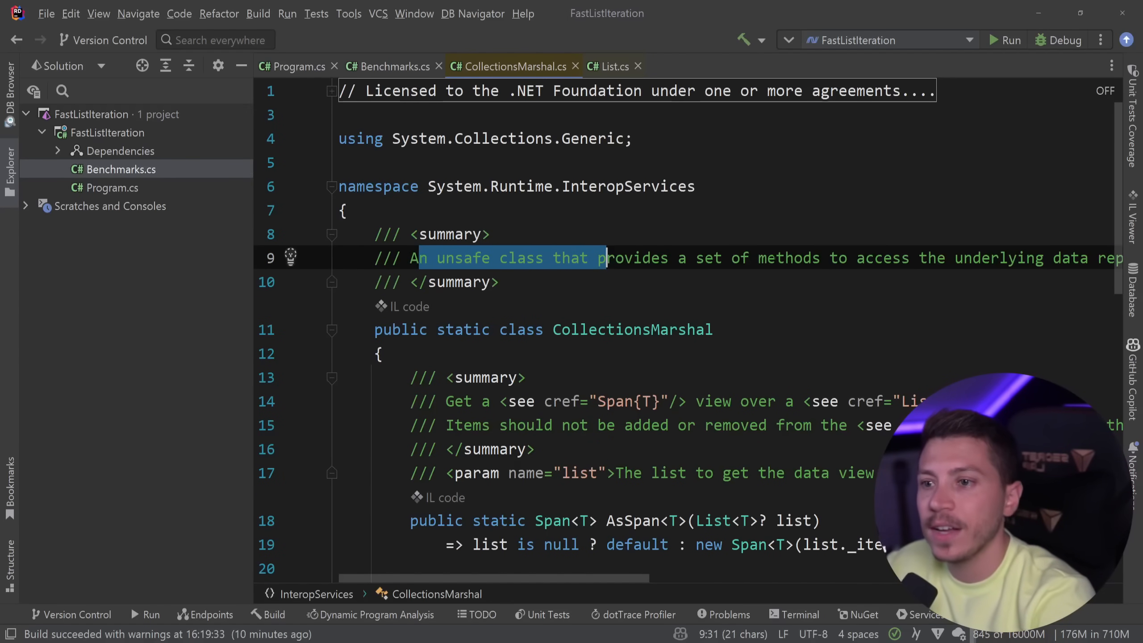
Read CollectionsMarshal's warning against removing list items, then focus the ForEach_Span loop body
{"action": "scroll", "scroll_direction": "down", "scroll_amount": 3}
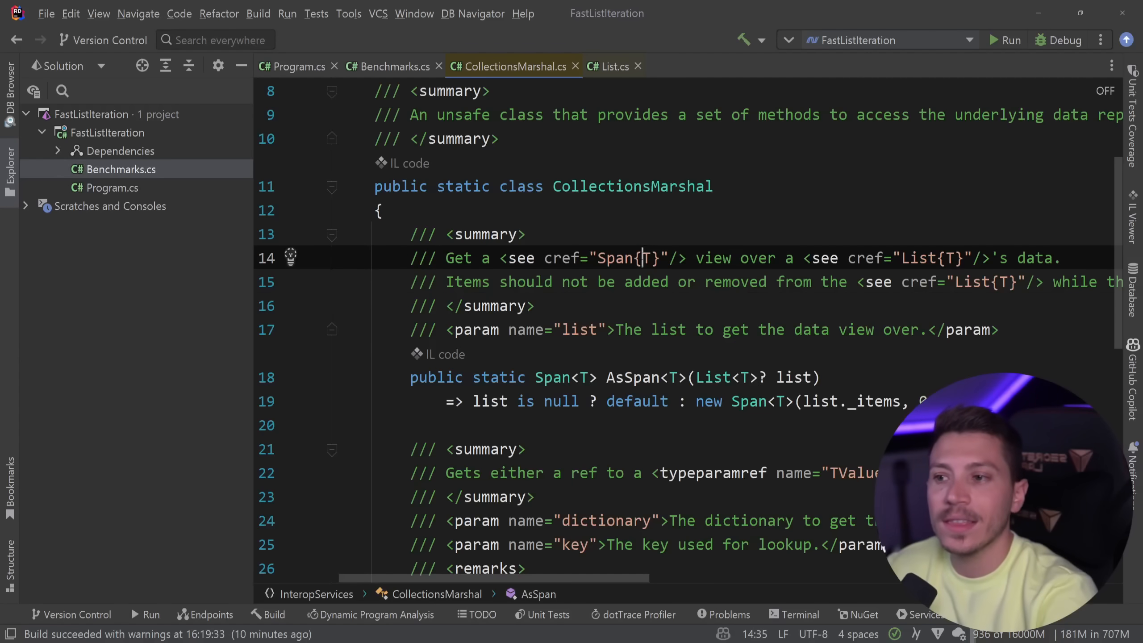
{"action": "double_click", "coordinate": [735, 282]}
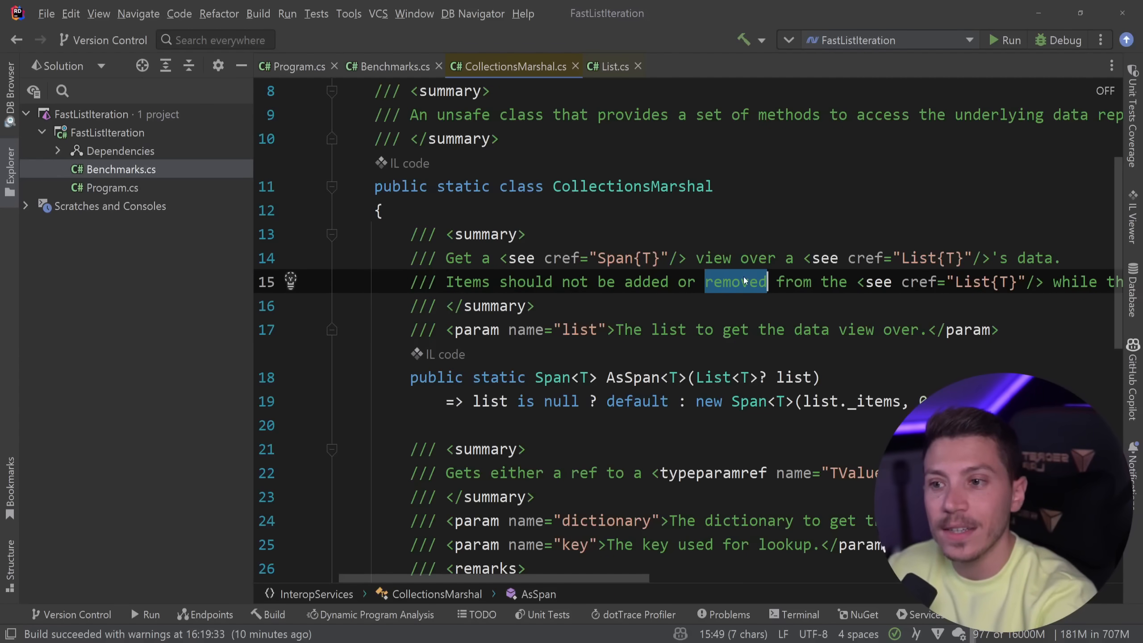
{"action": "left_click", "coordinate": [389, 66]}
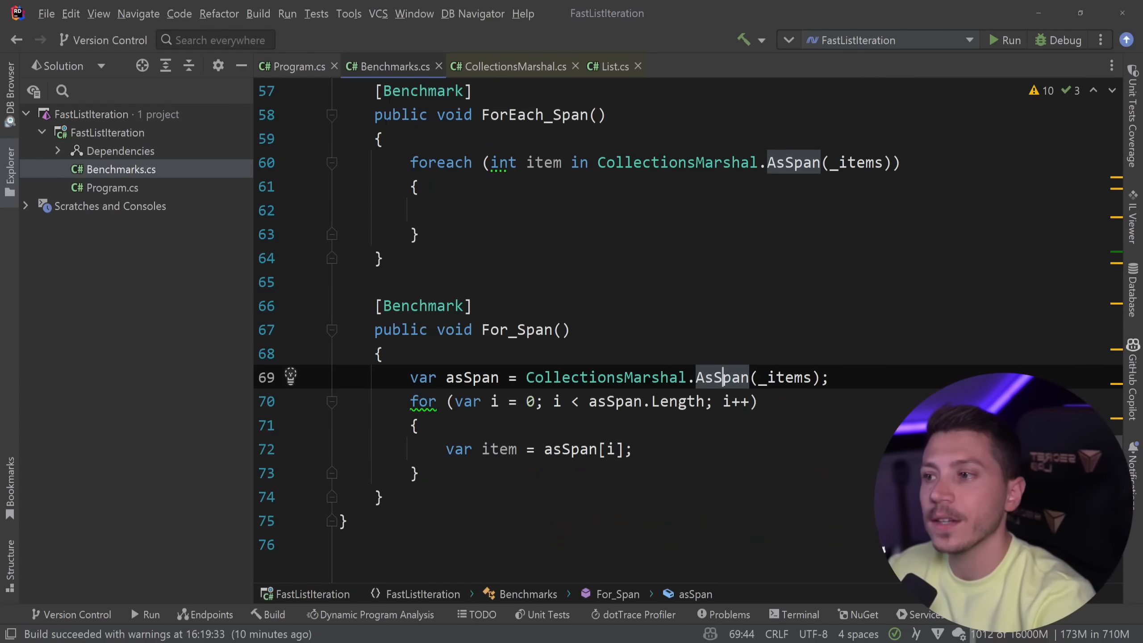
{"action": "left_click", "coordinate": [438, 211]}
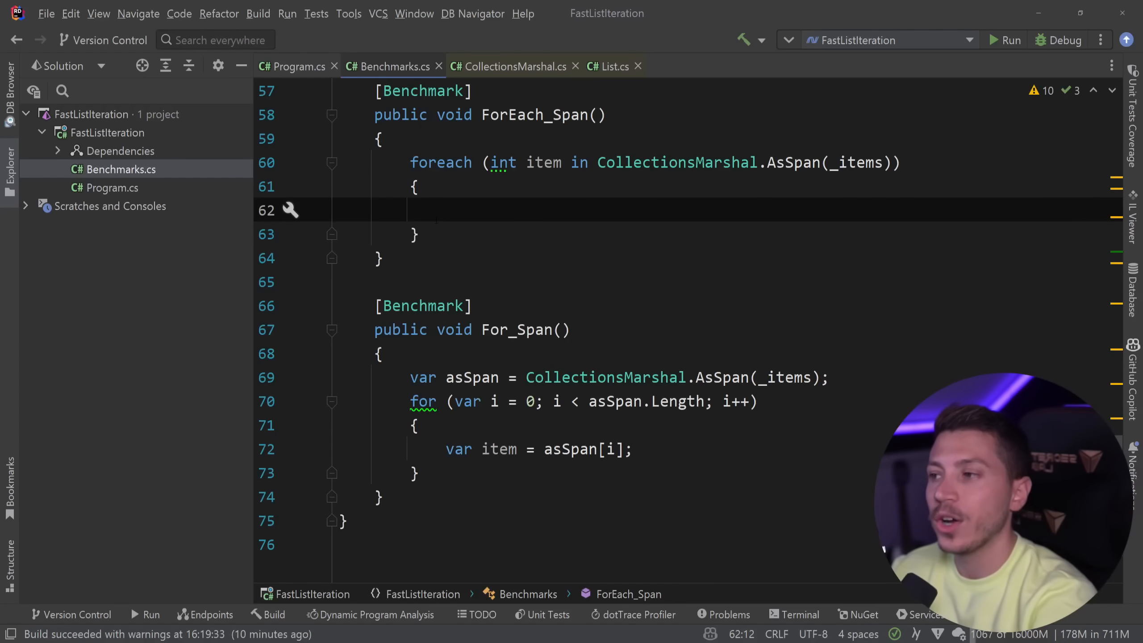